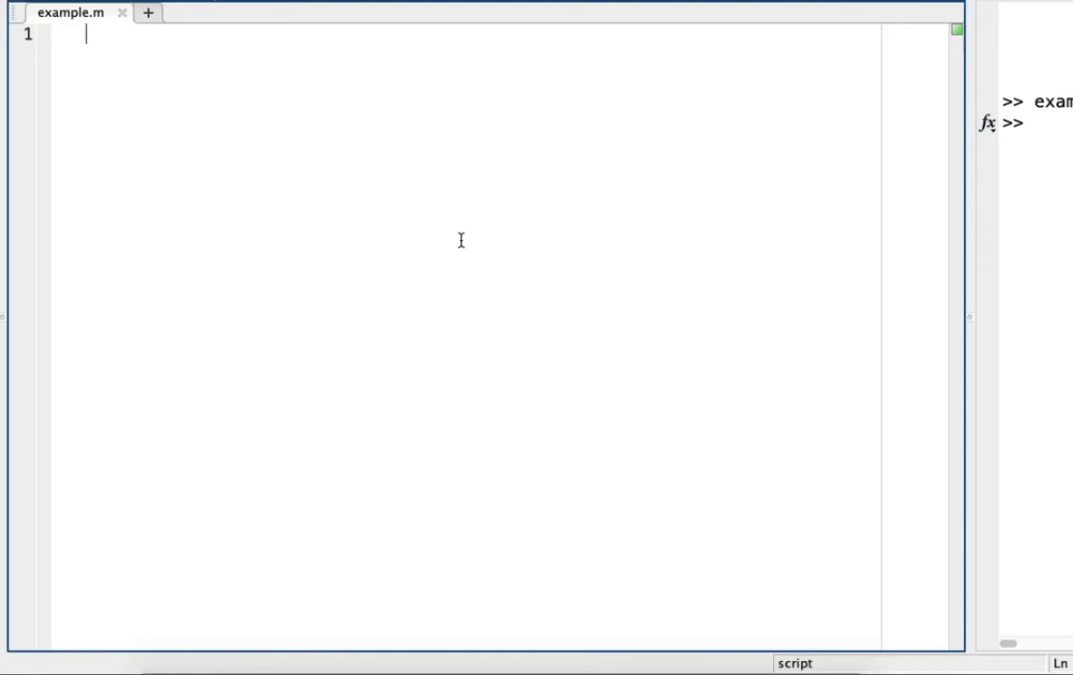
Write im = imread('liftingbody.png'); as line 1 of example.m, leaving a blank line below
type("i")
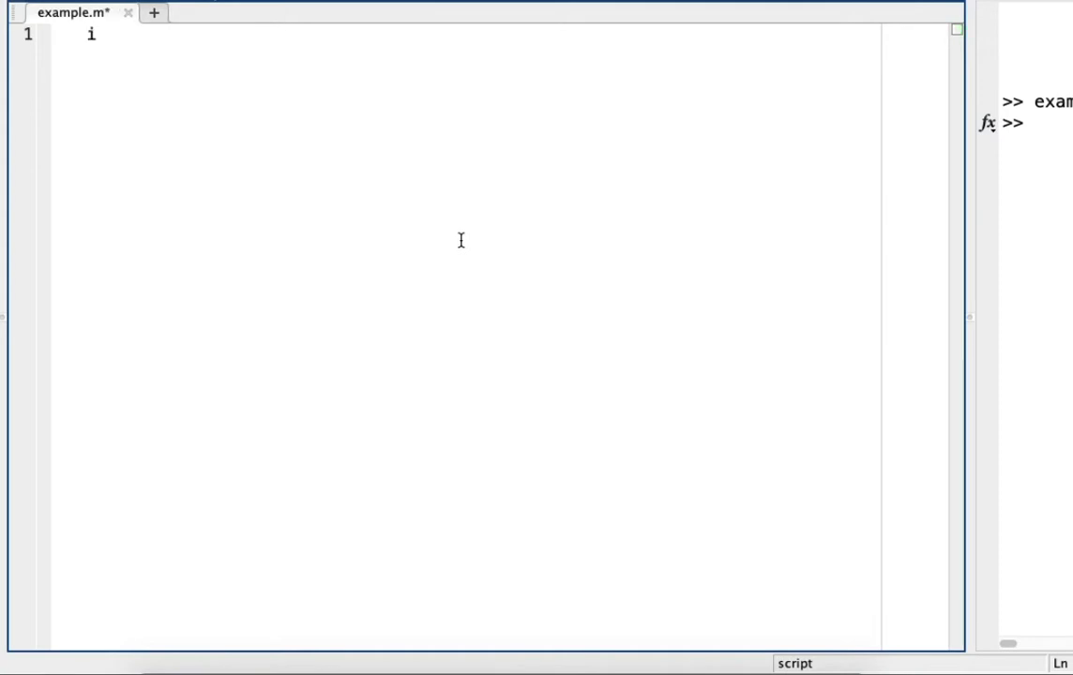
type("m = imr")
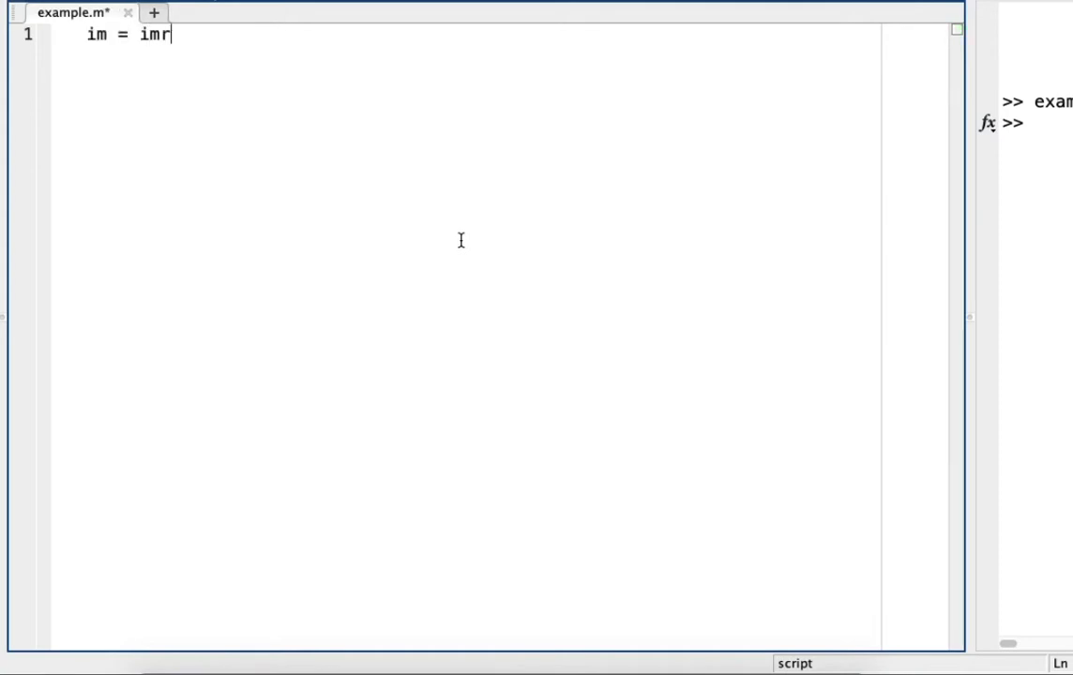
type("ead")
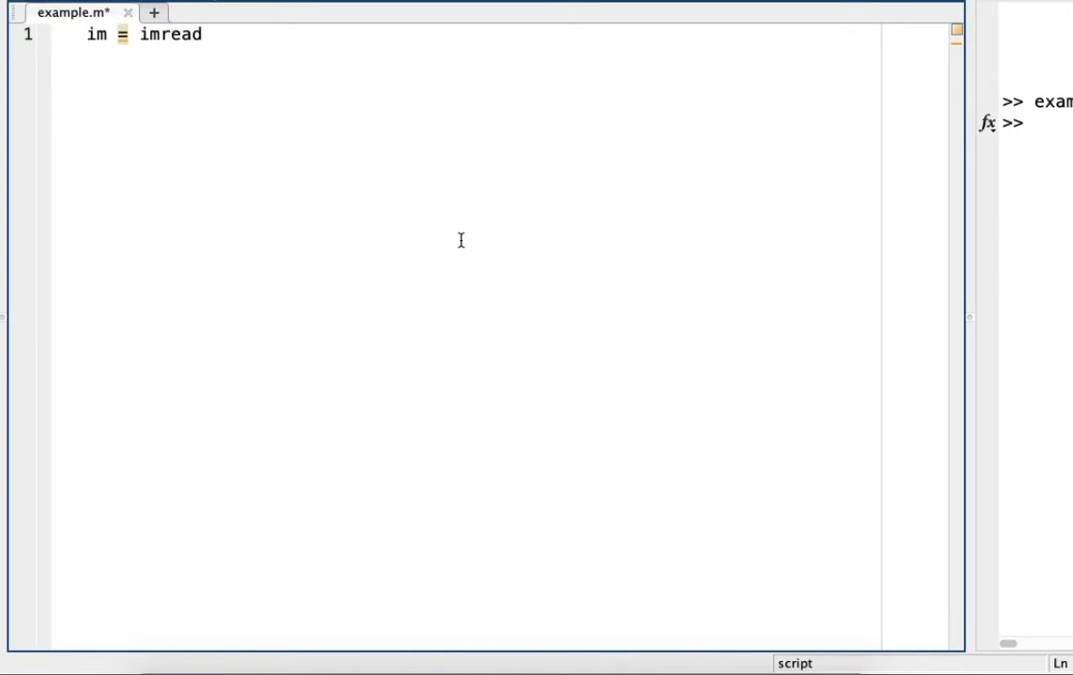
type("('l")
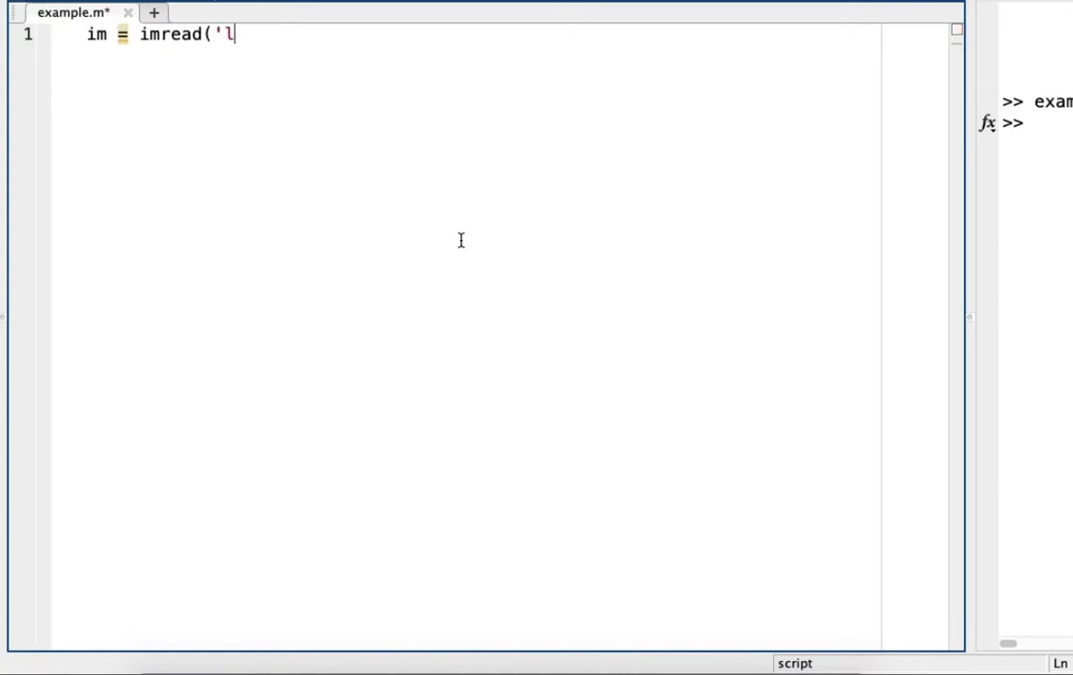
type("iftingb")
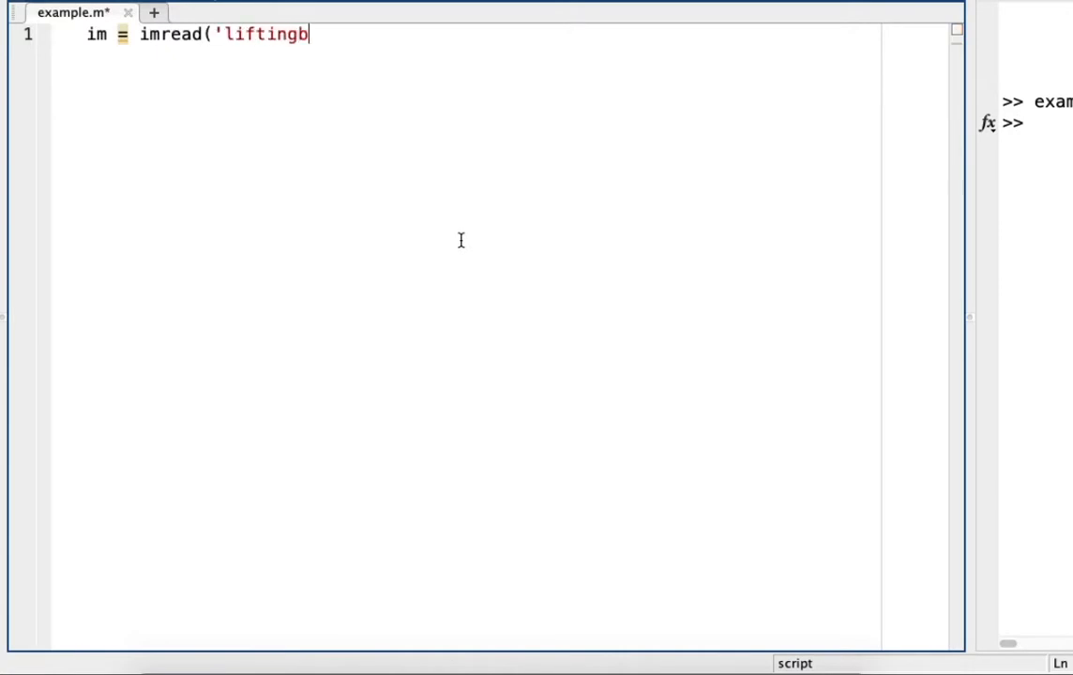
type("ody.pn")
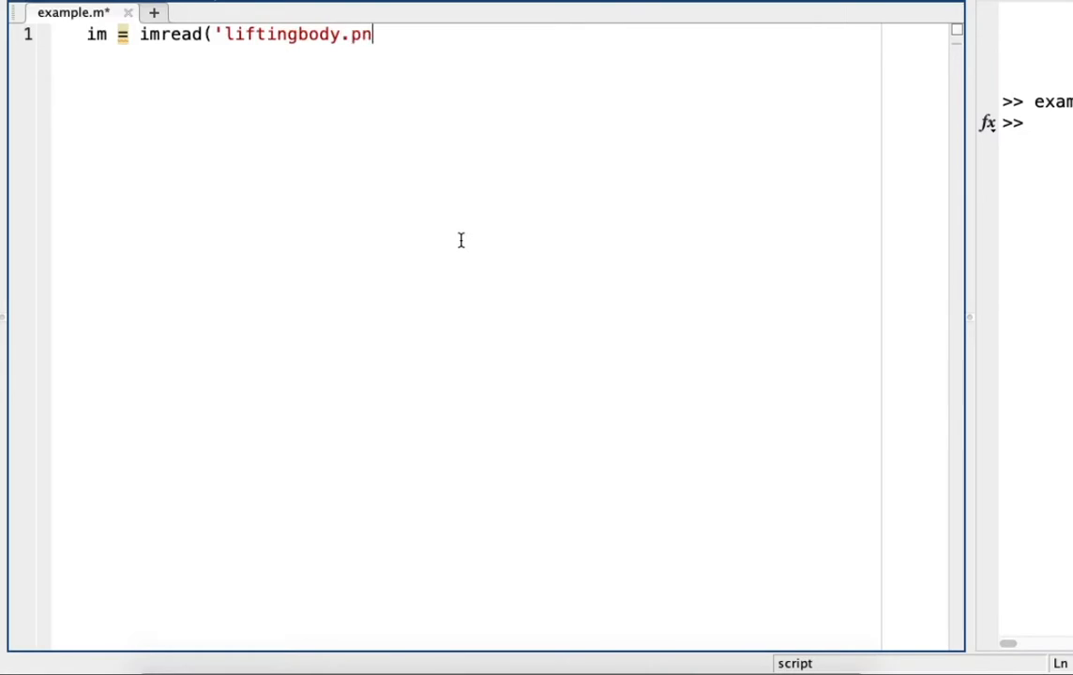
type("g')")
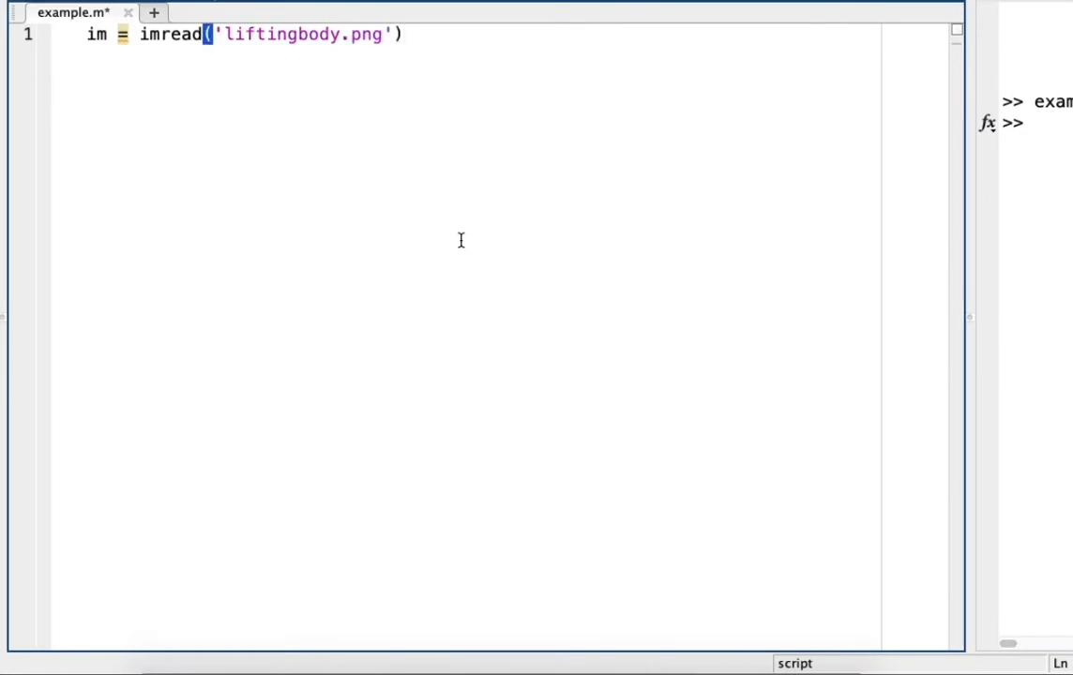
type(";\\nxla")
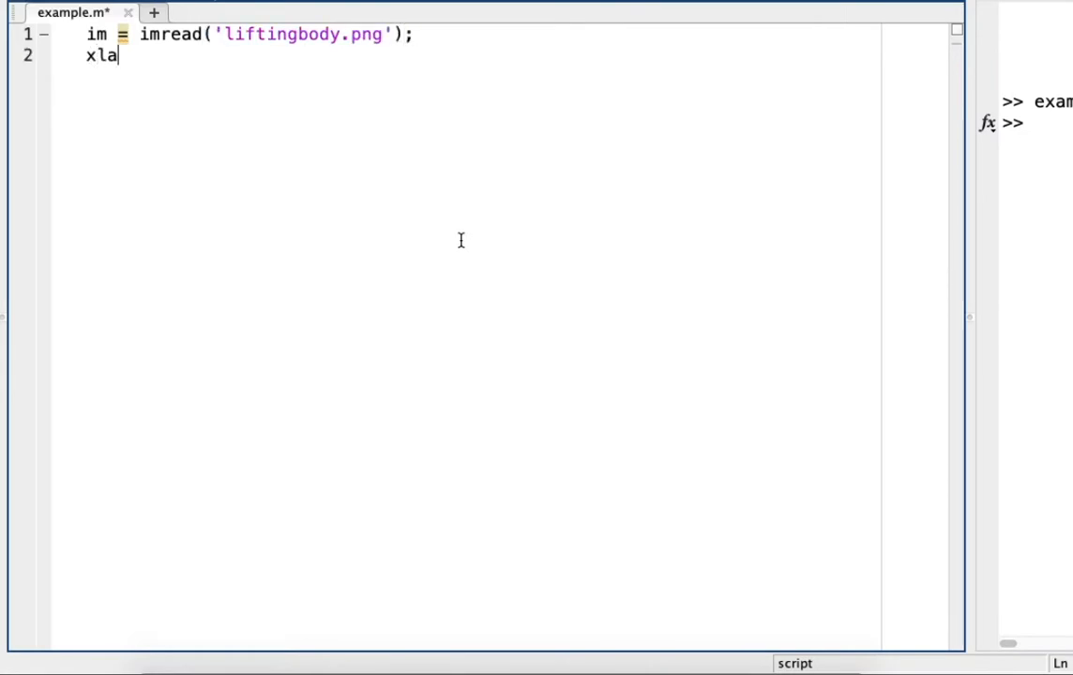
key("BackSpace")
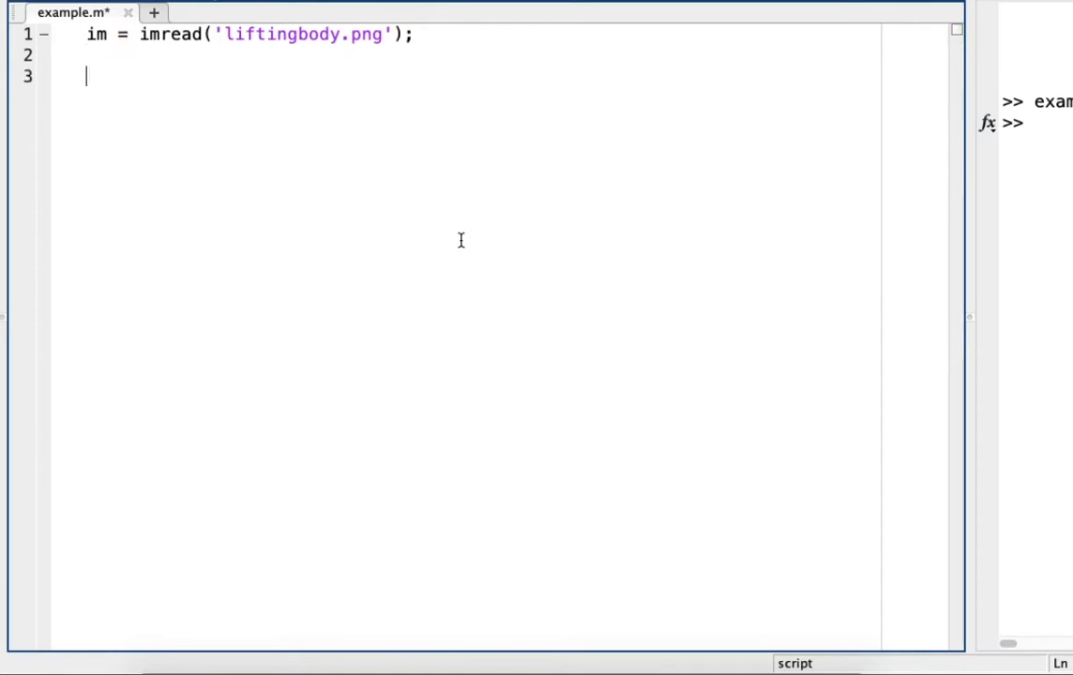
Add noiseIm = imnoise(im,'speckle') to create the speckled image
type("noise")
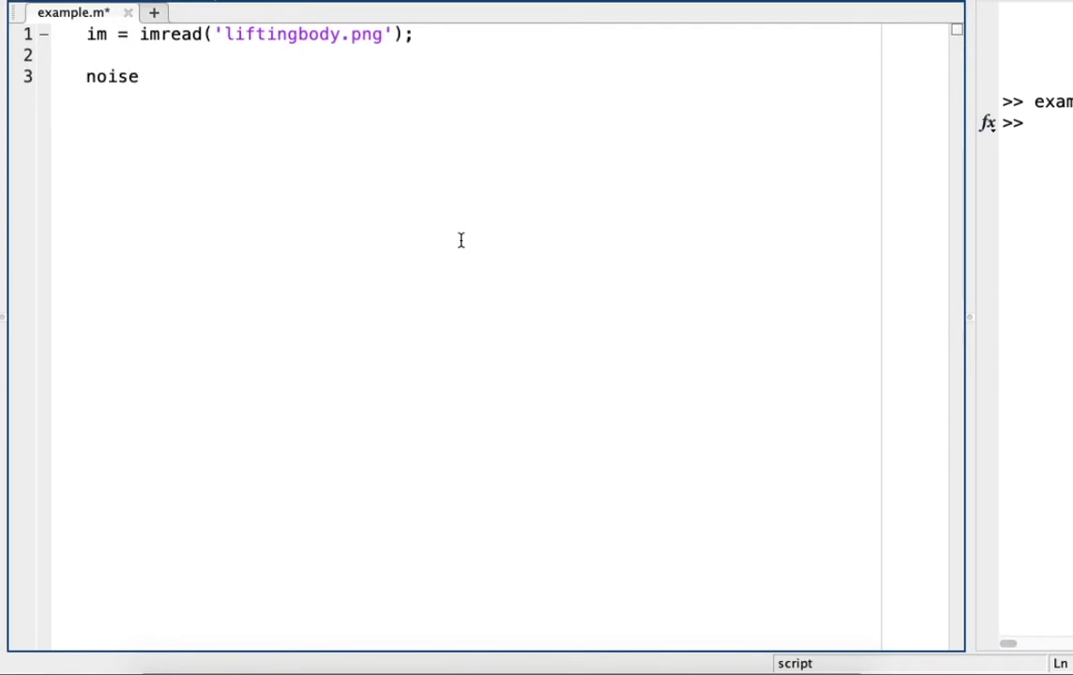
type("Im =")
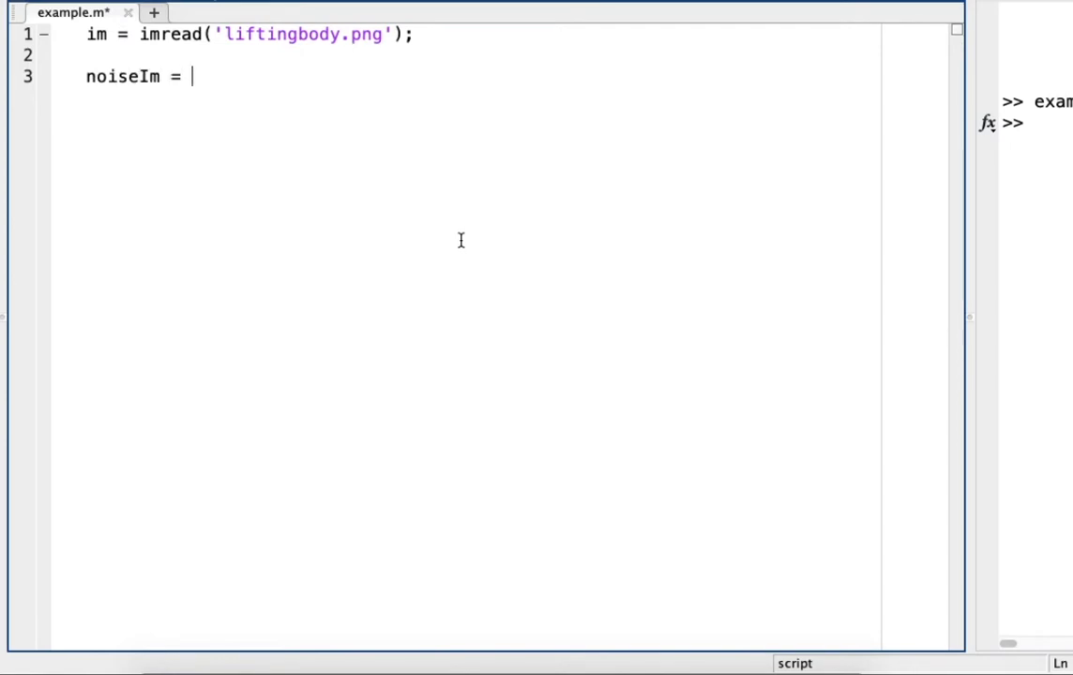
type("imnoise")
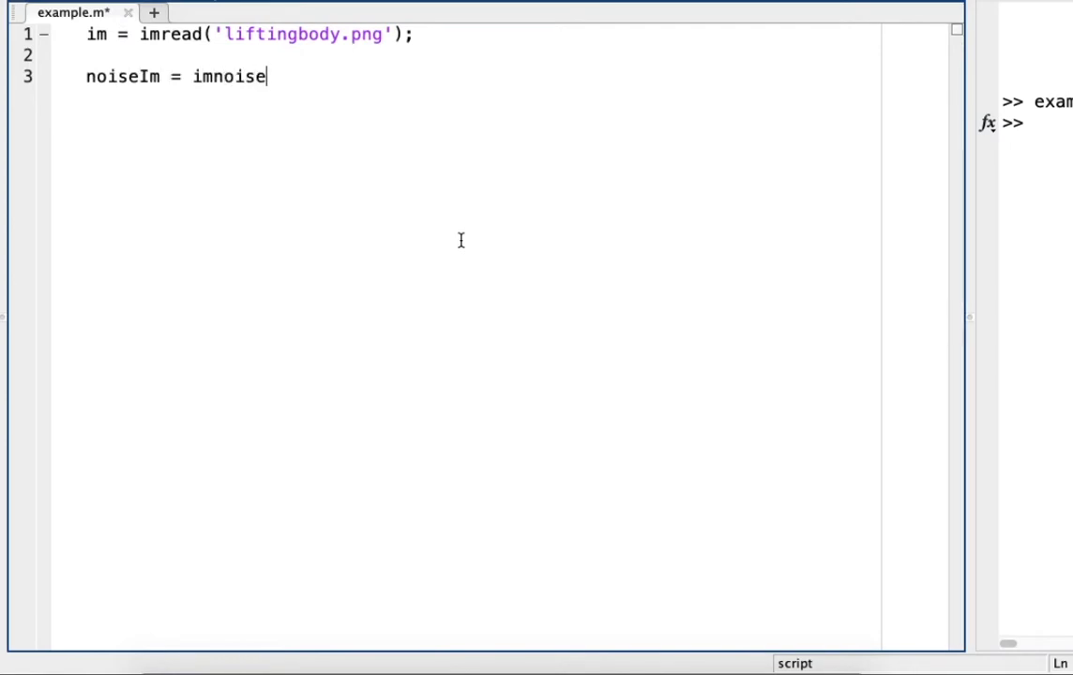
type("(im,")
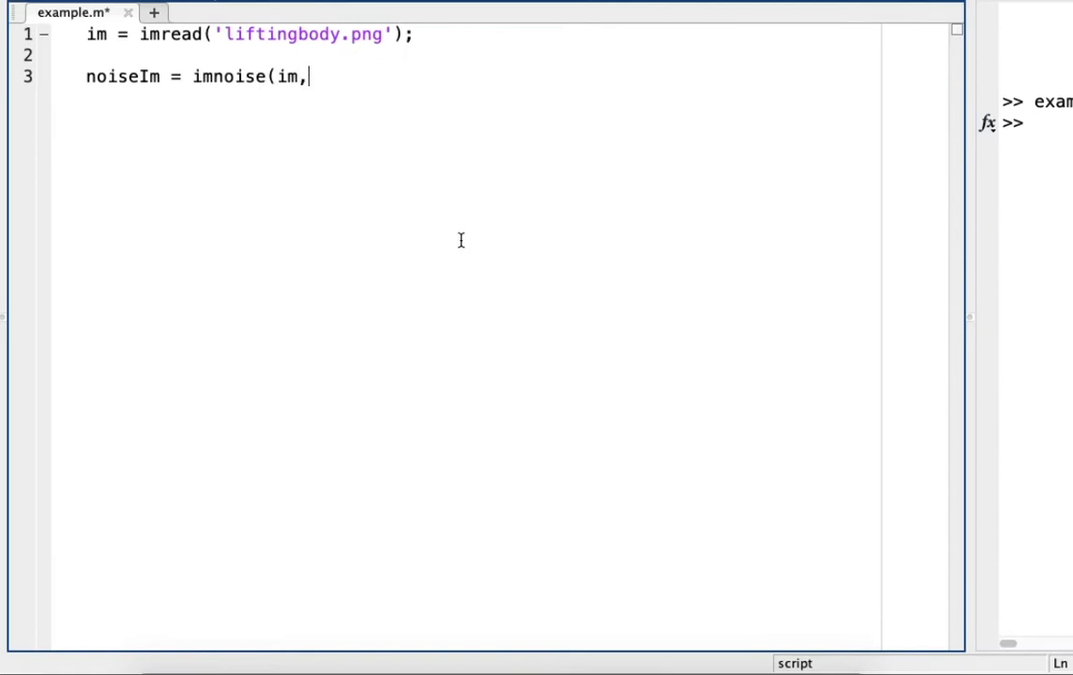
type("'")
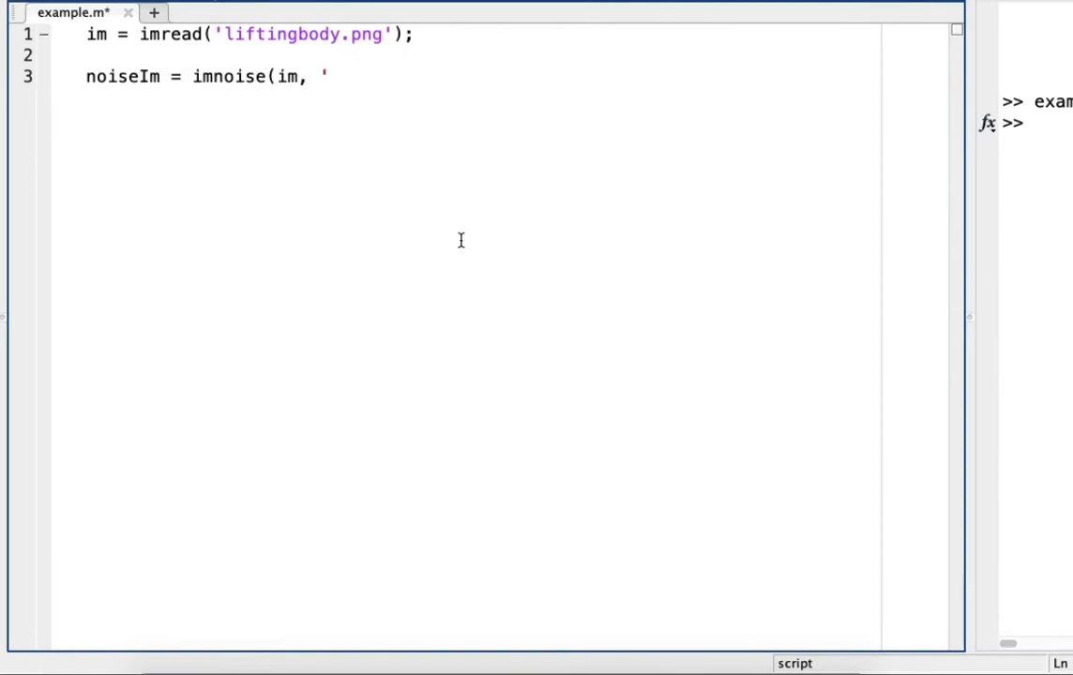
type("speckle');")
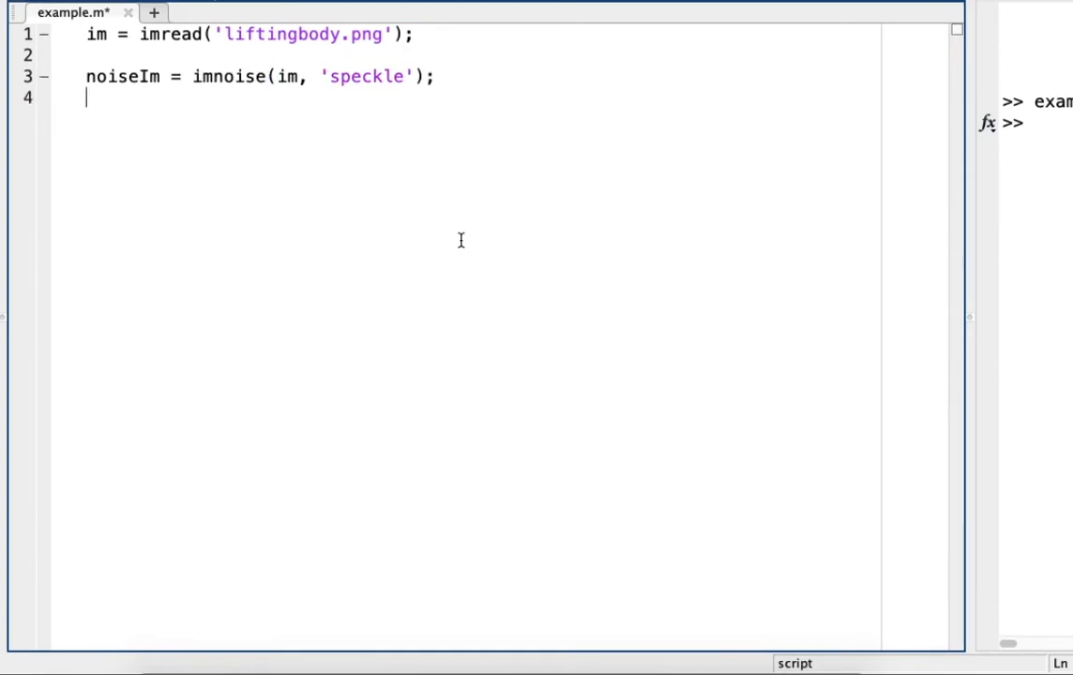
Display noiseIm with subplot(2,3,1), imshow(noiseIm);
type("subplot")
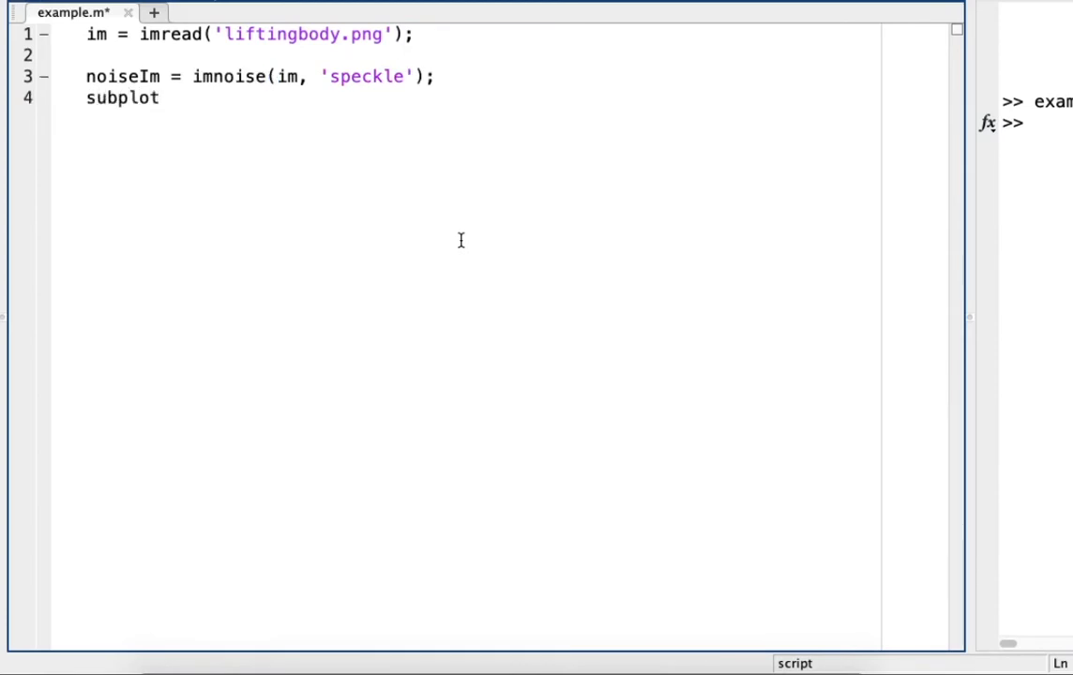
type("(2")
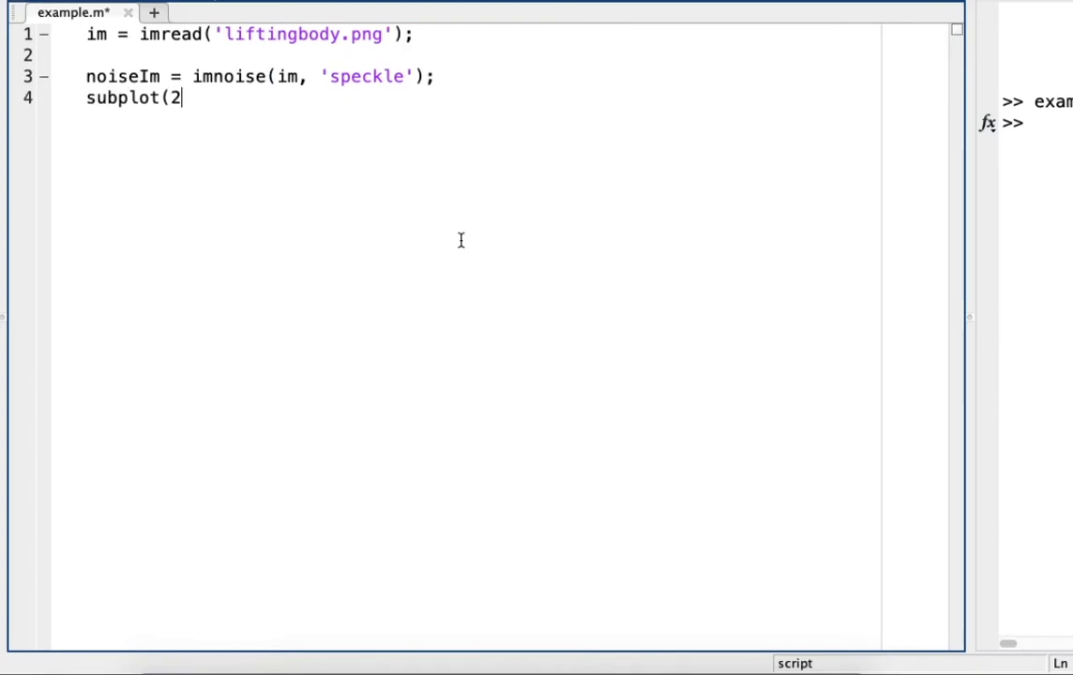
type(",3,1")
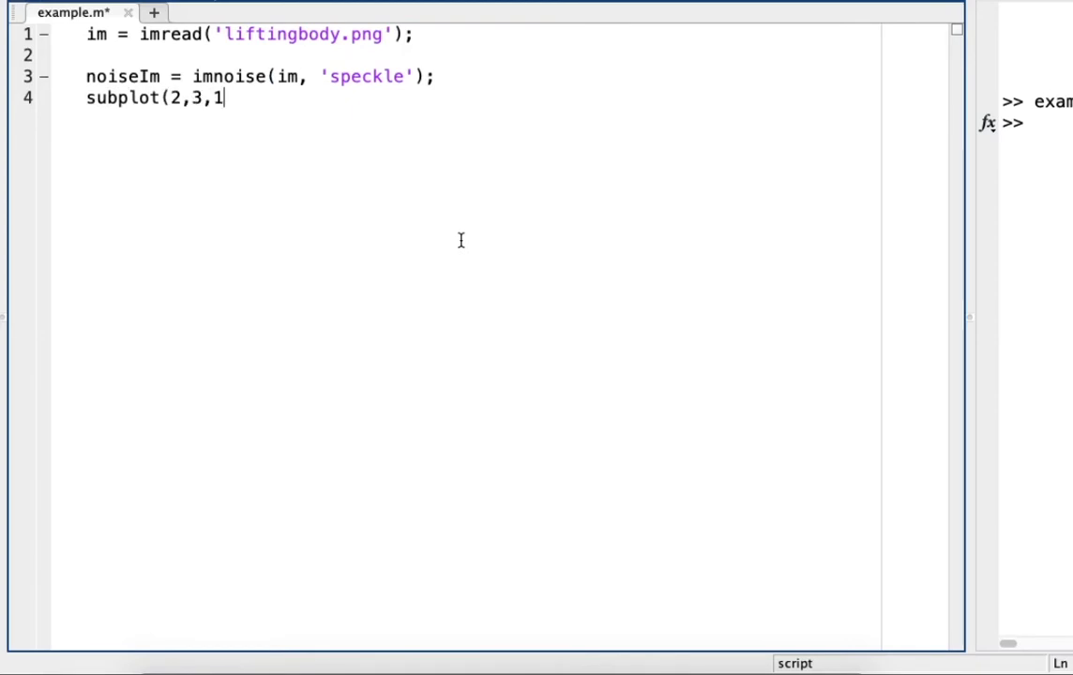
type("),")
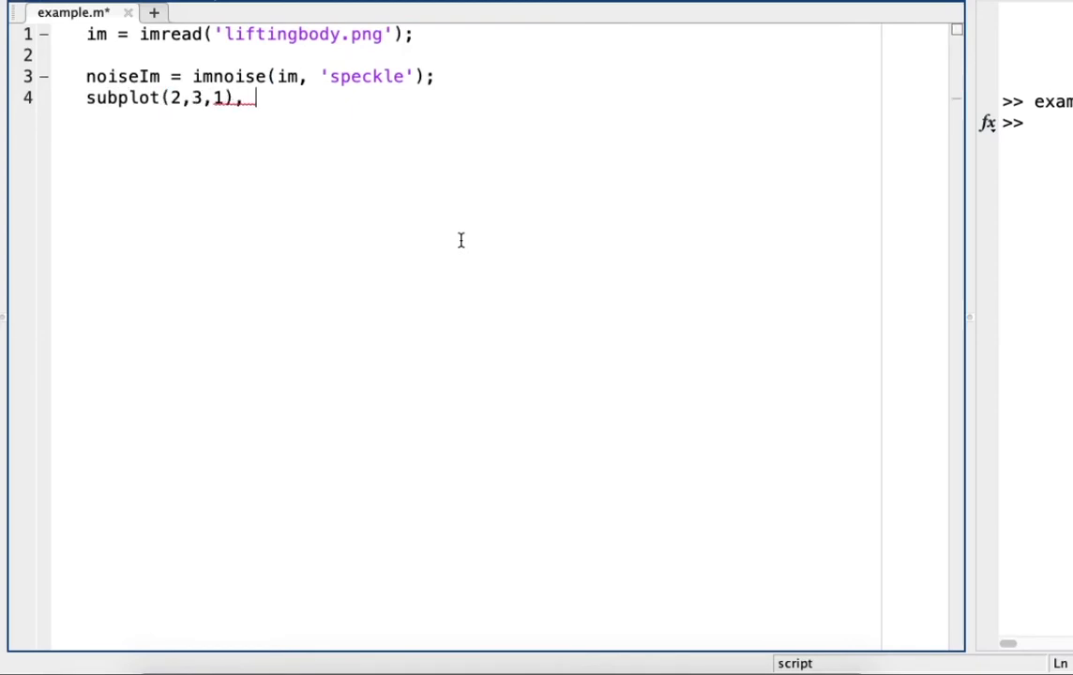
type("imshow(")
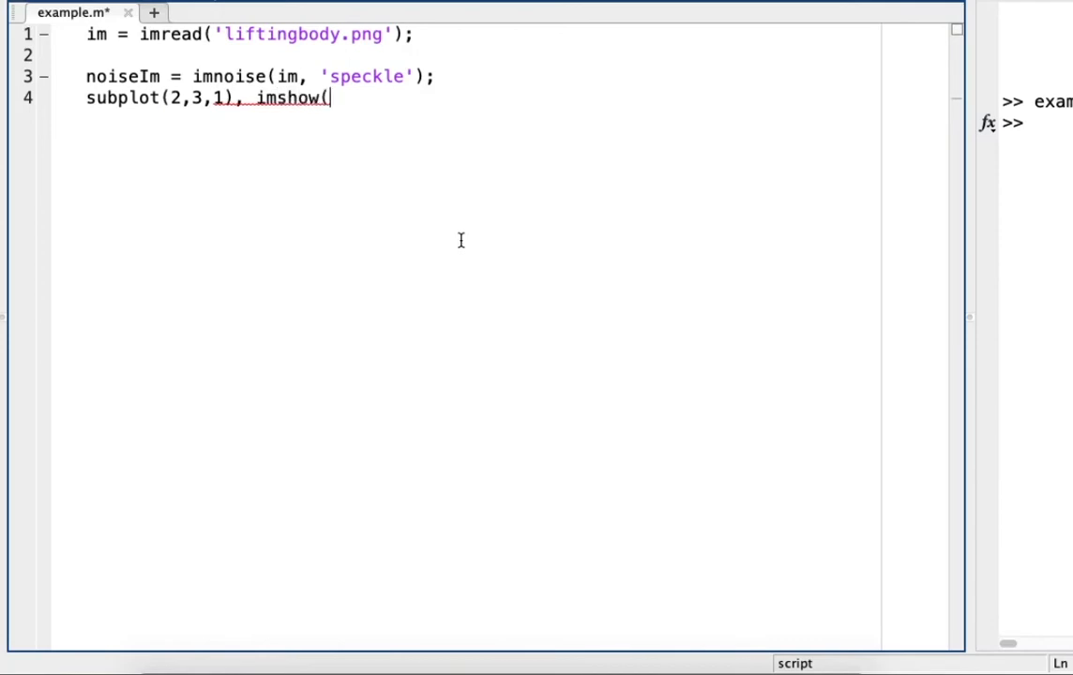
type("noiseI")
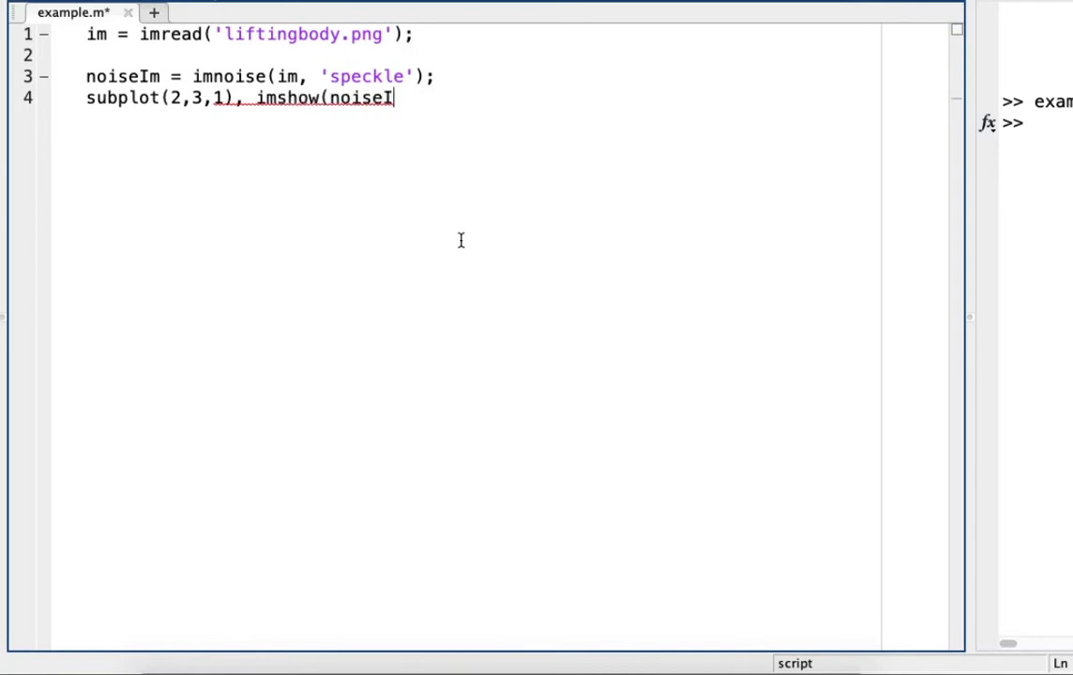
type("m);")
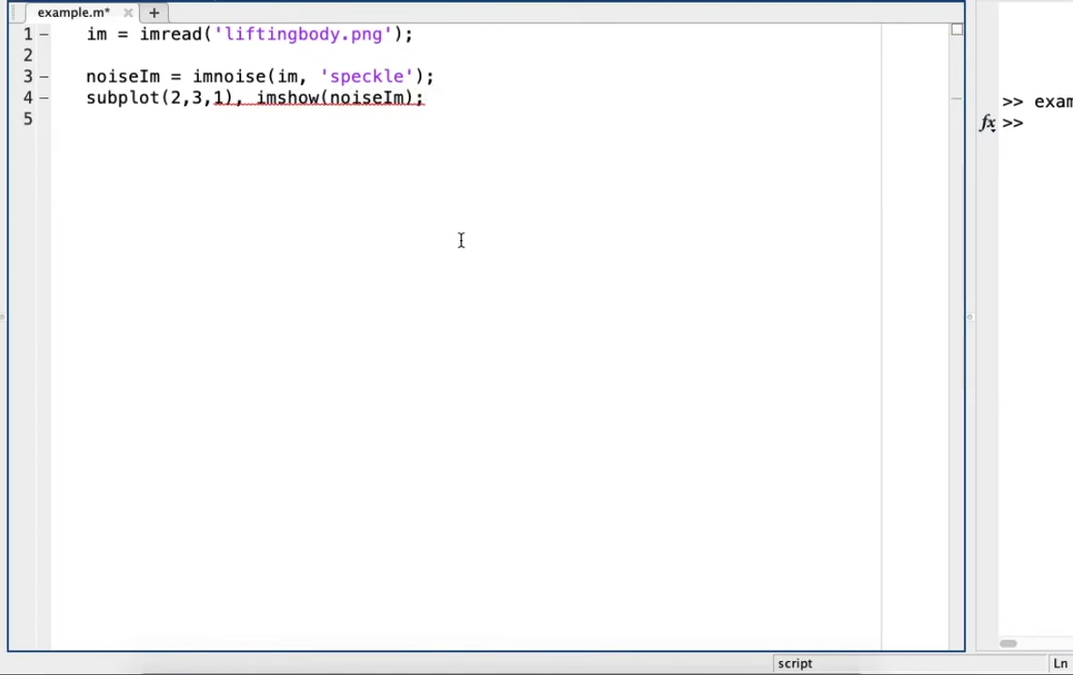
Label the first subplot with xlabel('Speckle')
type("xlabe")
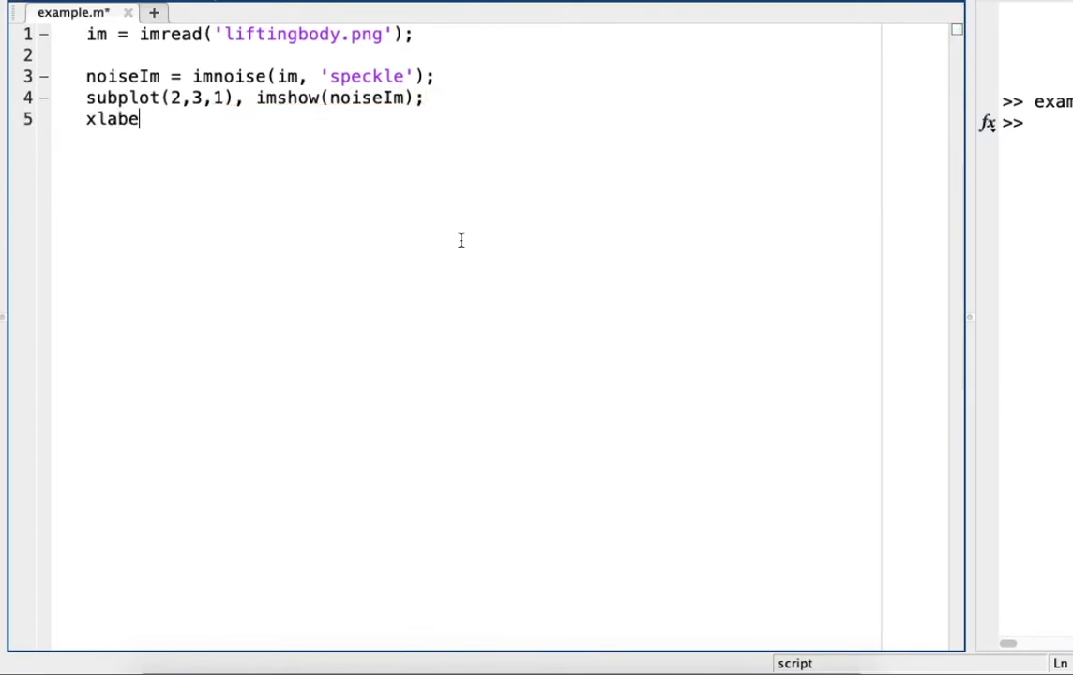
type("l(")
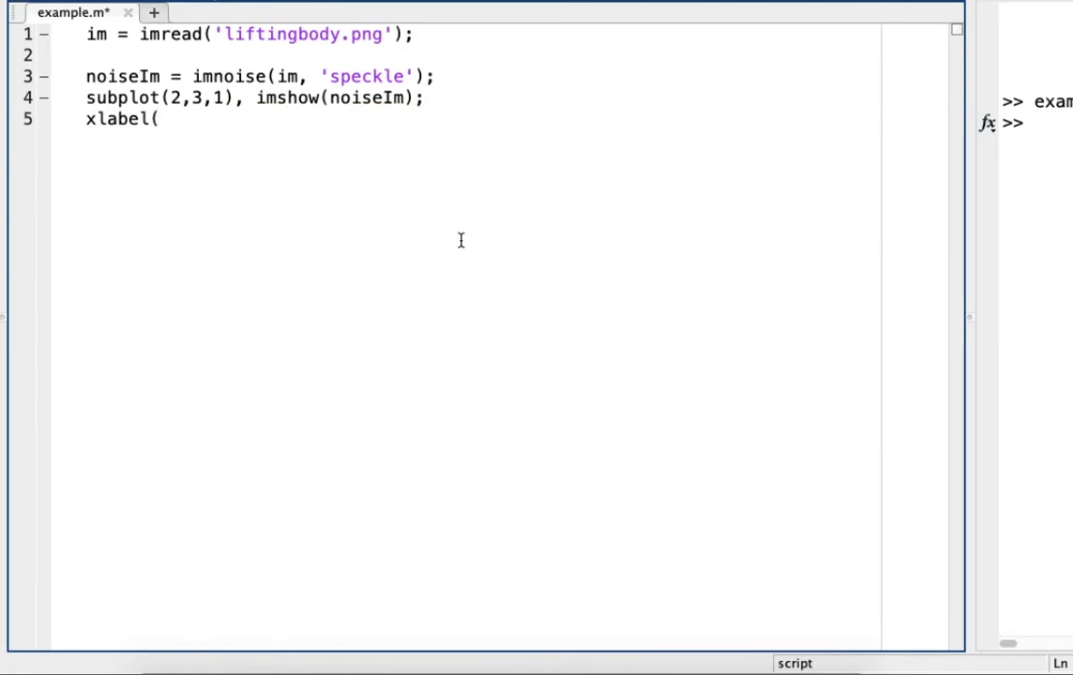
type("'Speck")
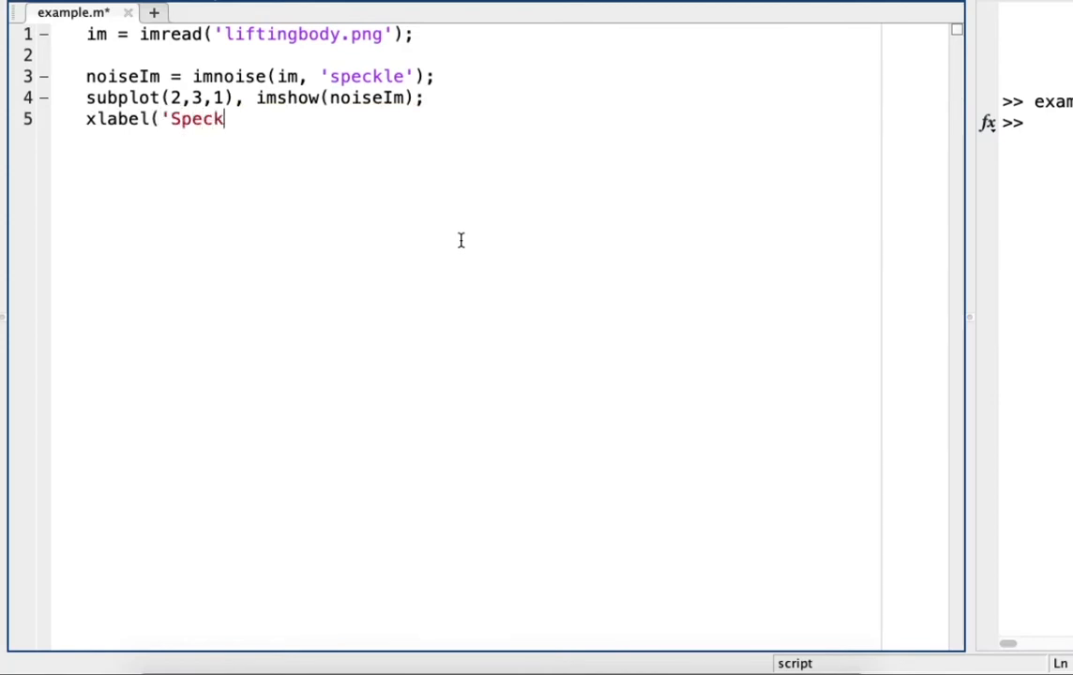
type("le")
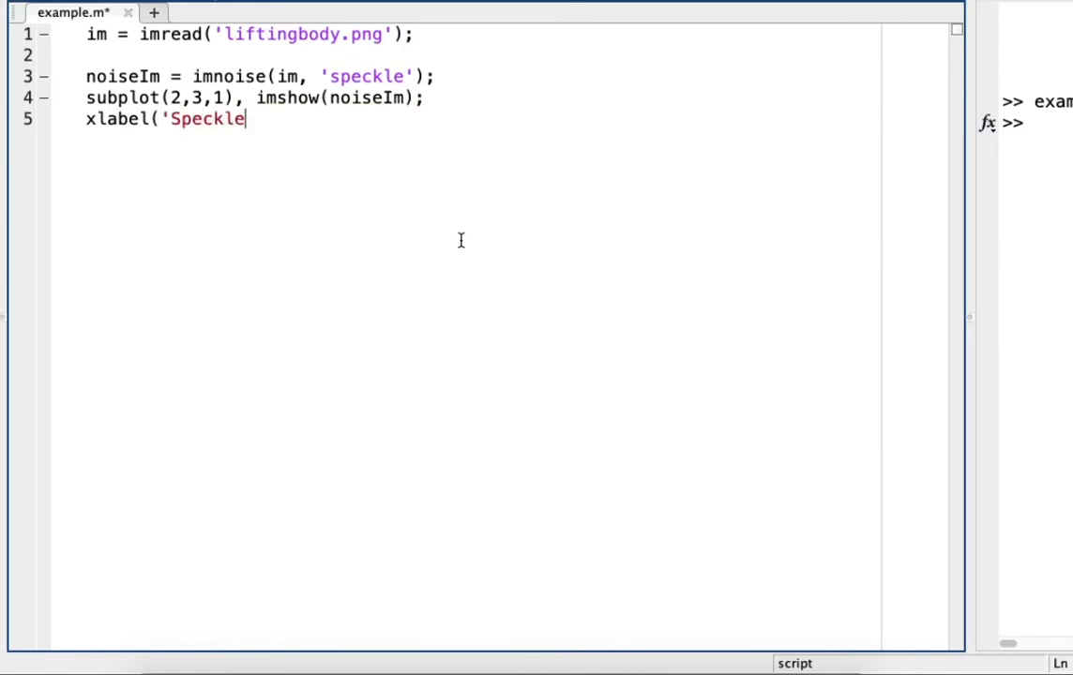
type("');")
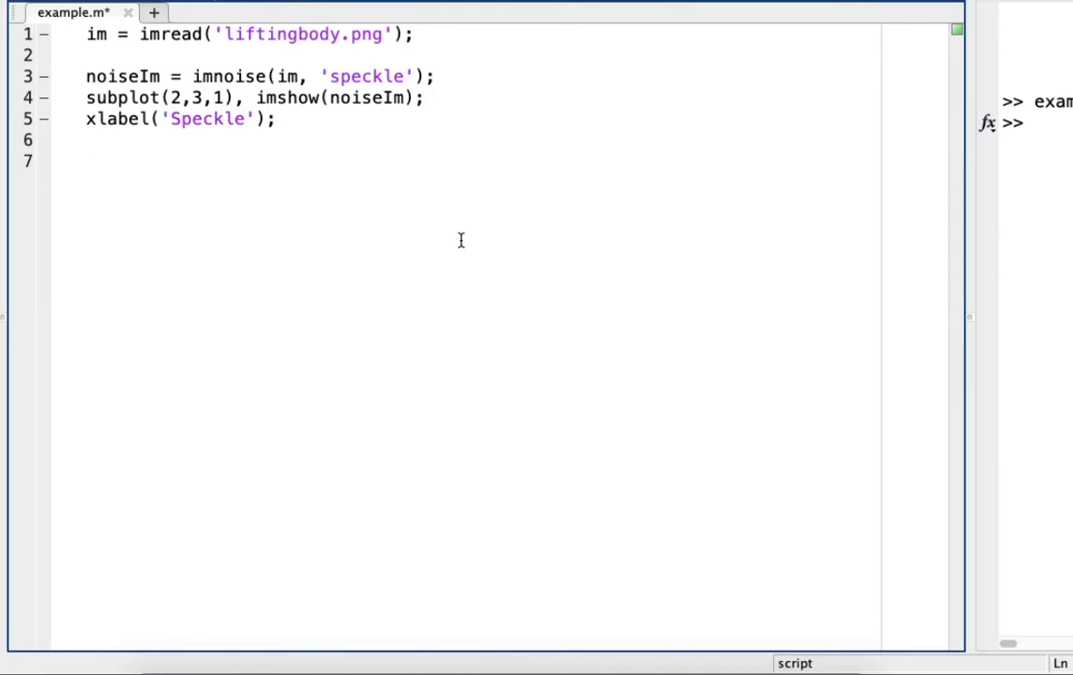
Add denoise1 = filter2(fspecial('average',3), noiseIm)/255; for a 3×3 average filter
type("deno")
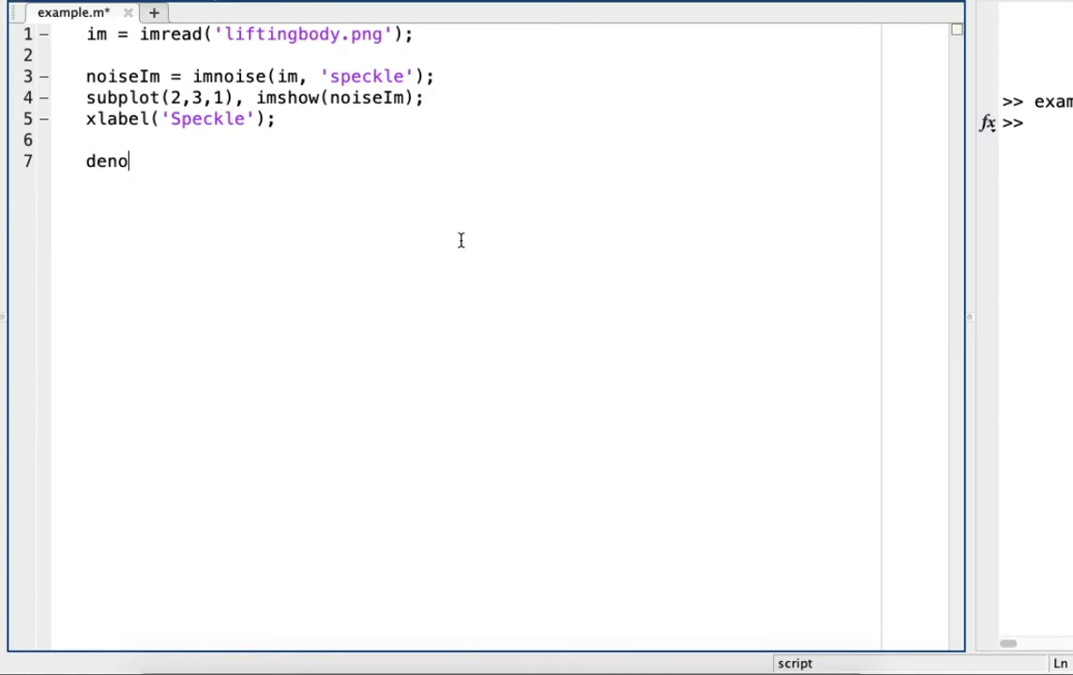
type("ise1 = f")
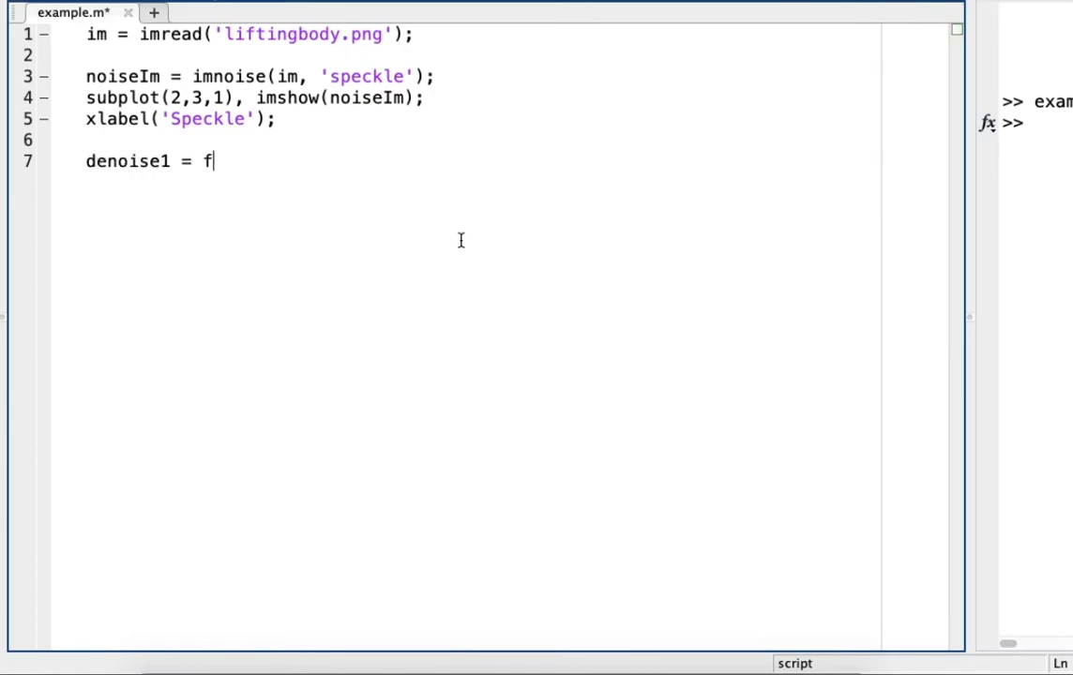
type("ilter2")
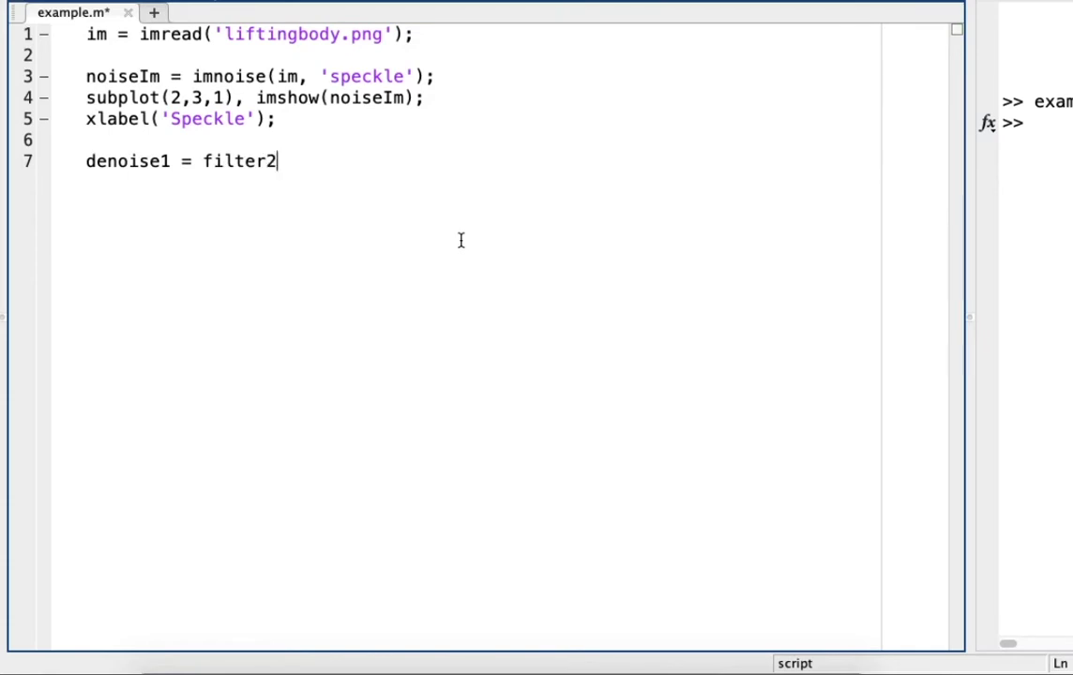
type("(fspeci")
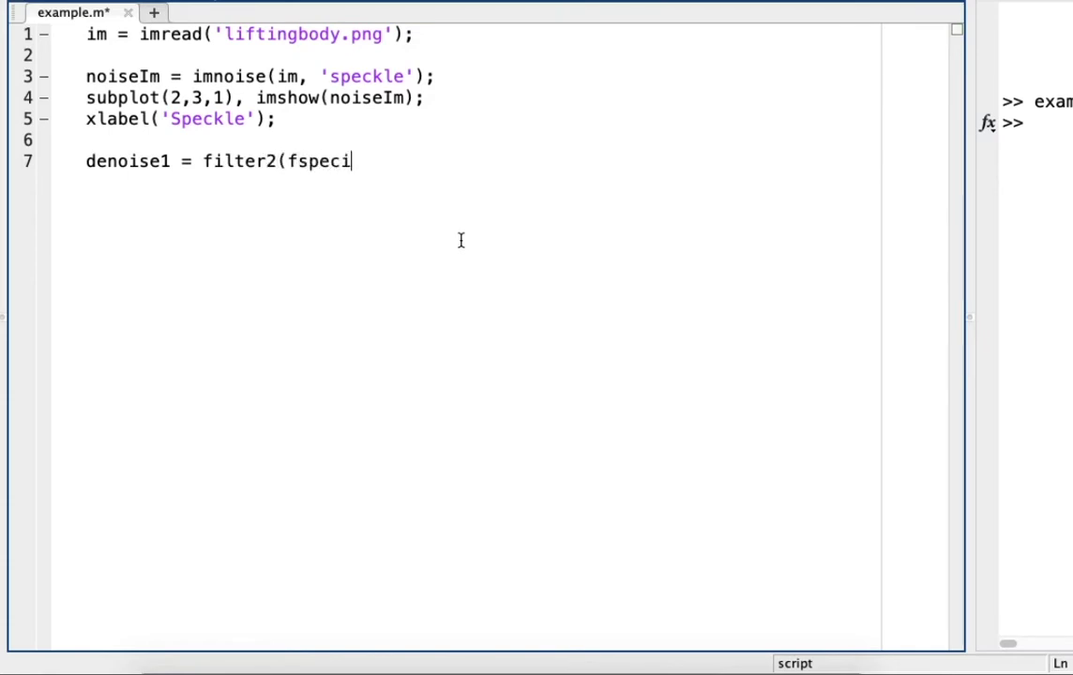
type("al(")
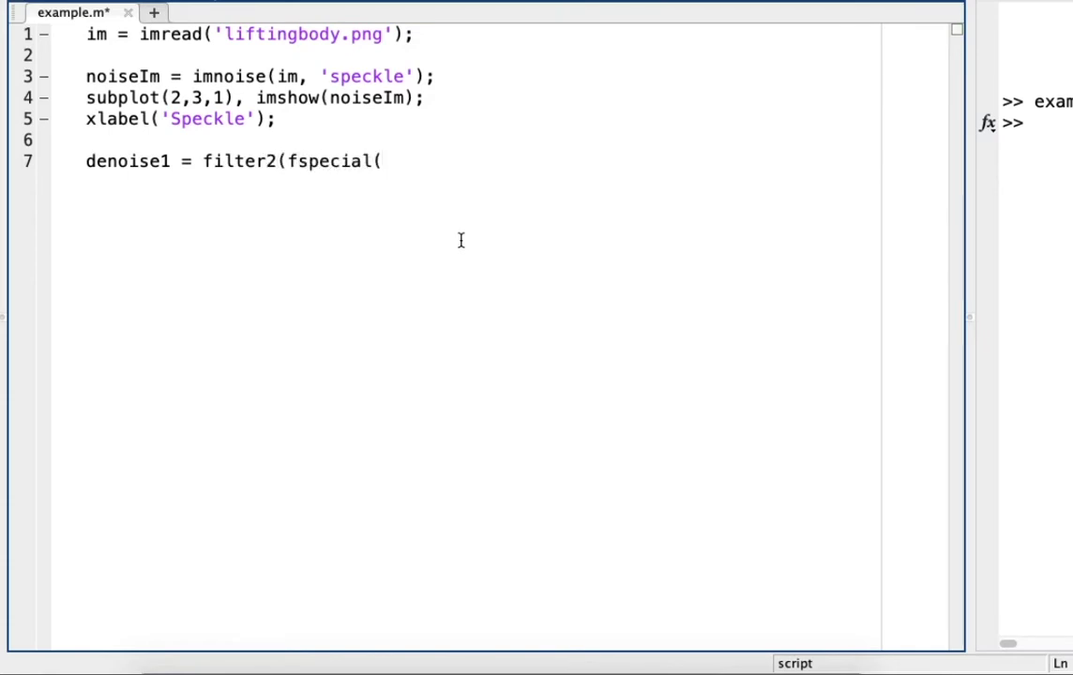
type("'av")
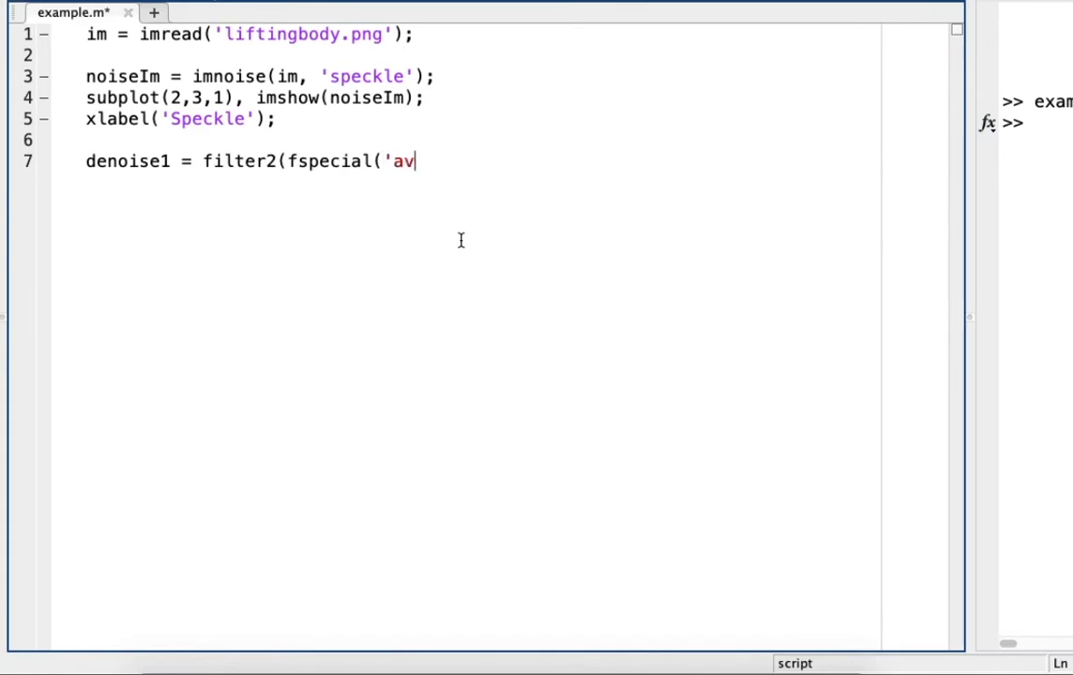
type("erage")
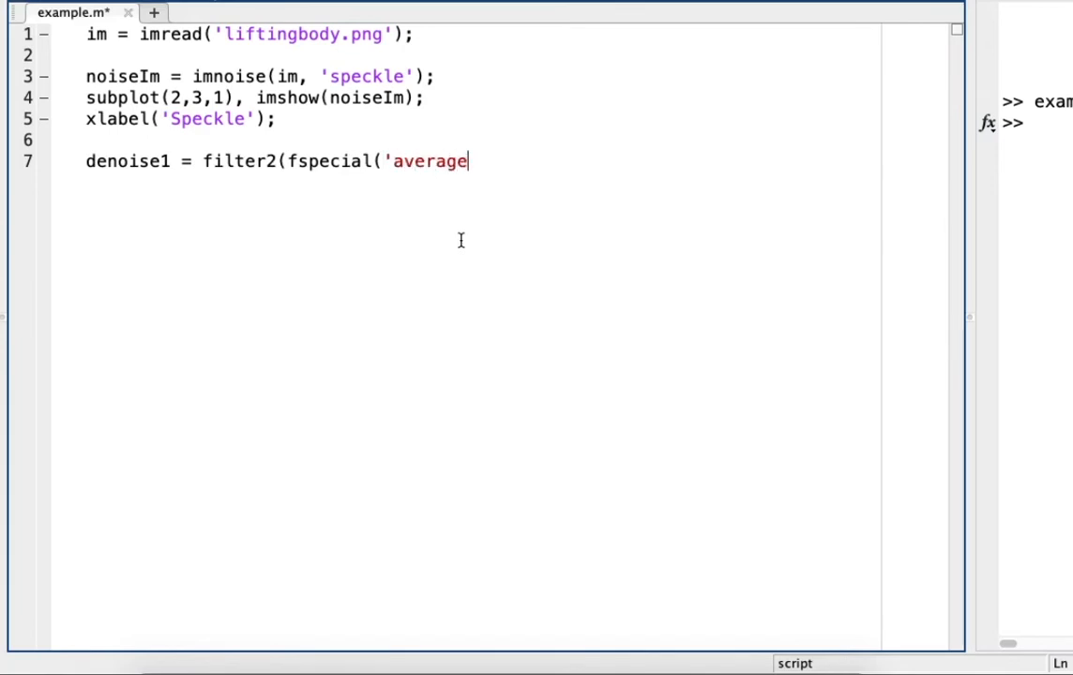
type("', 3")
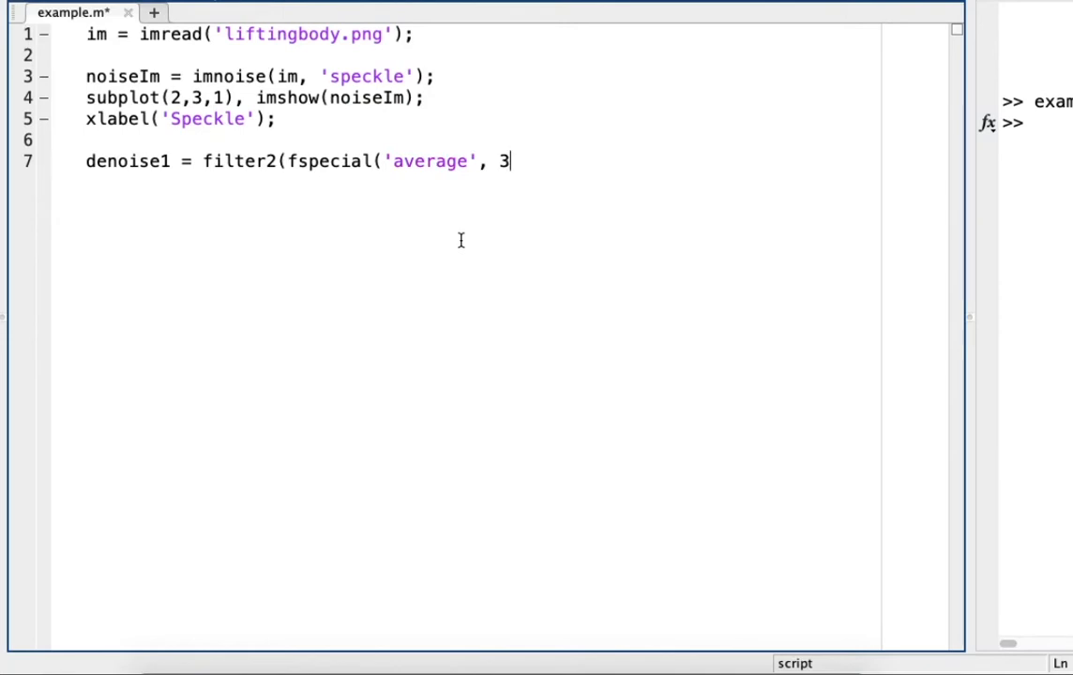
type(");")
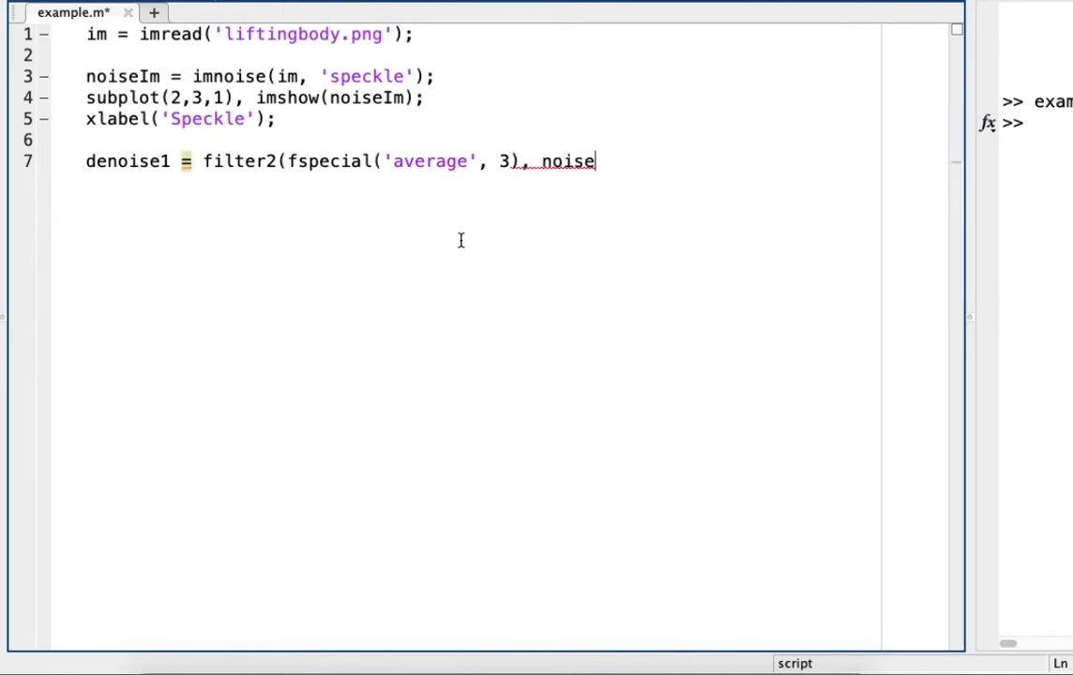
type("Im")
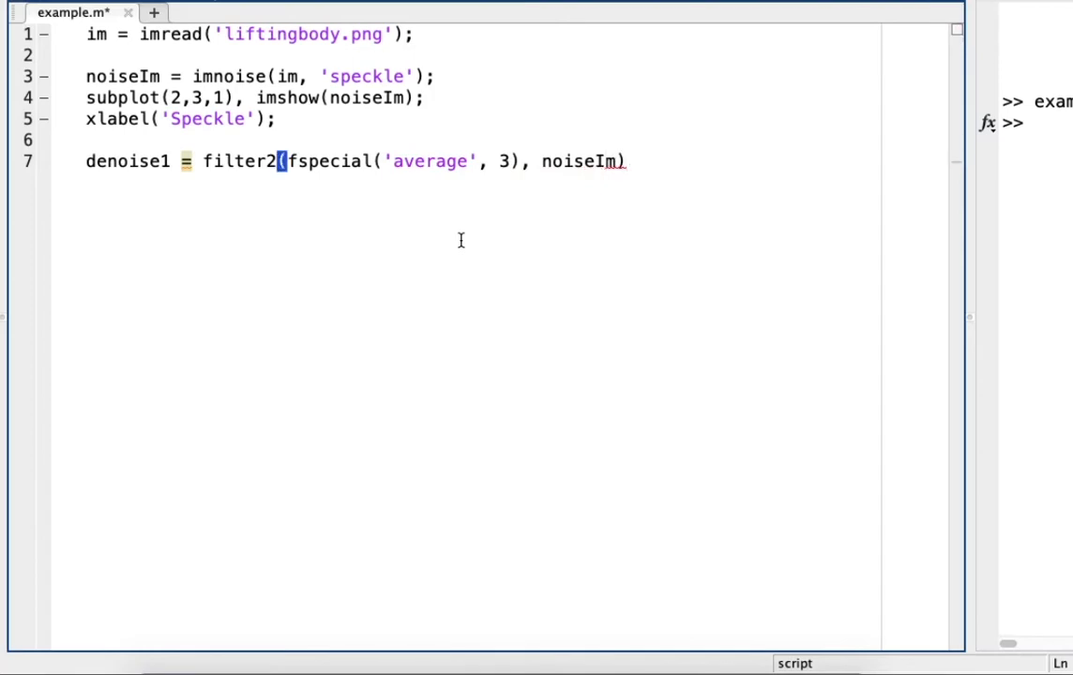
type("/255")
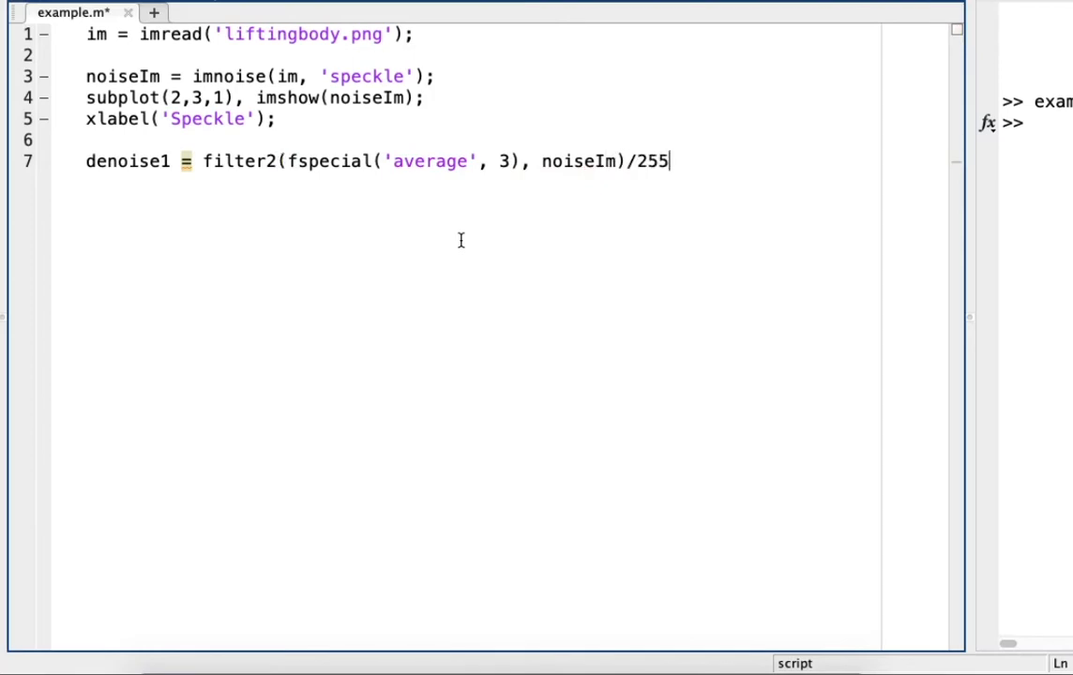
type(";")
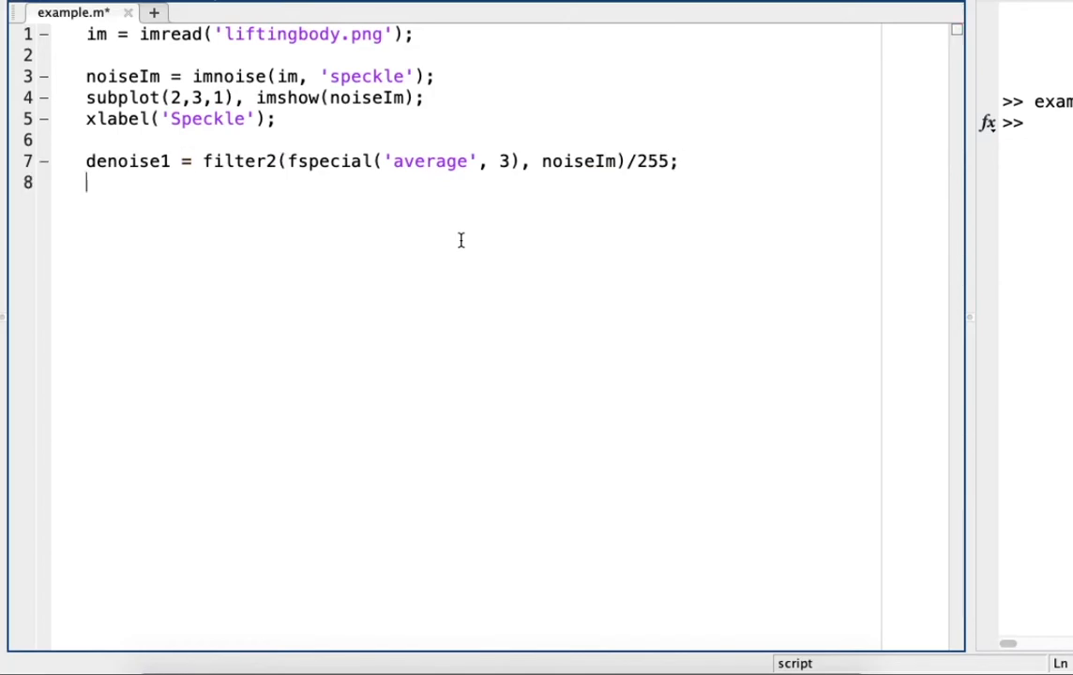
Show denoise1 in subplot(2,3,2), labelled 'Average Filter'
type("sub")
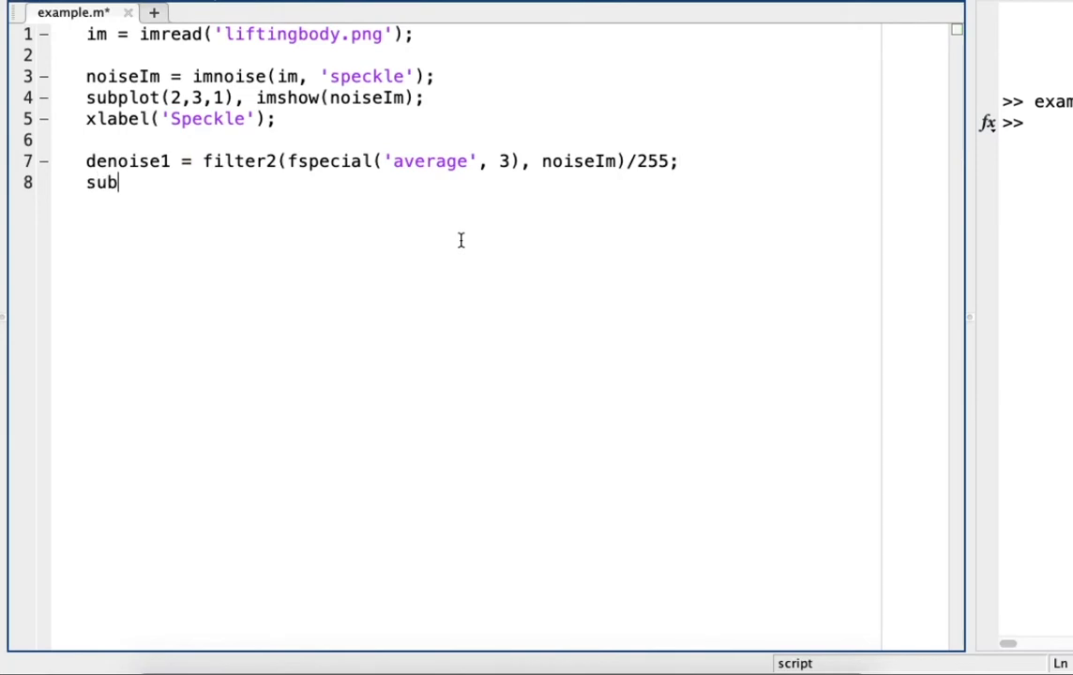
type("plot(")
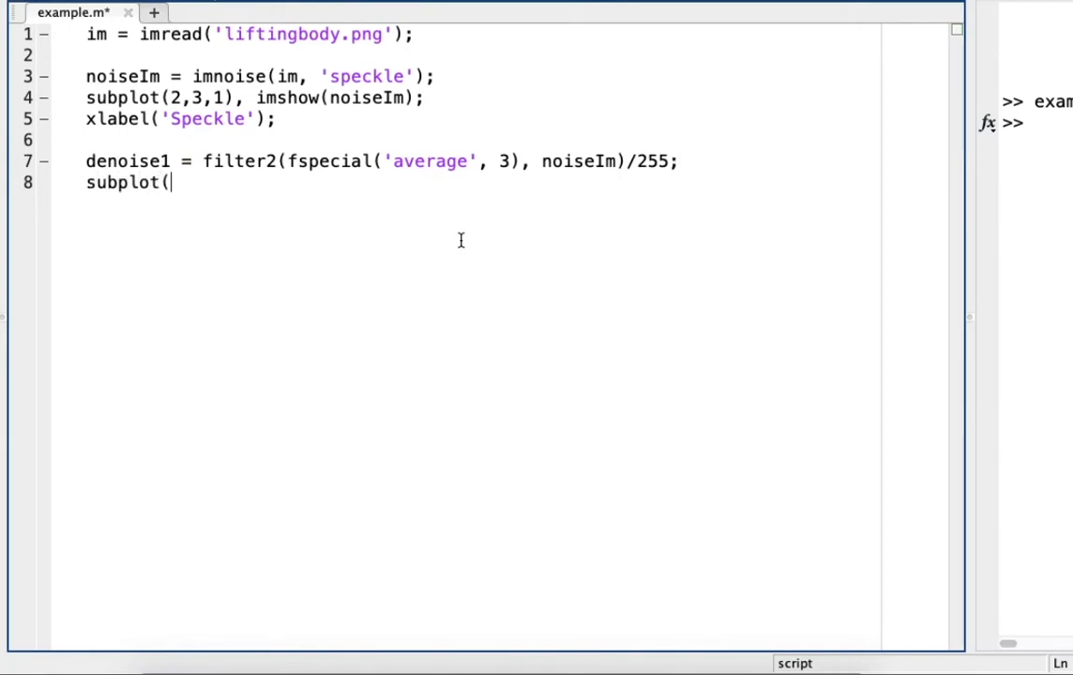
type("2,3")
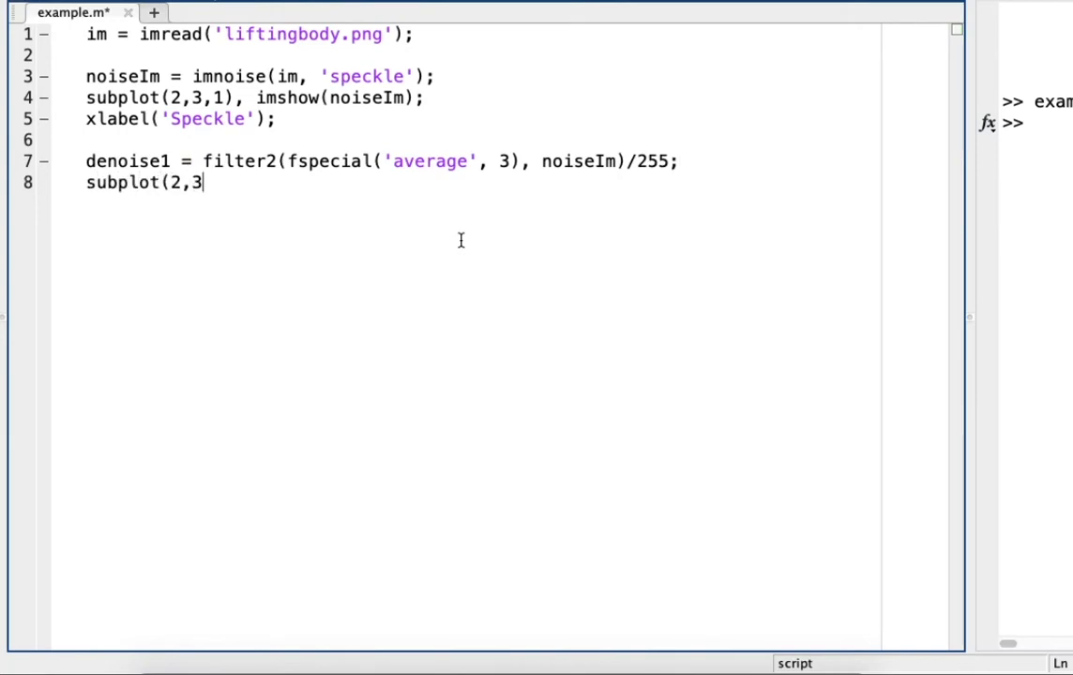
type("2")
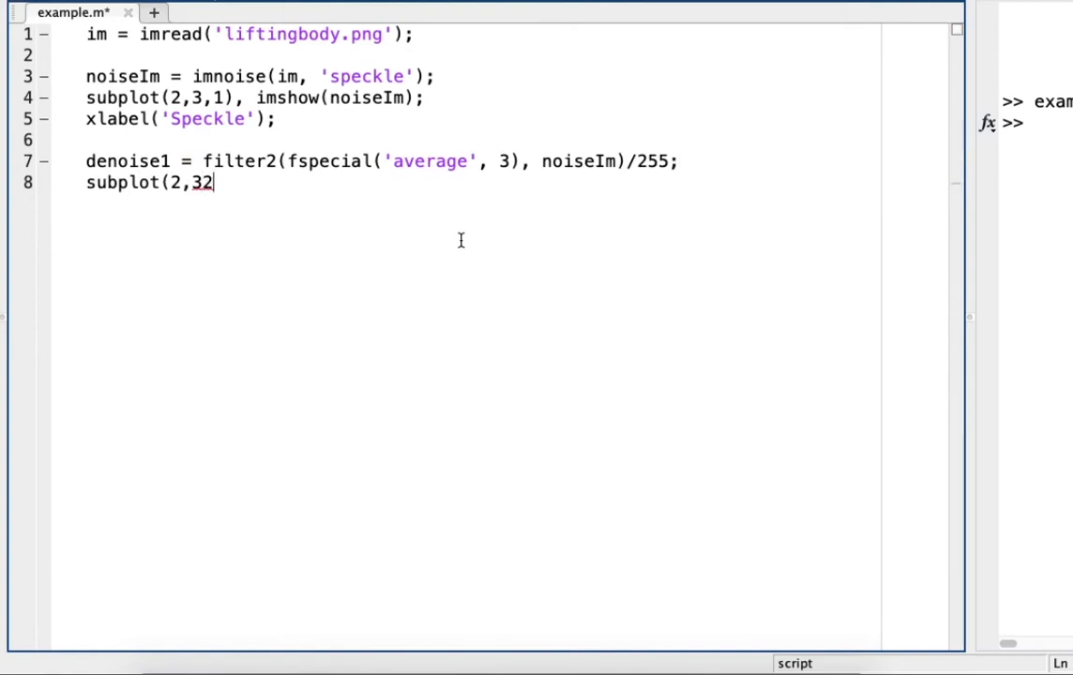
type(",2,")
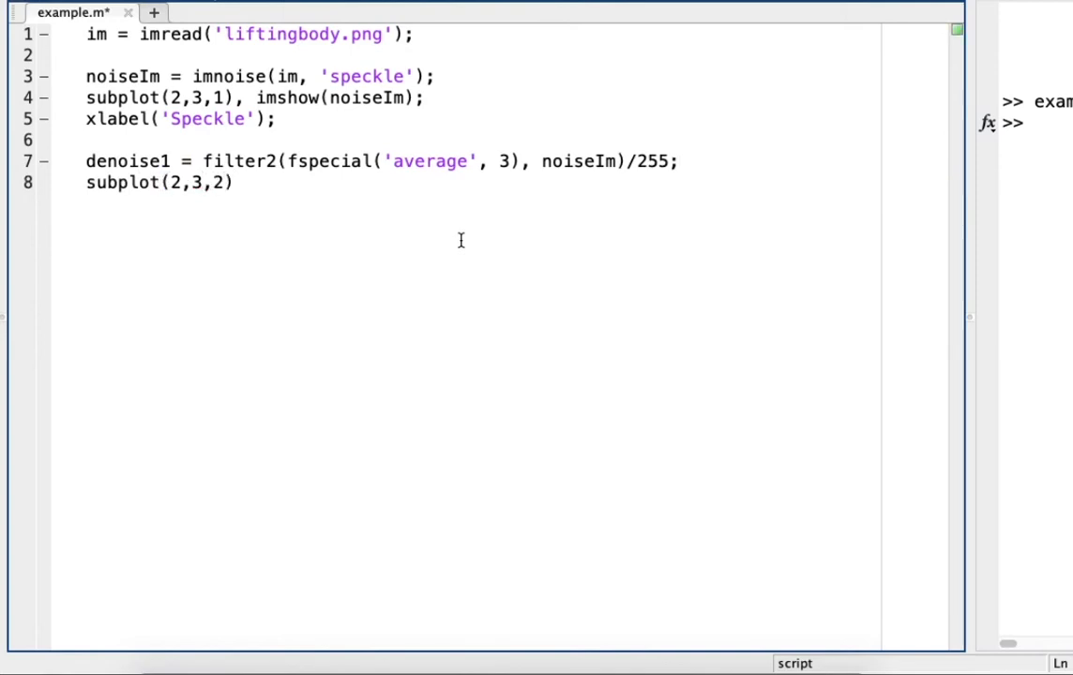
type(", imshow")
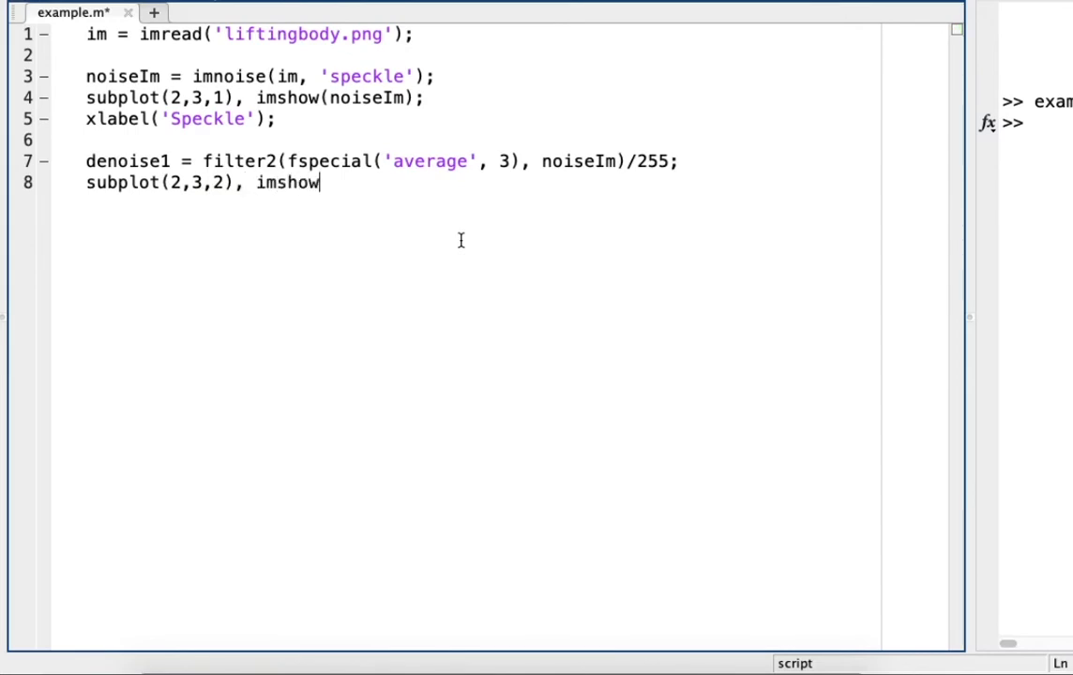
type("(denoise")
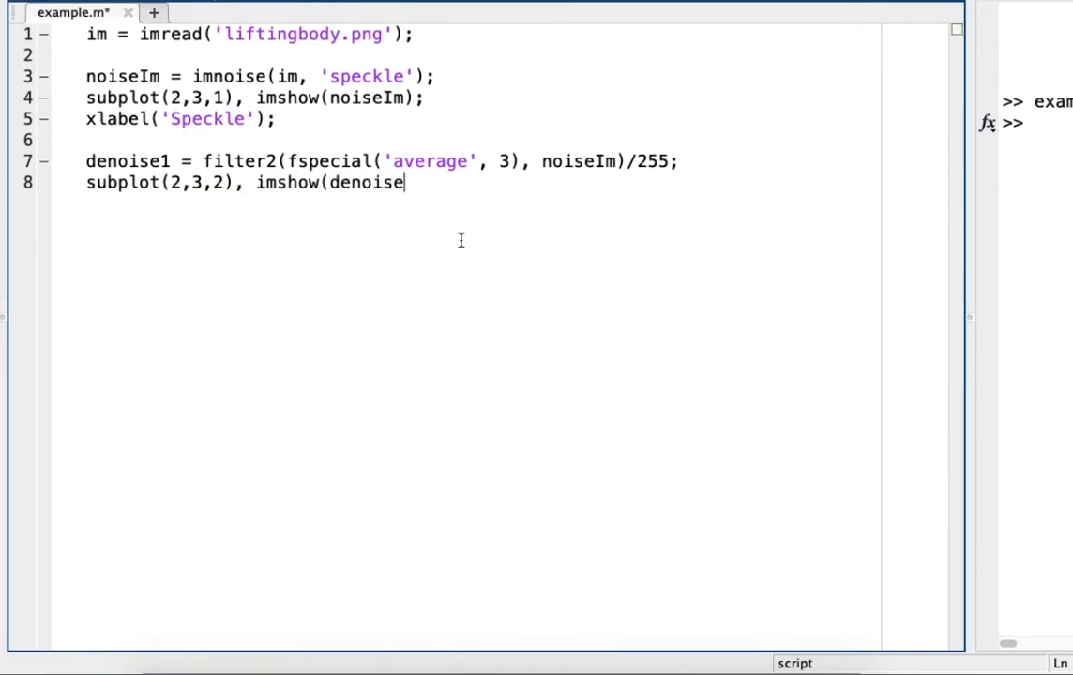
type("1);")
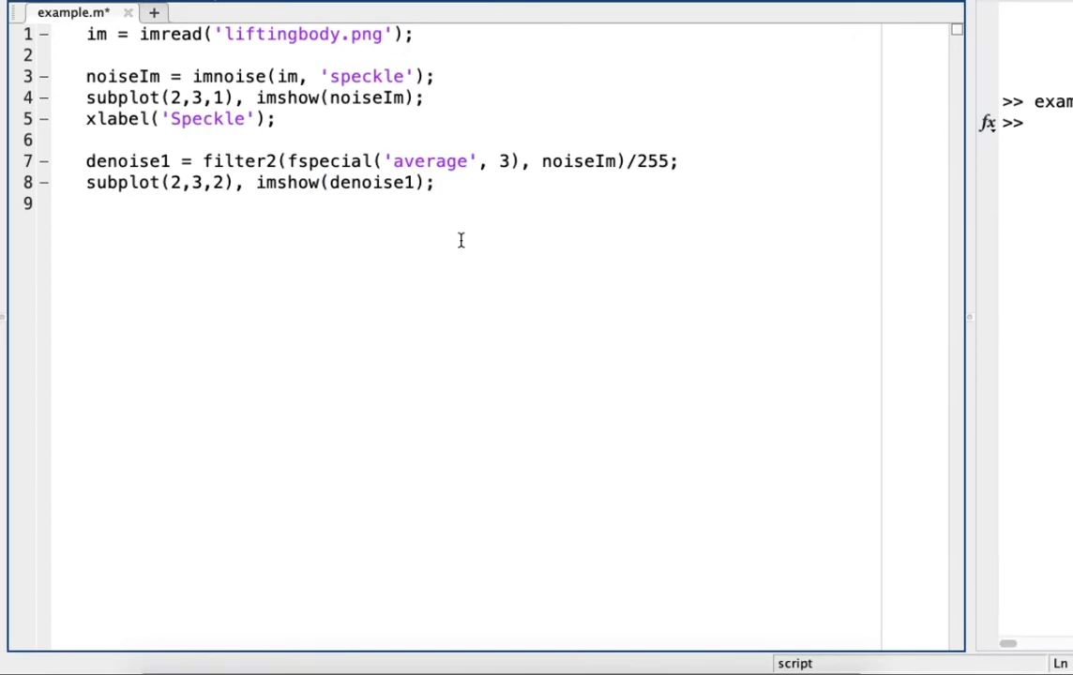
type("xla")
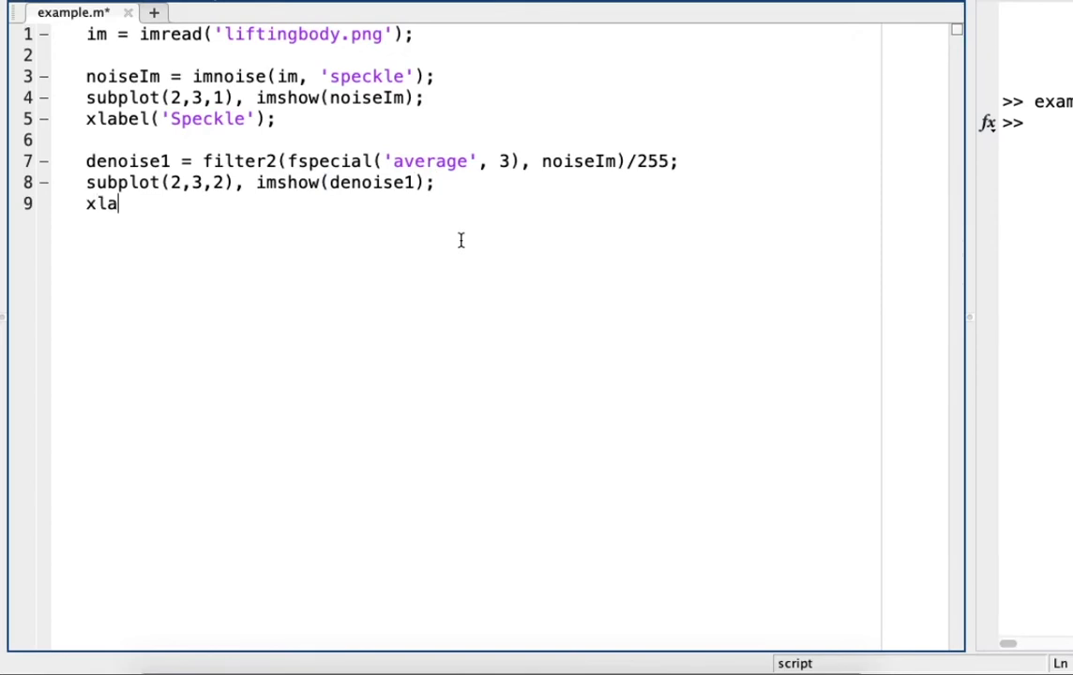
type("bel(")
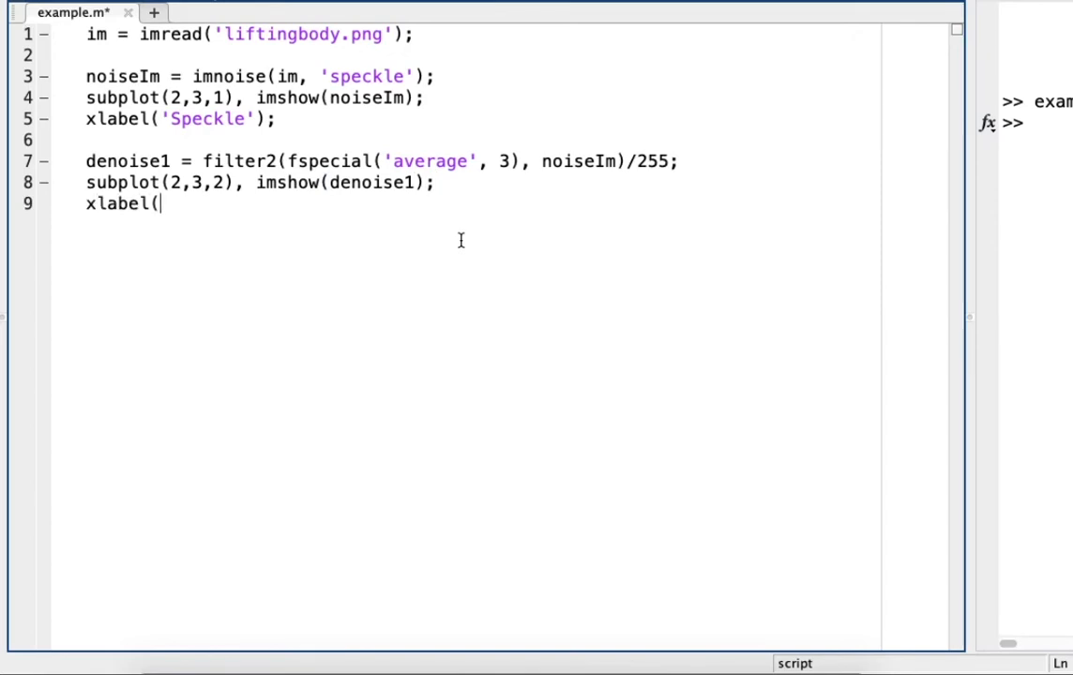
type("'Averag")
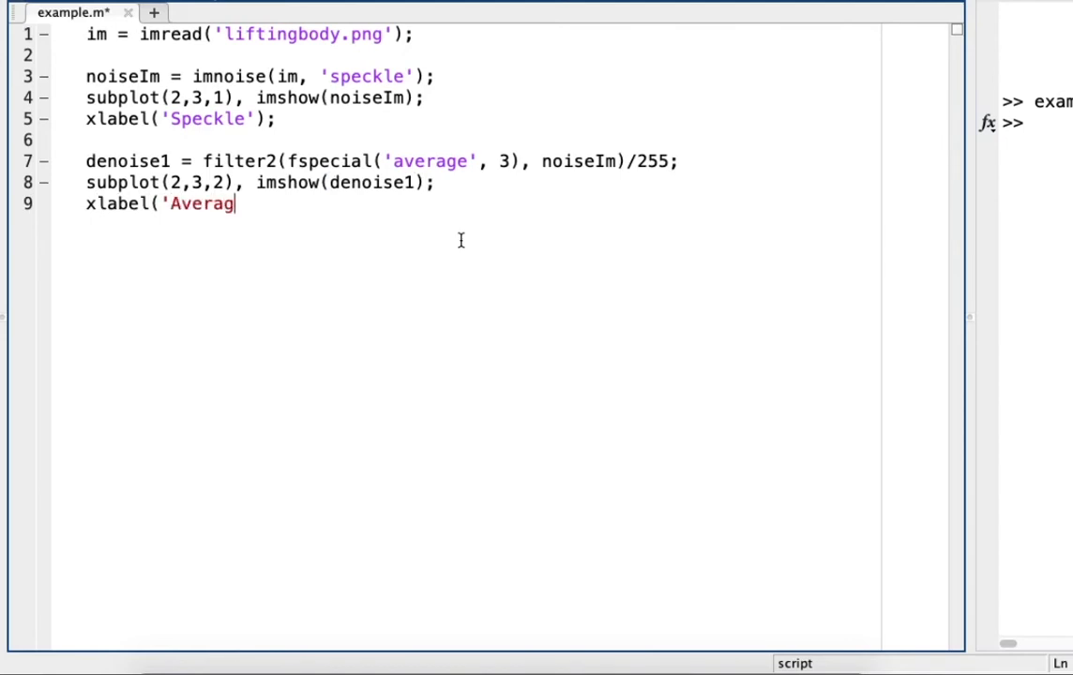
type("e Filter');")
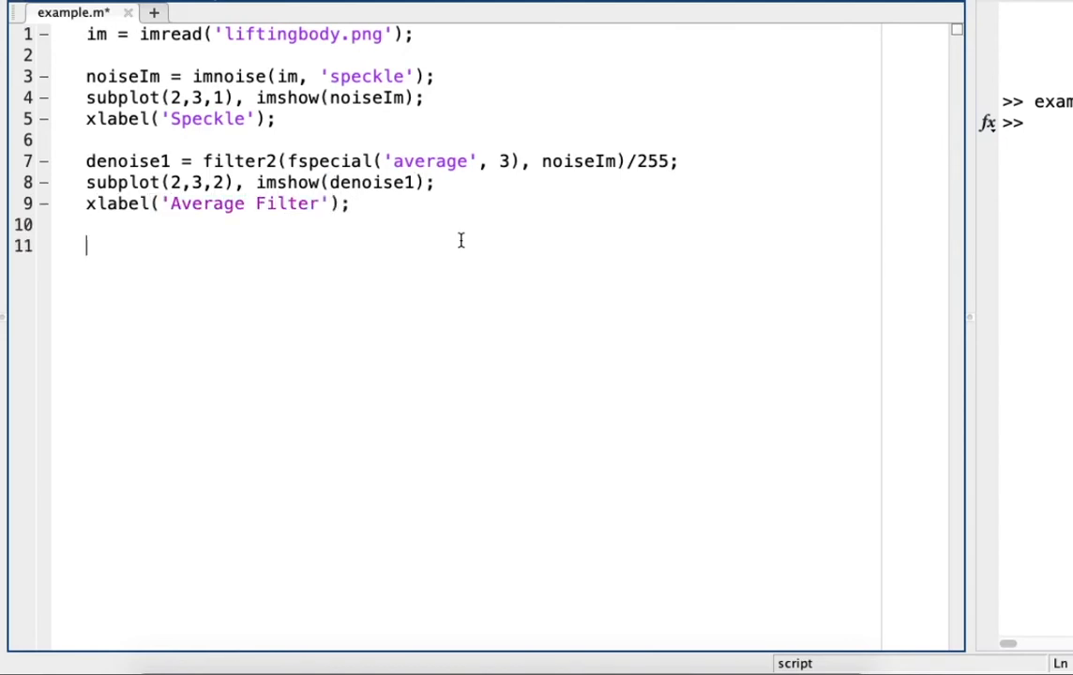
Add denoise2 = medfilt2(noiseIm); for the median filter
type("d")
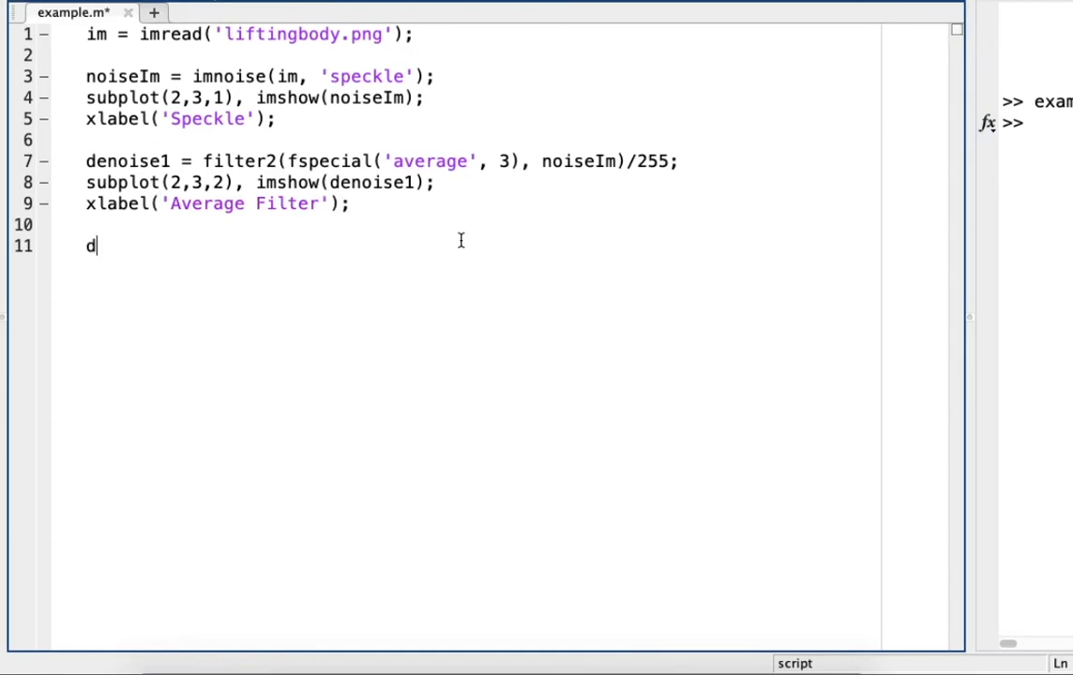
type("enoise2")
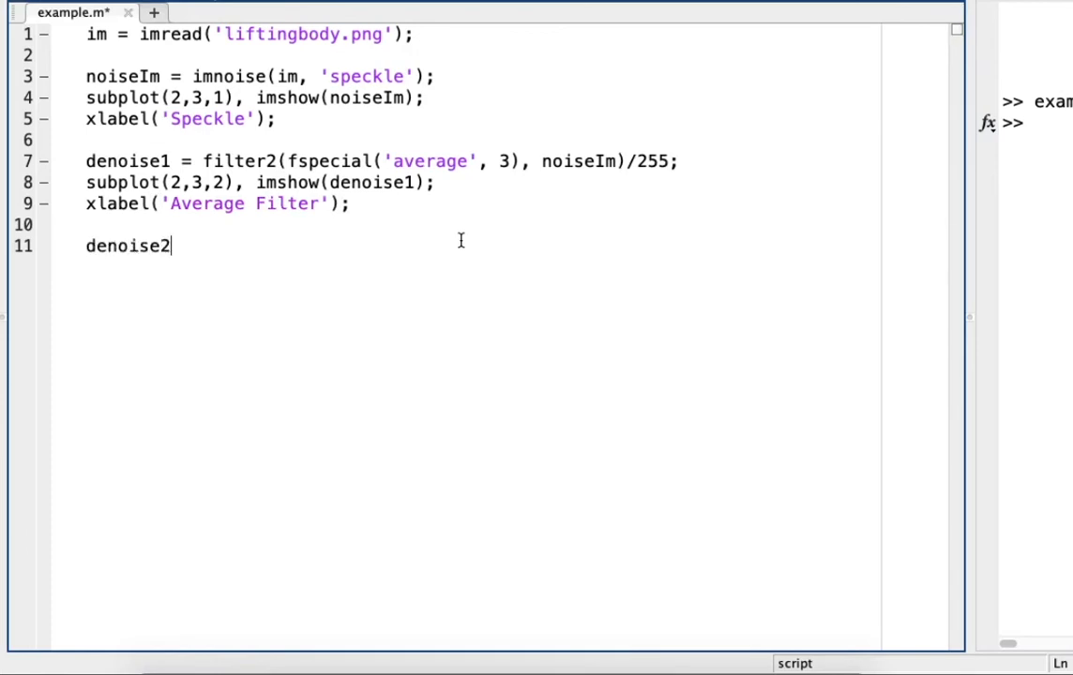
type("\" \"")
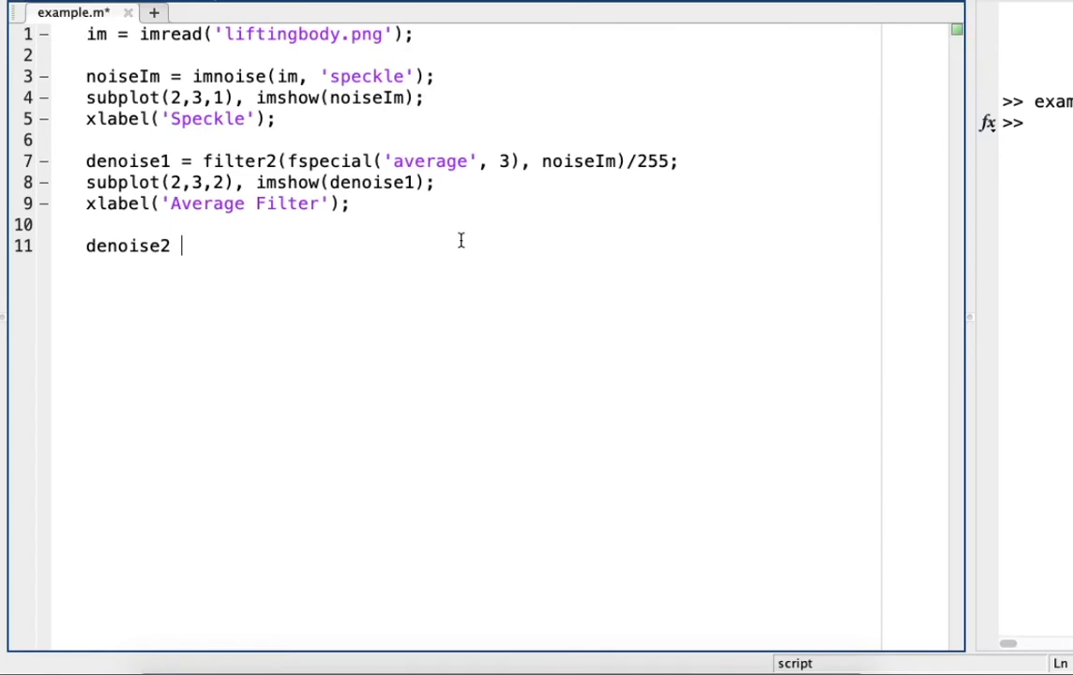
type("=")
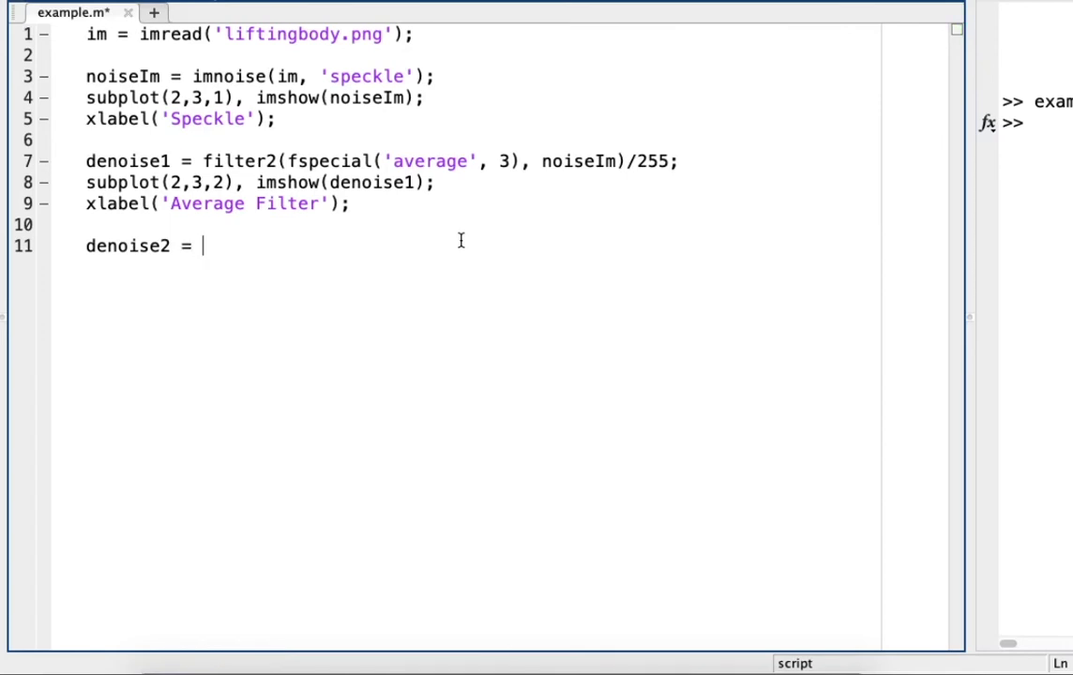
type("med")
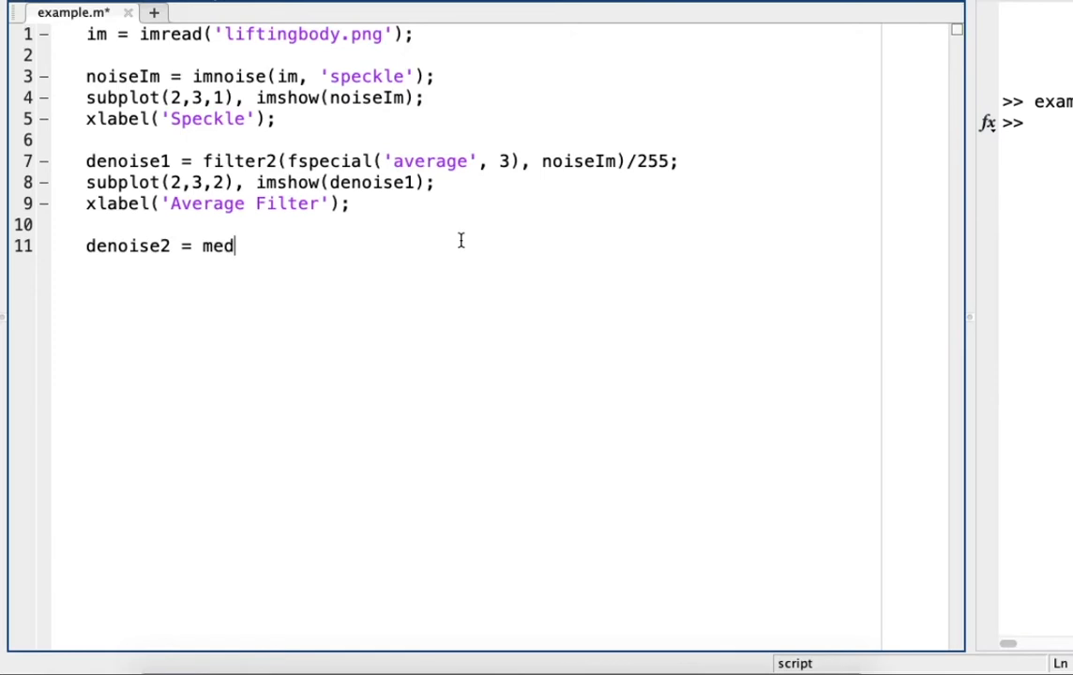
type("filt2")
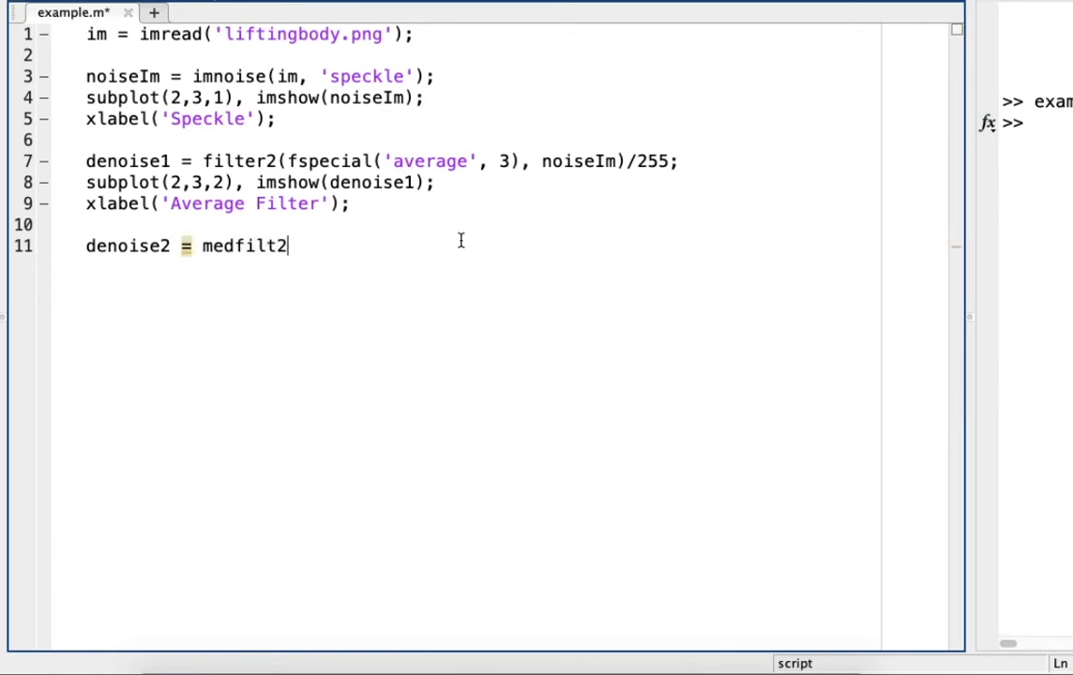
type("(noise")
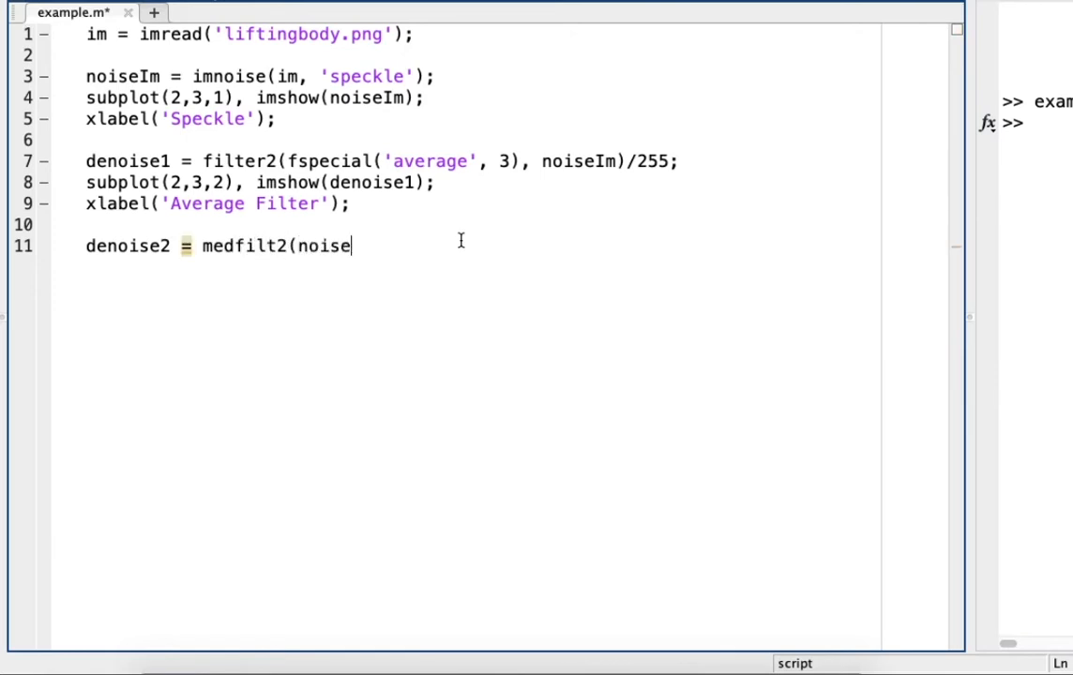
type("Im)")
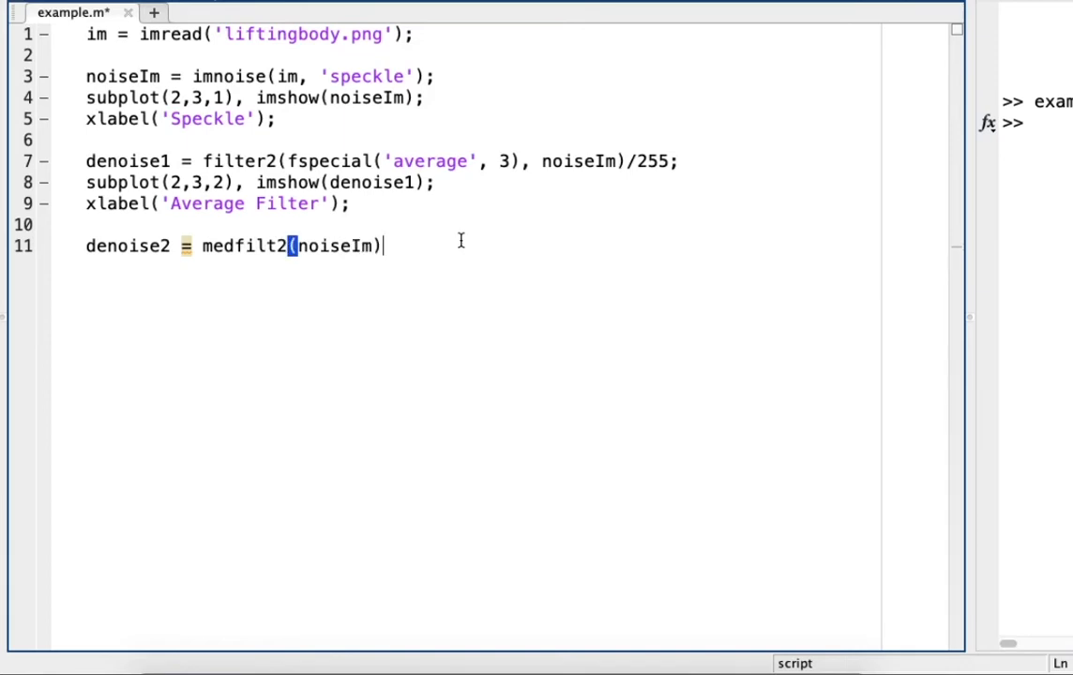
type(";")
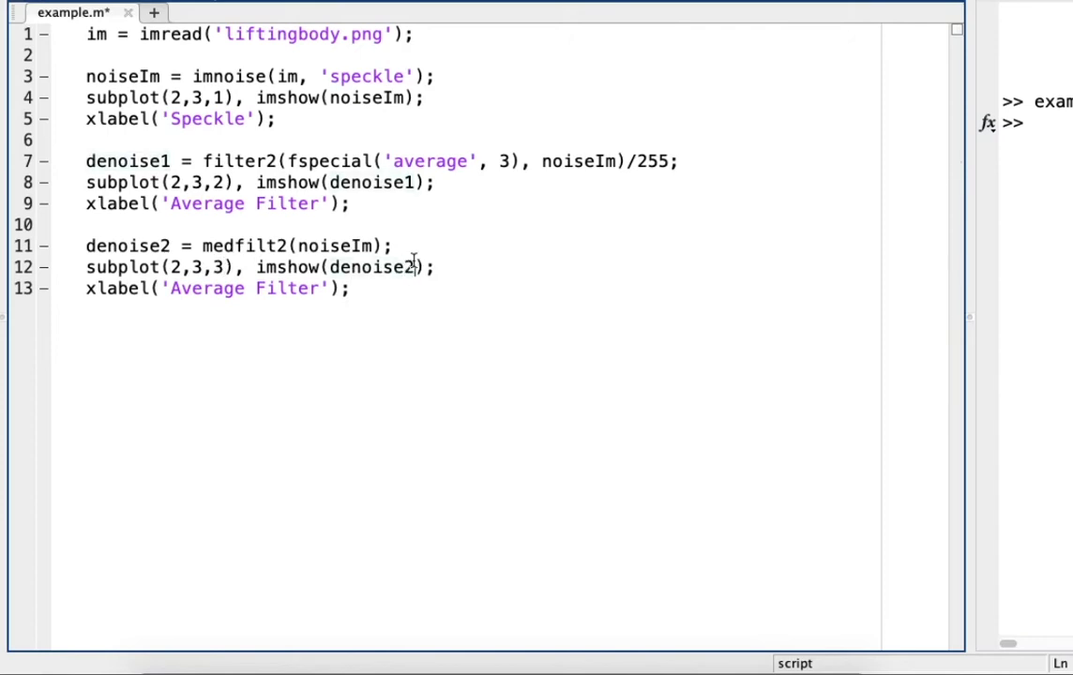
Change the third subplot's label from 'Average' to 'Median Filter'
double_click(206, 288)
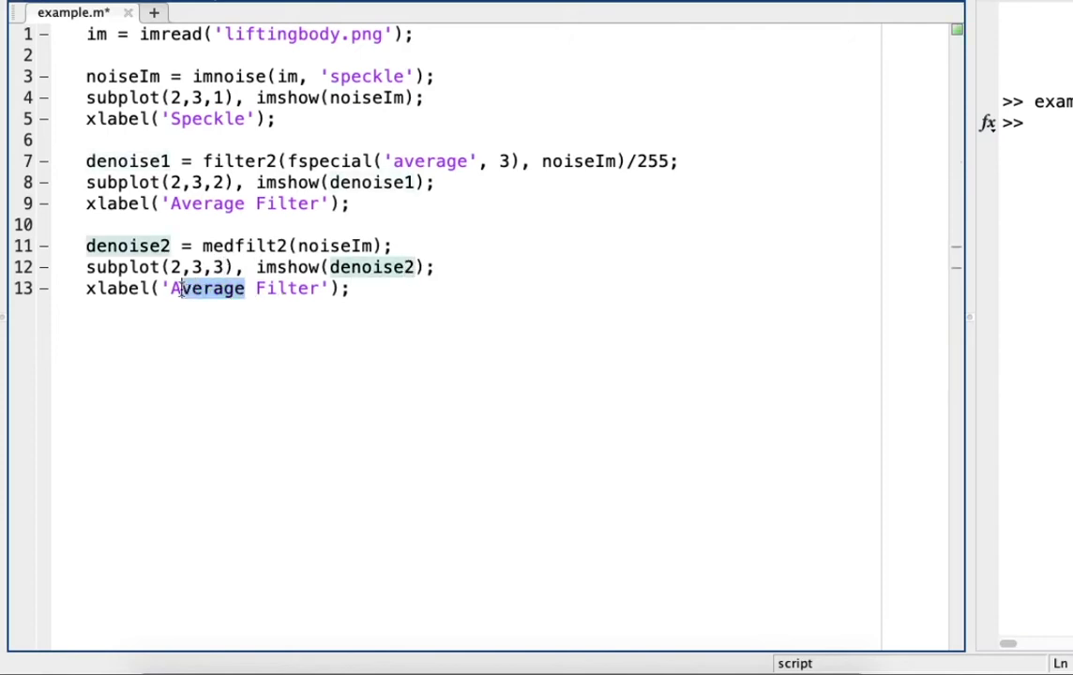
type("Media")
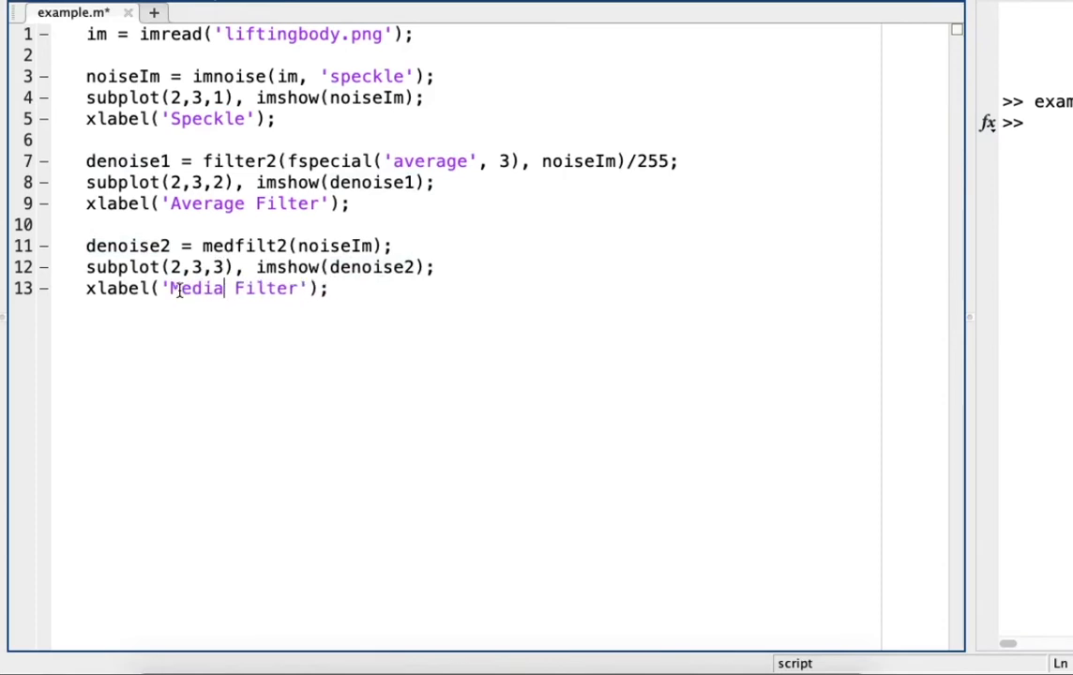
type("n")
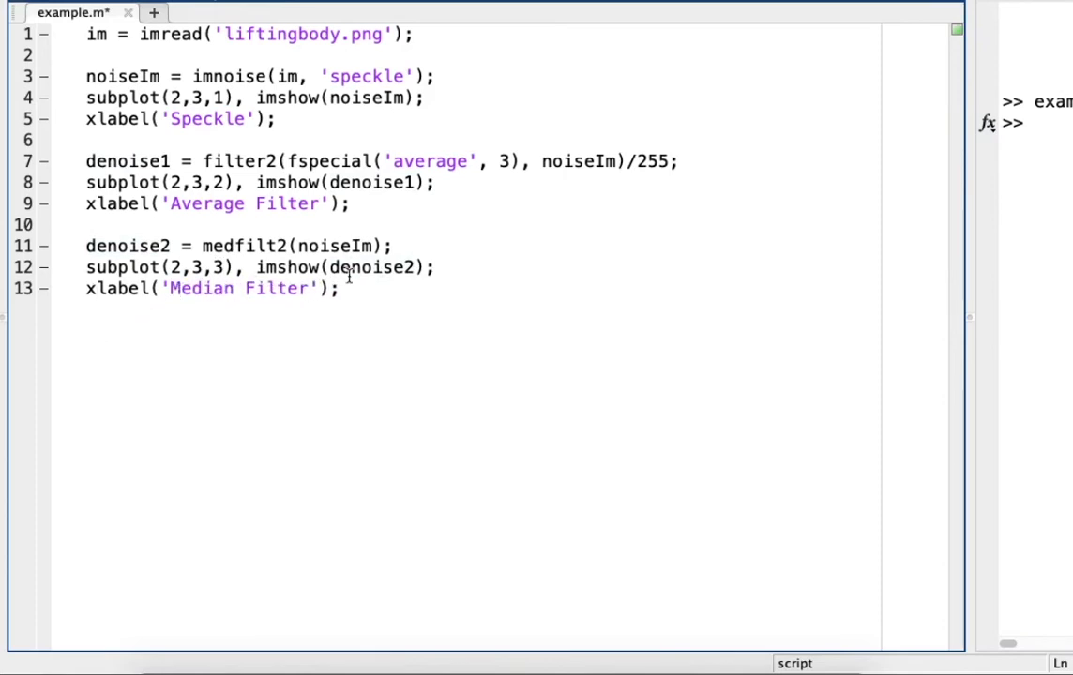
type("den")
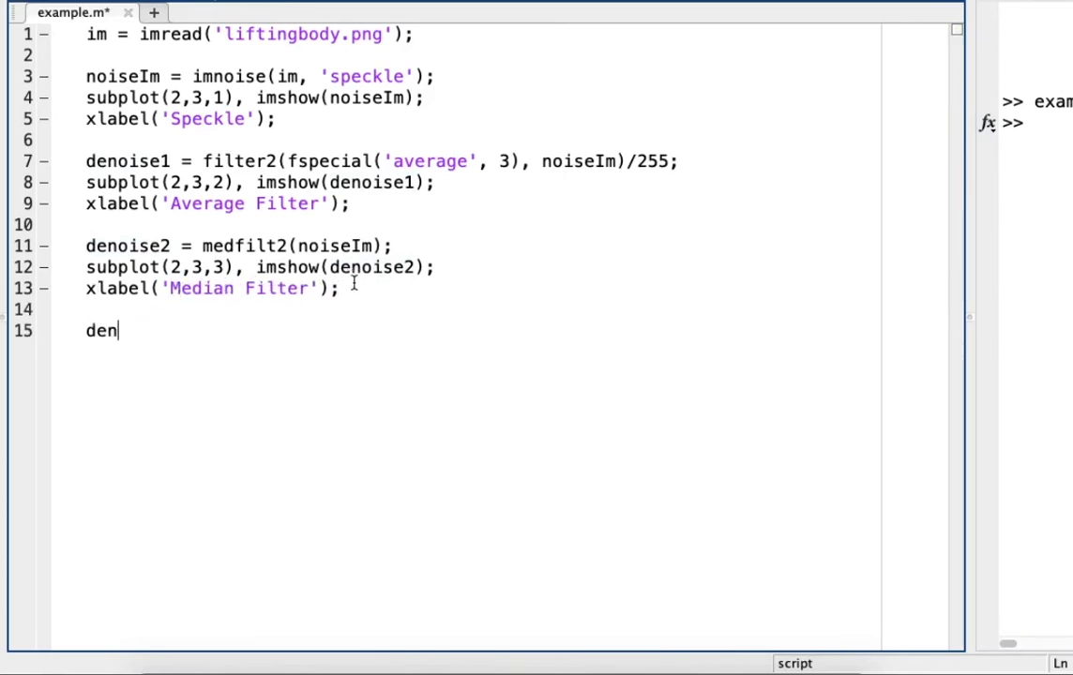
type("oise3 =")
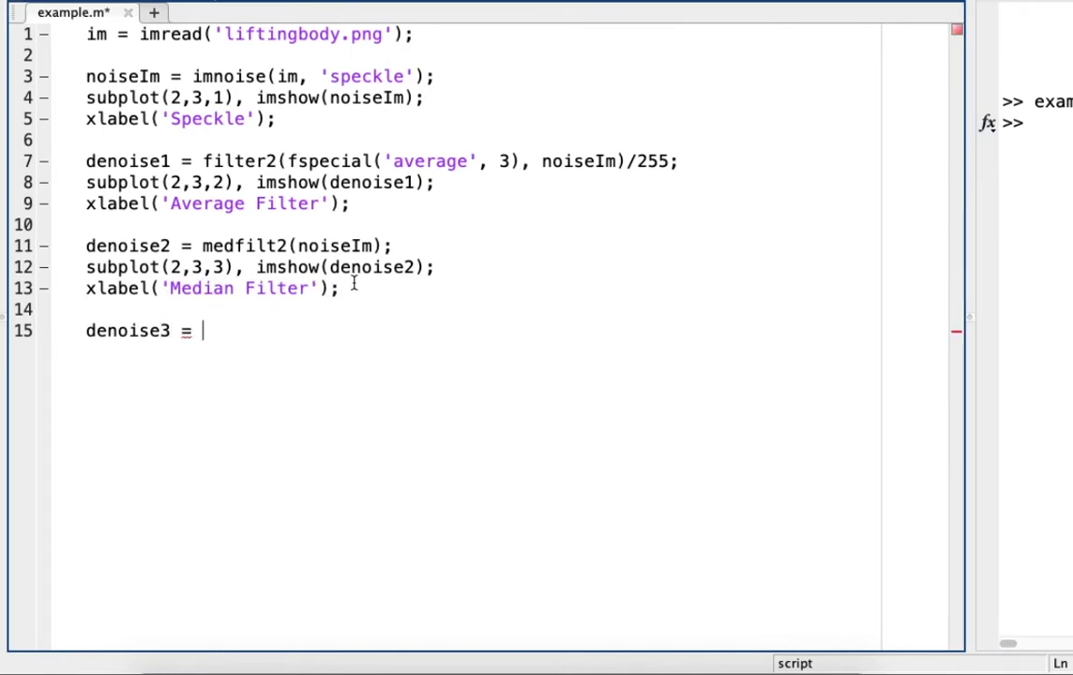
Compute denoise3 by Gaussian filtering noiseIm with sigma 2
type("imgauss")
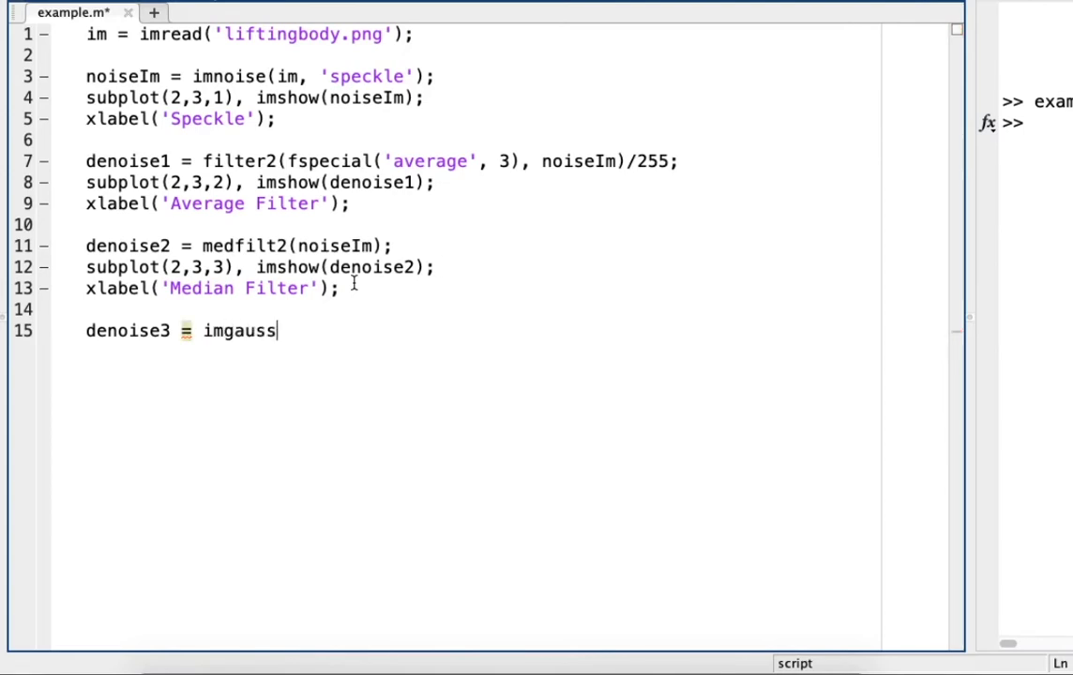
type("f")
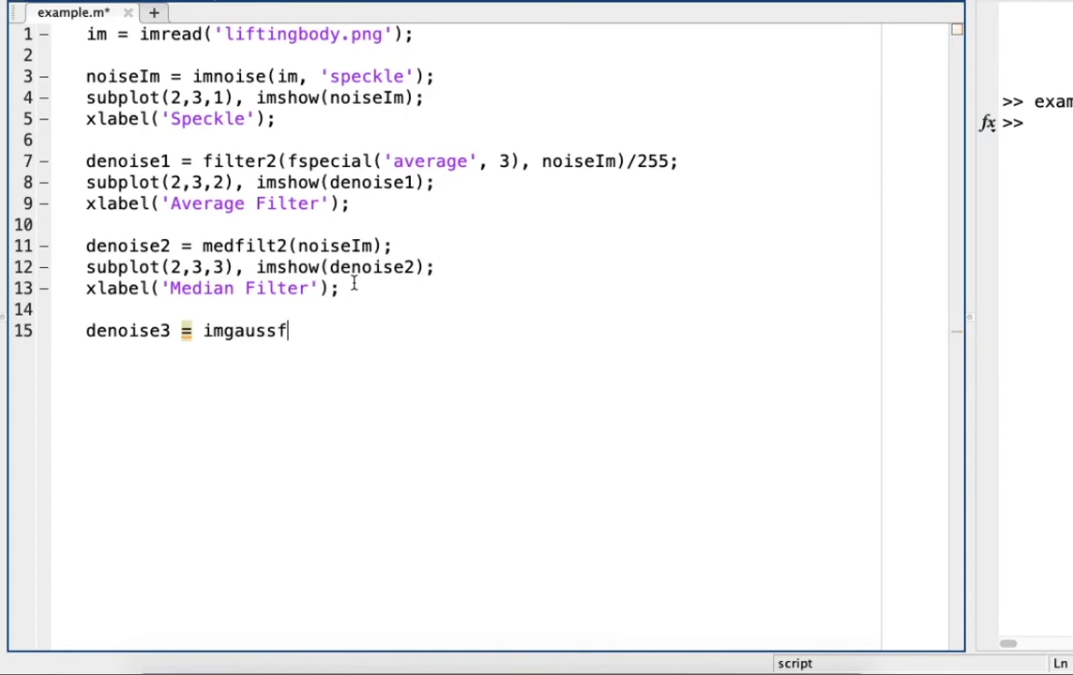
type("ilt(")
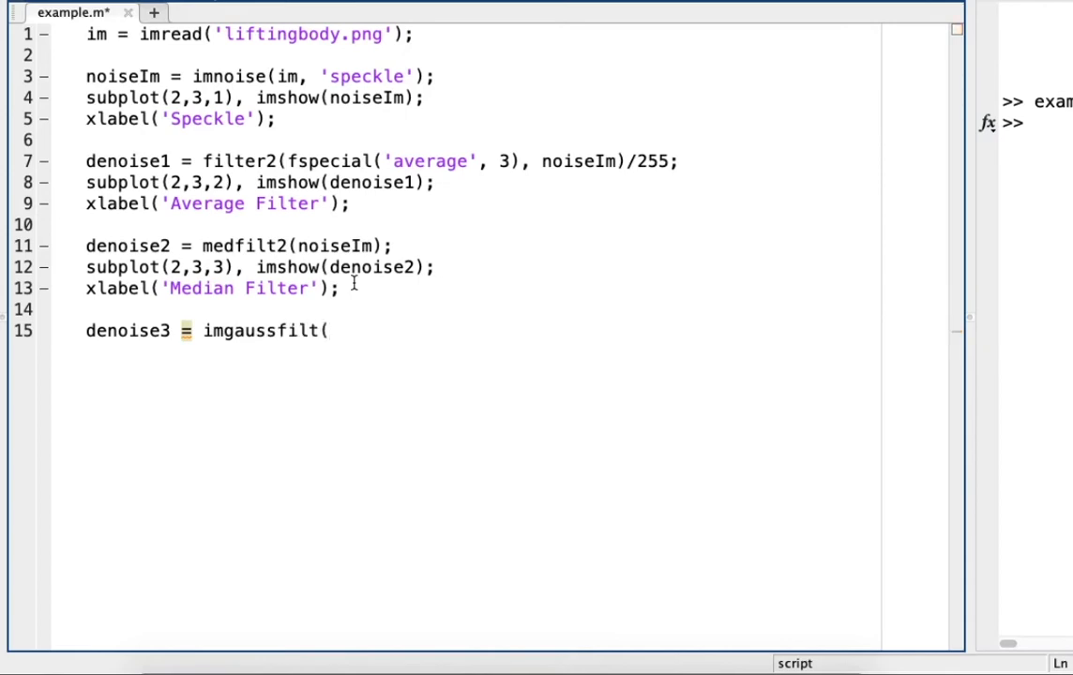
type("noiseIm")
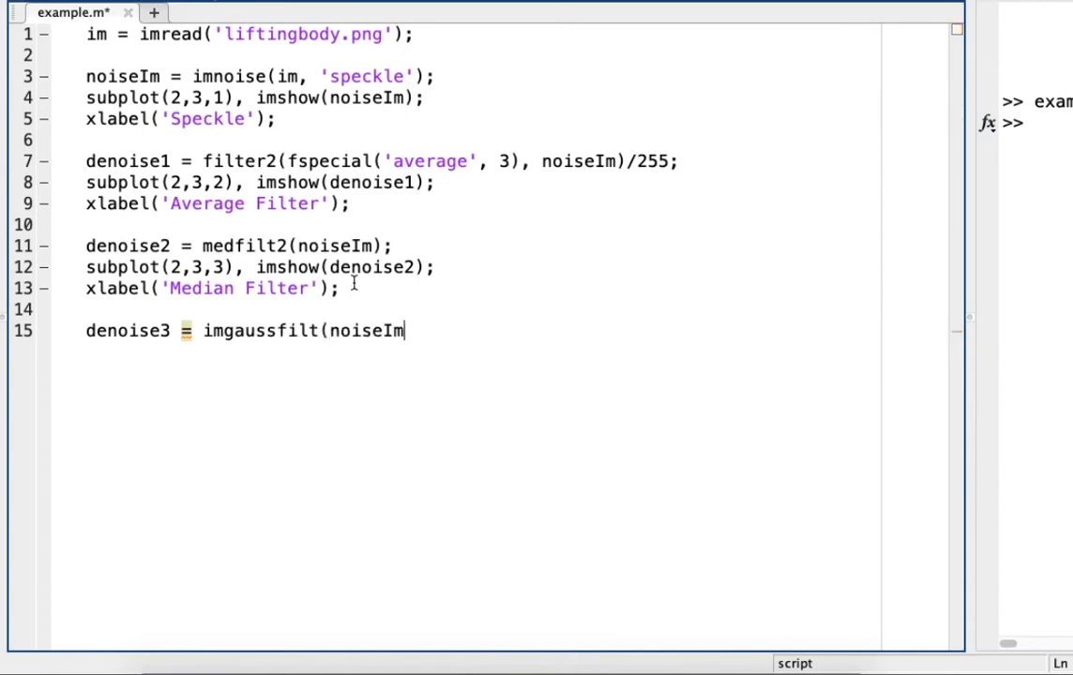
type(", 2")
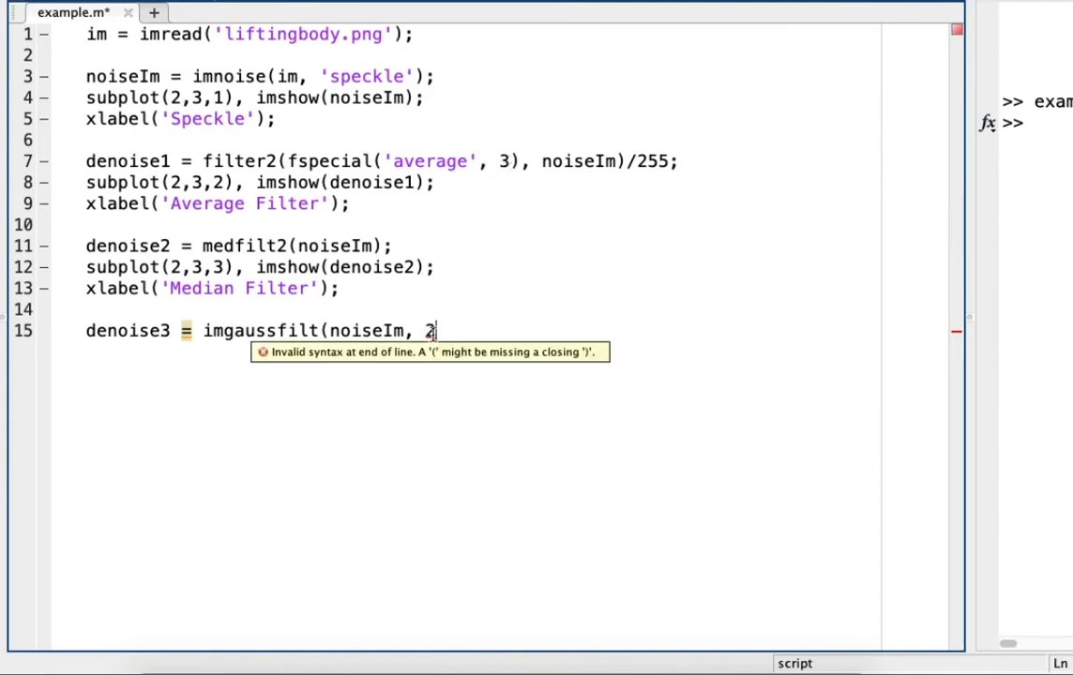
type(");")
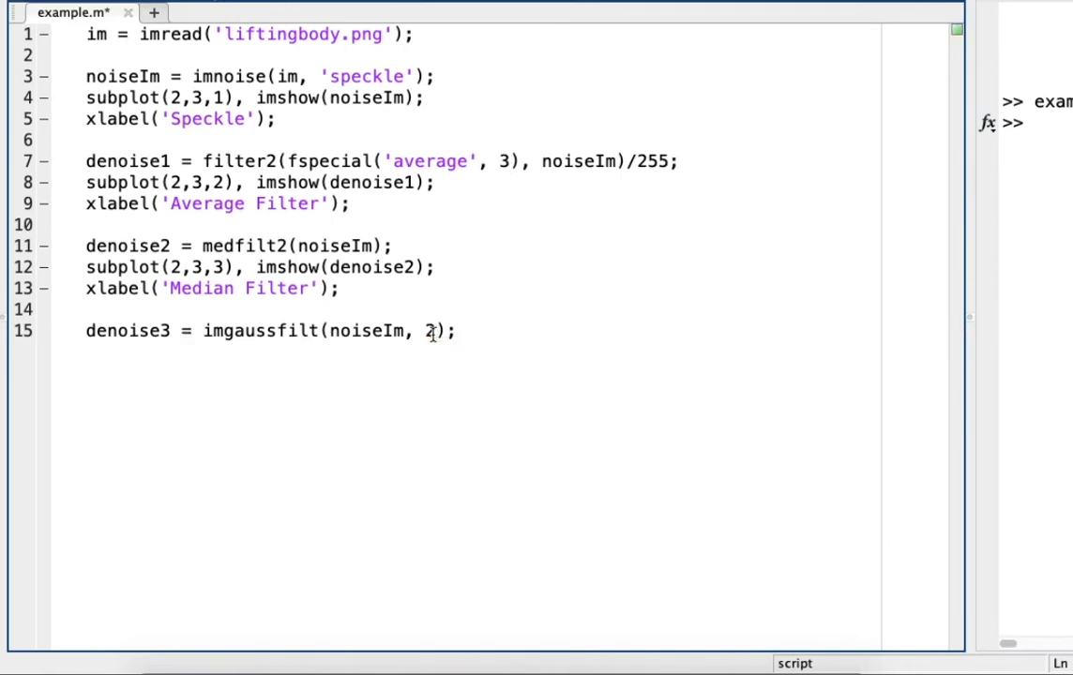
Show denoise3 in subplot 4, labelled 'Gaussian Filter'
key("Return")
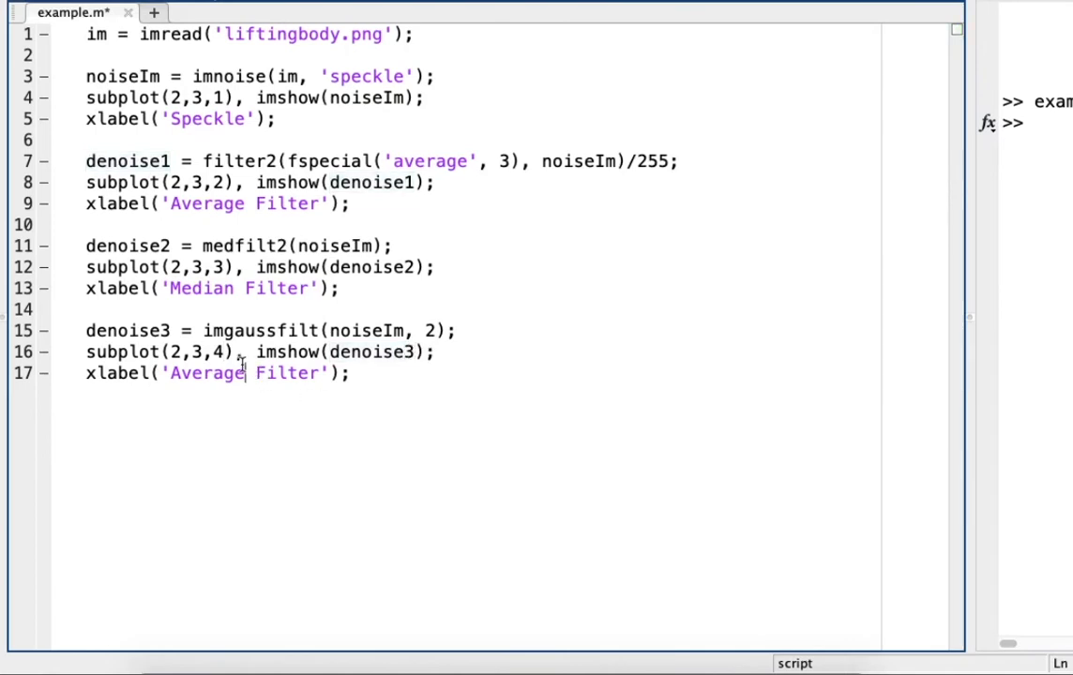
type("Gaus")
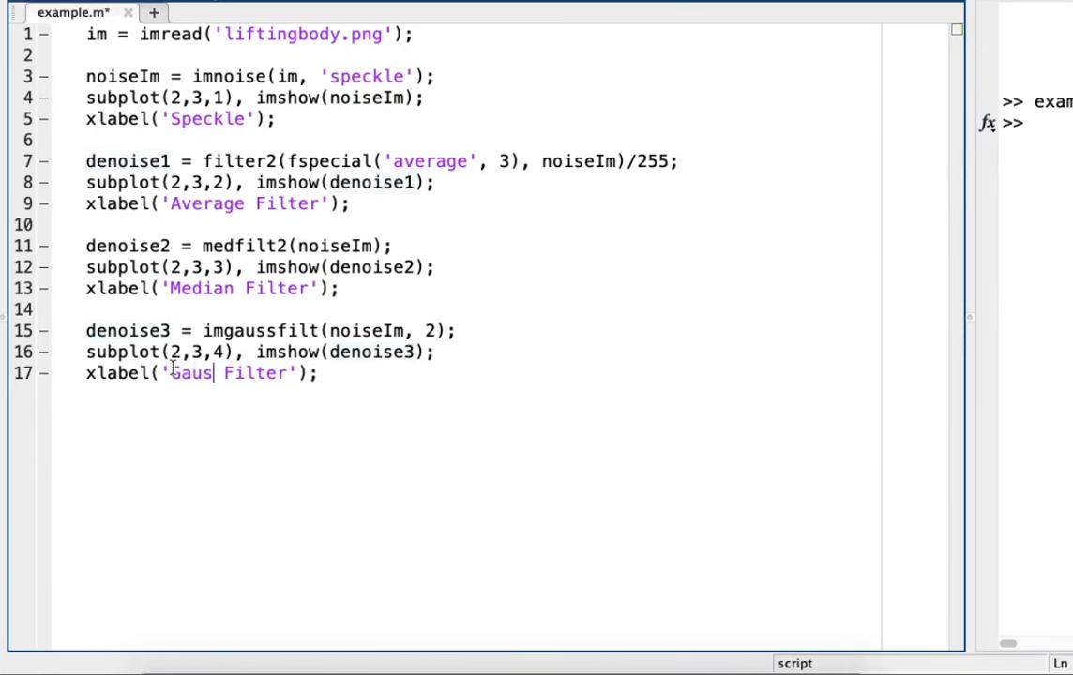
type("sian")
type("d")
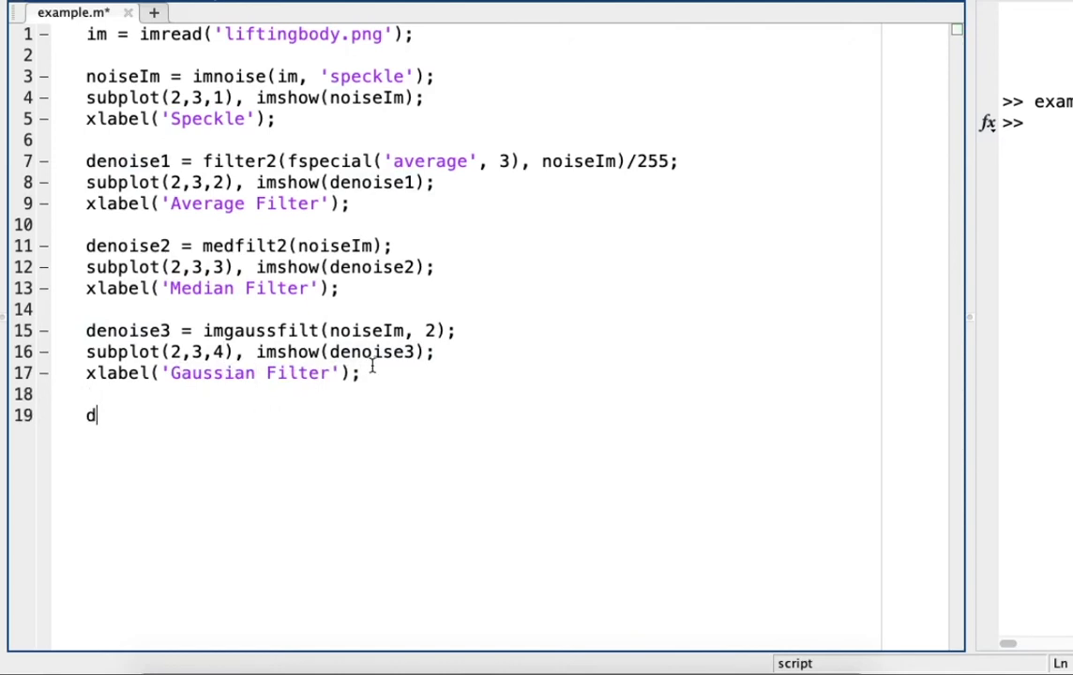
Add denoise4 = ordfilt2(noiseIm, 5, ones(3)); and direct its display to subplot 5
type("enoise")
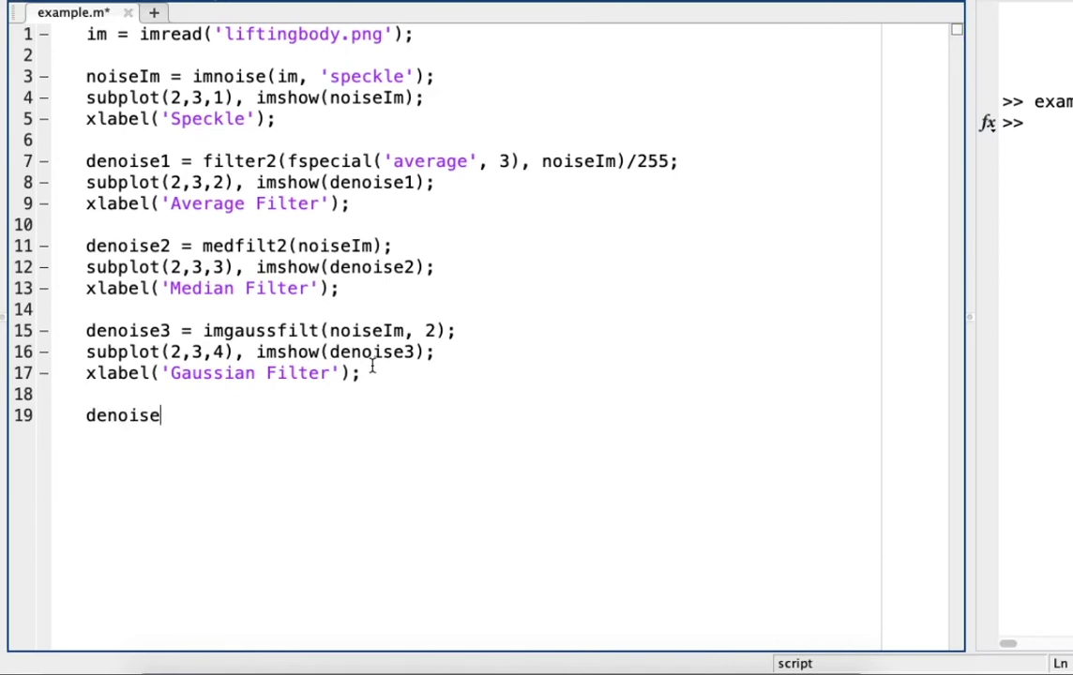
type("4 =")
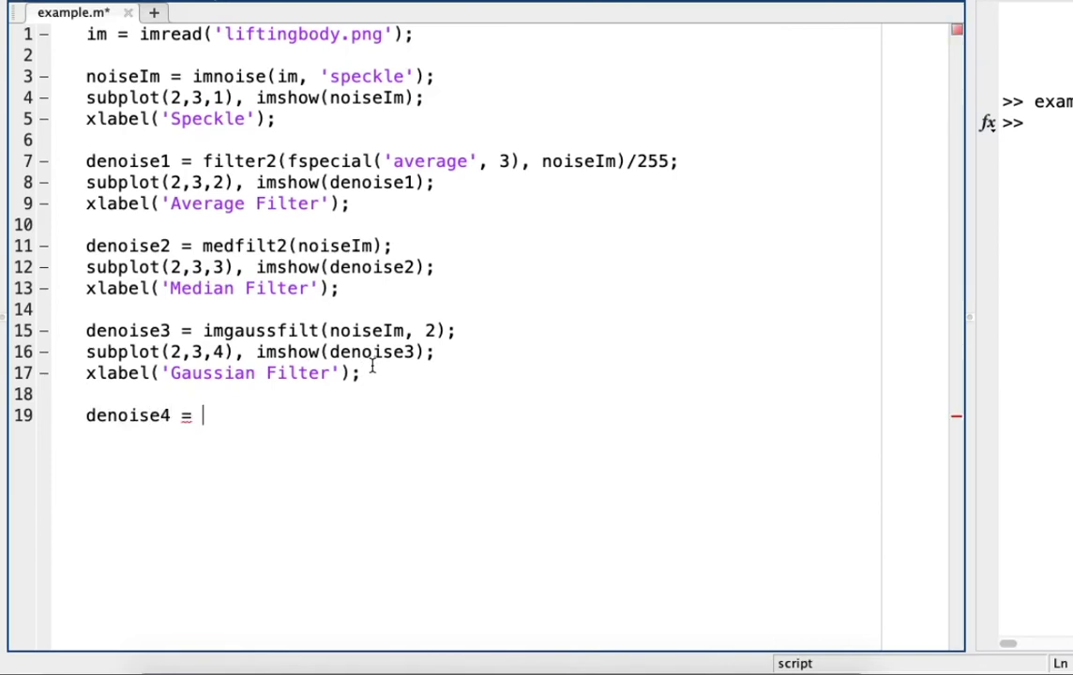
type("ordfilt")
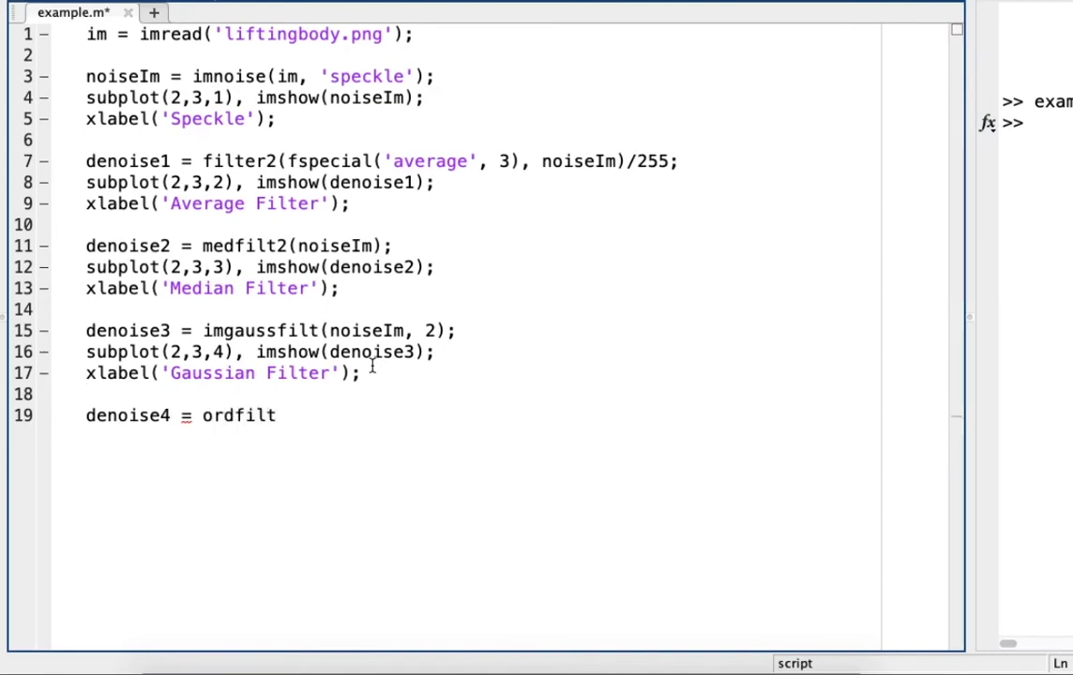
type("2")
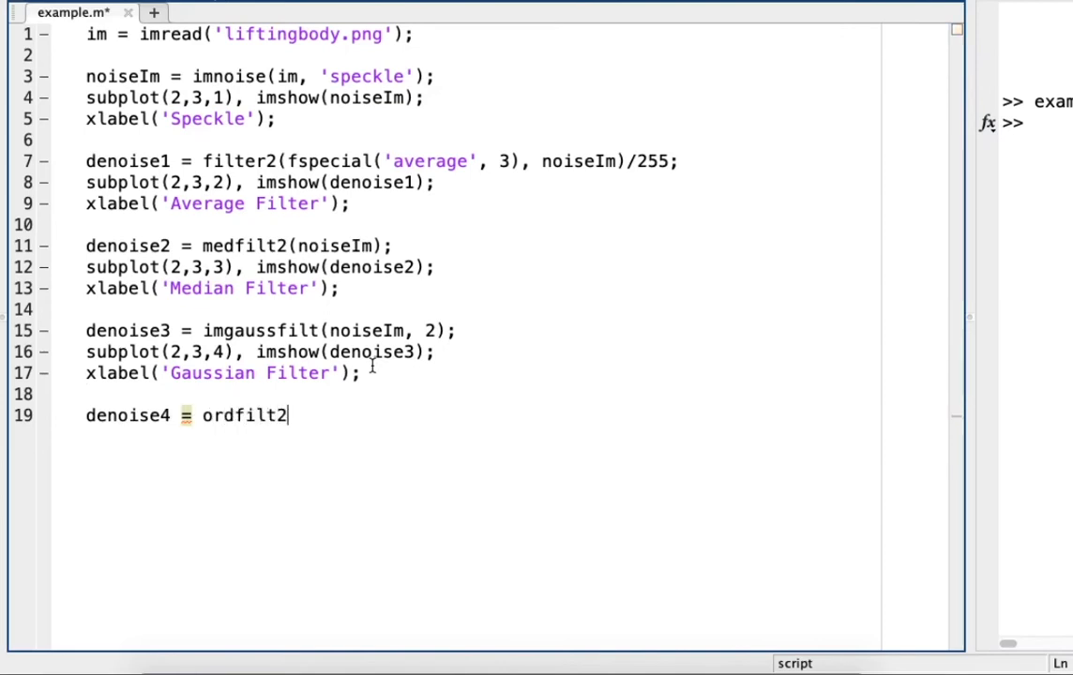
type("(nois")
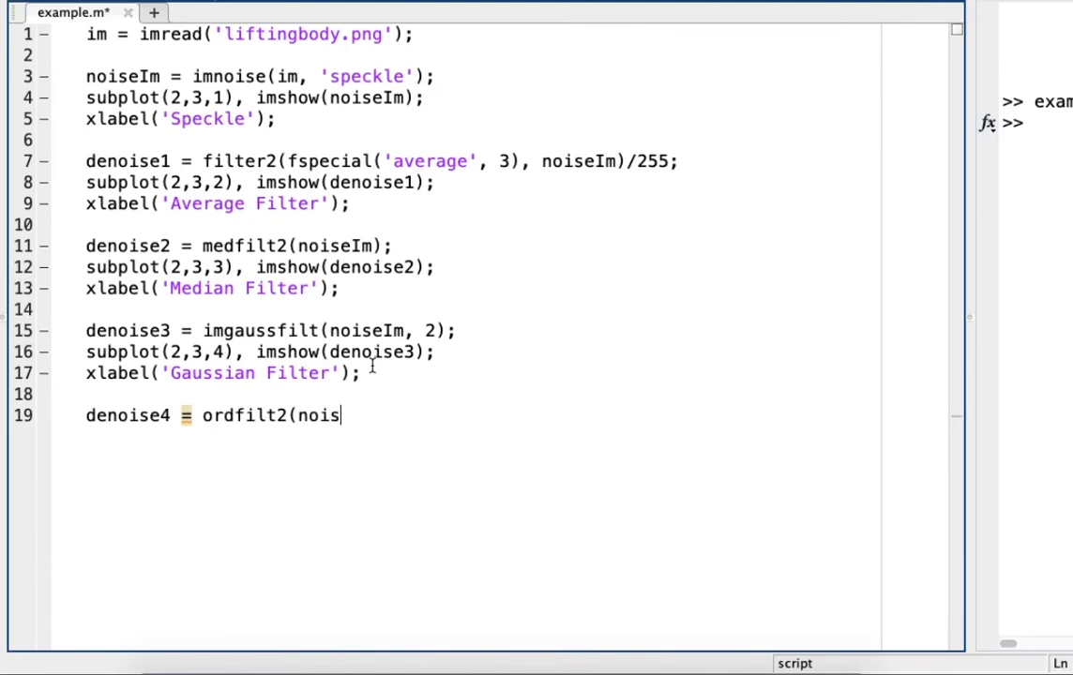
type("eIm")
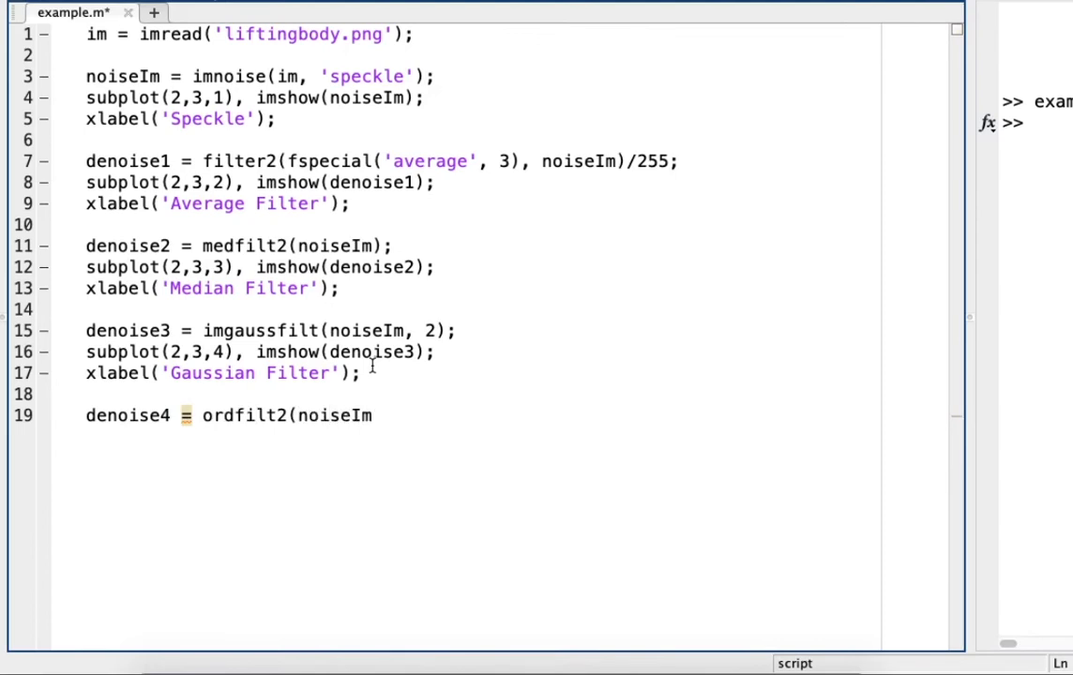
type(", 5, o")
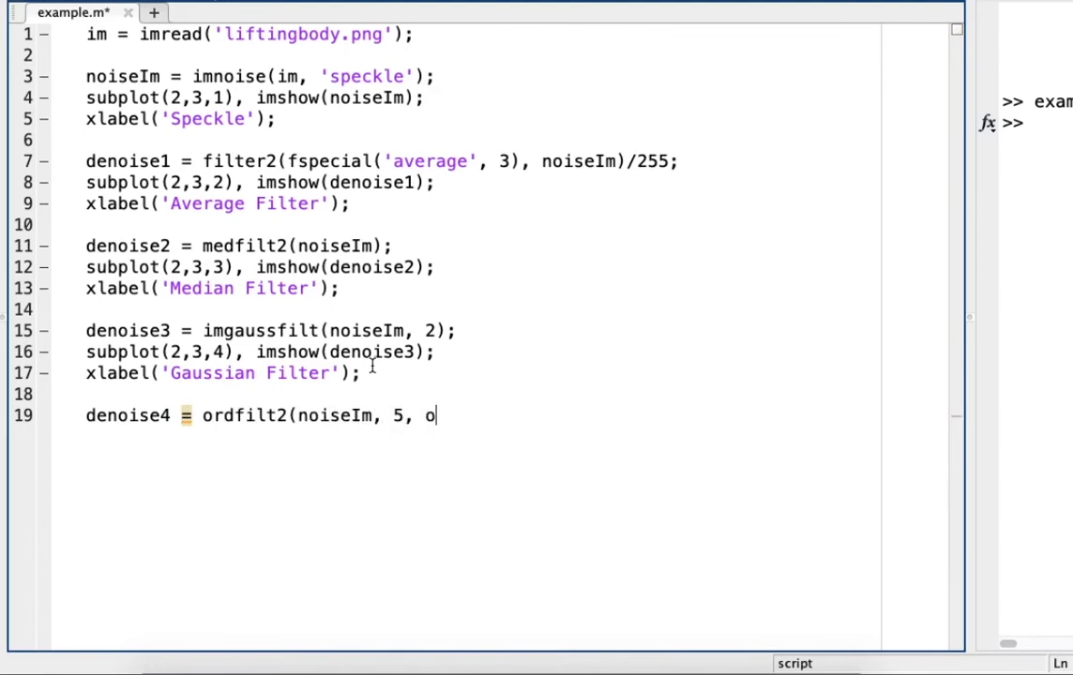
type("nes(")
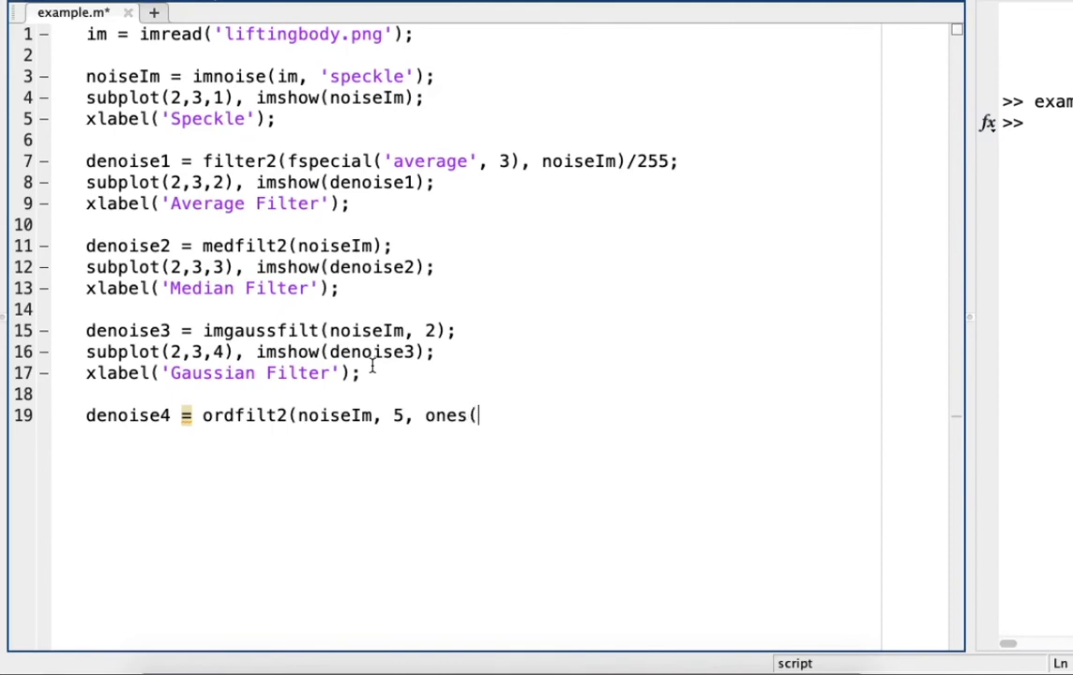
type("3))")
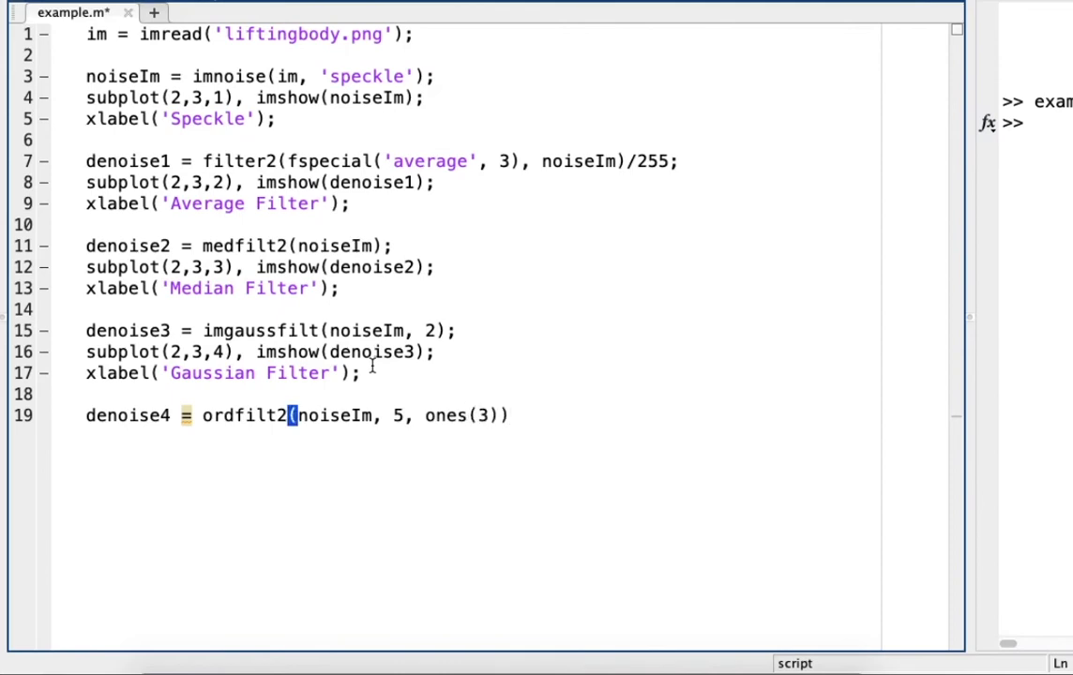
mouse_move(538, 381)
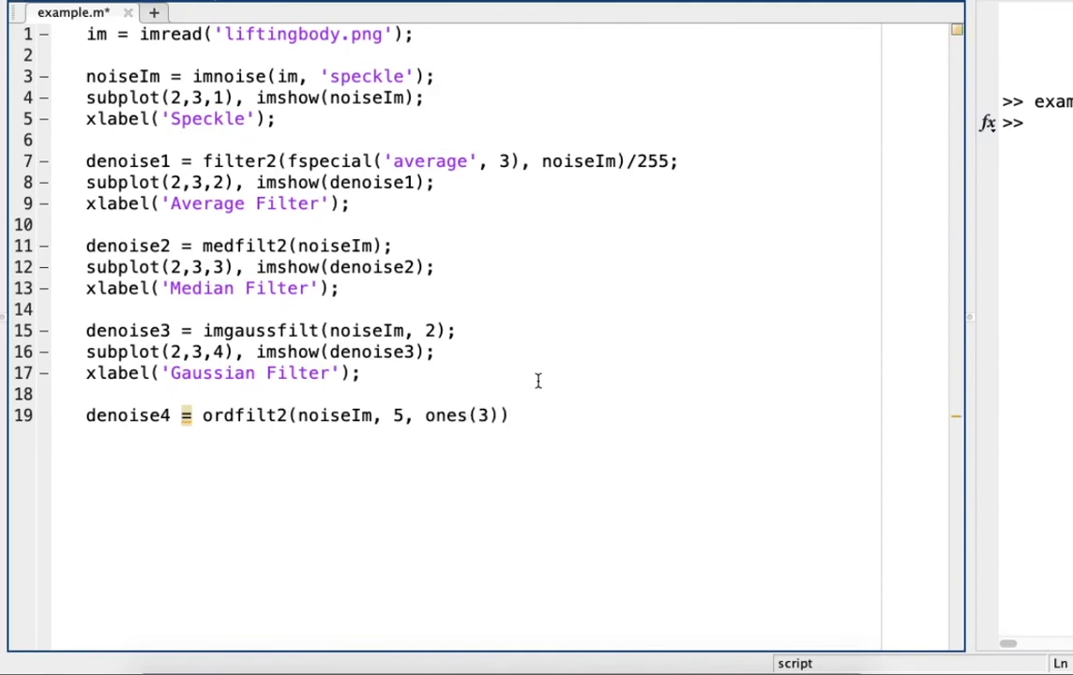
type(";")
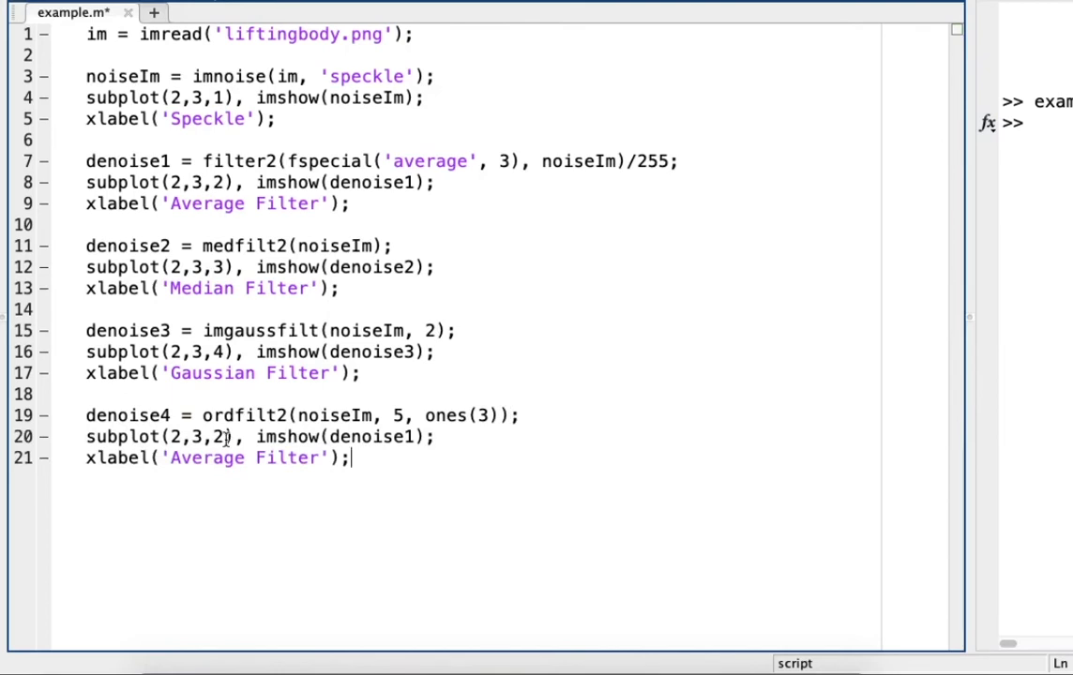
type("5")
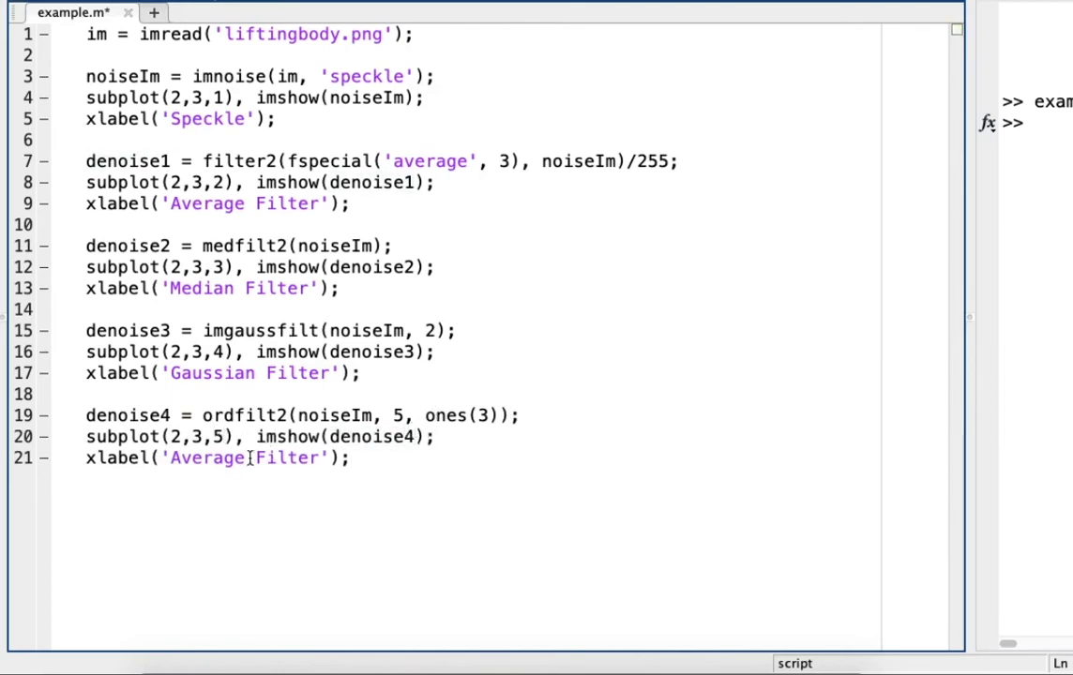
double_click(206, 458)
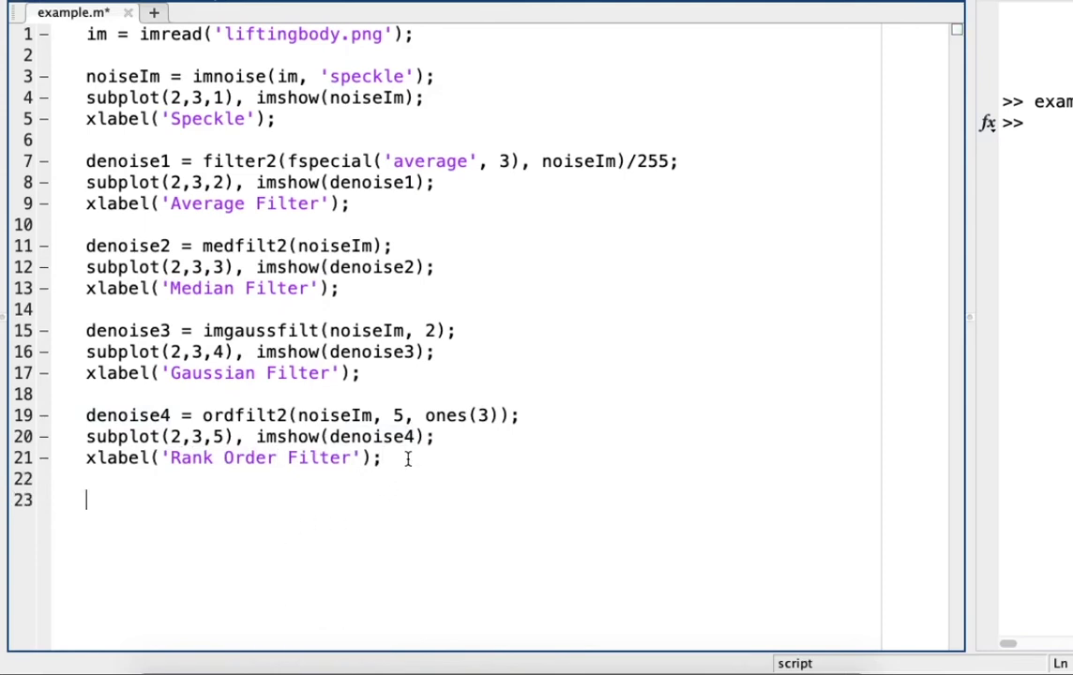
Add denoise5 = wiener2(noiseIm, [9, 9]); for the Wiener filter
type("den")
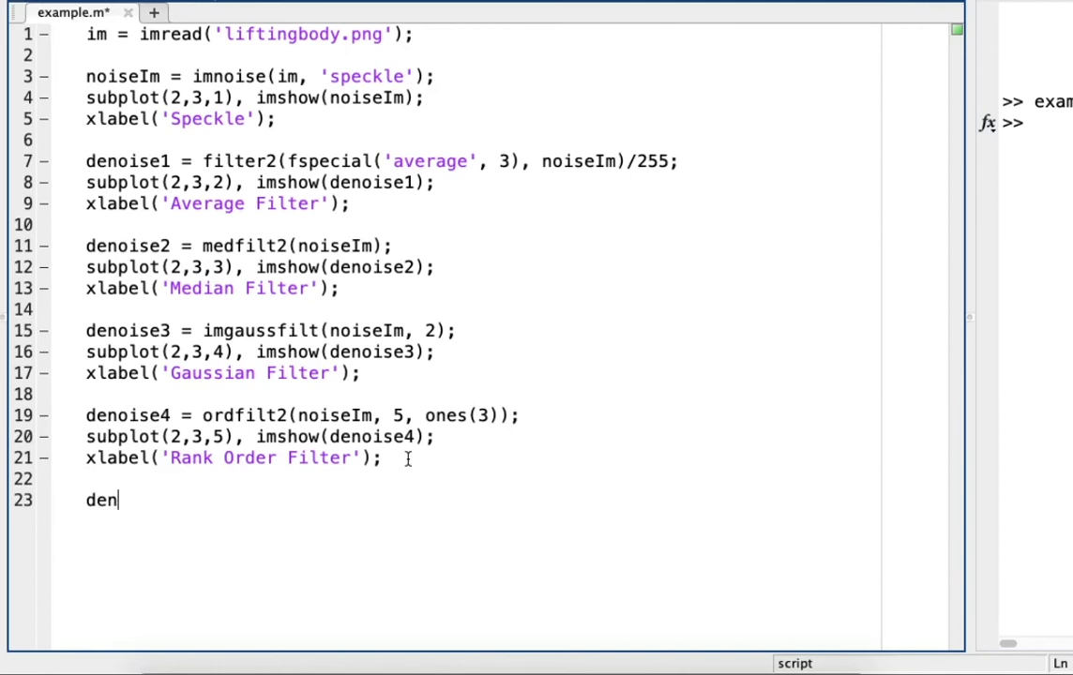
type("oise5 =")
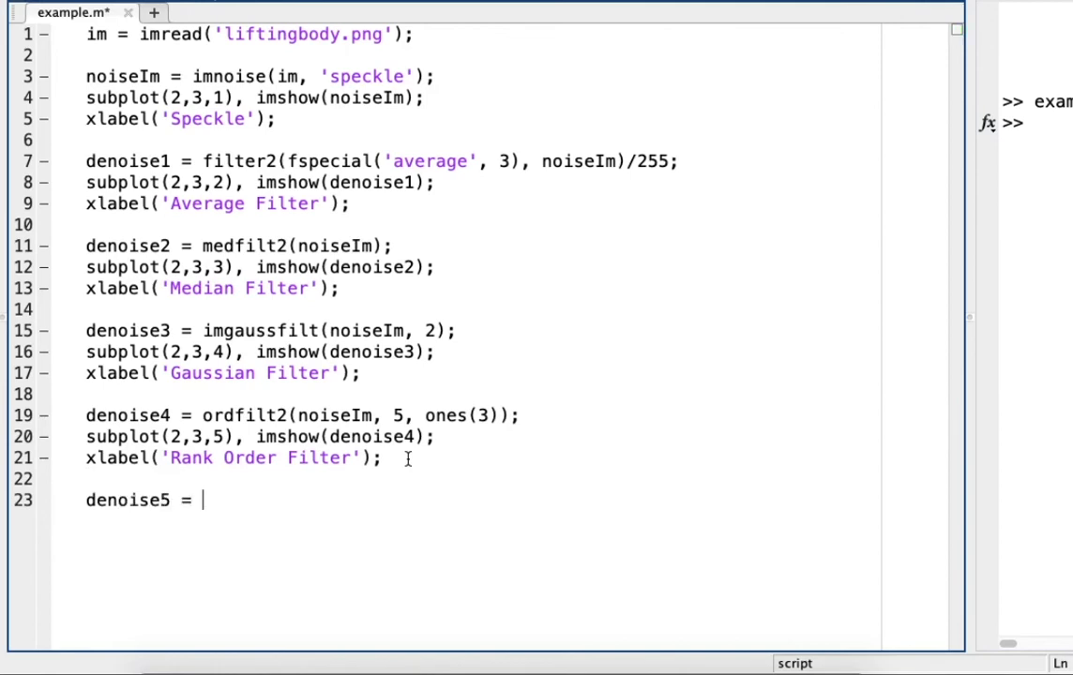
type("wiener2")
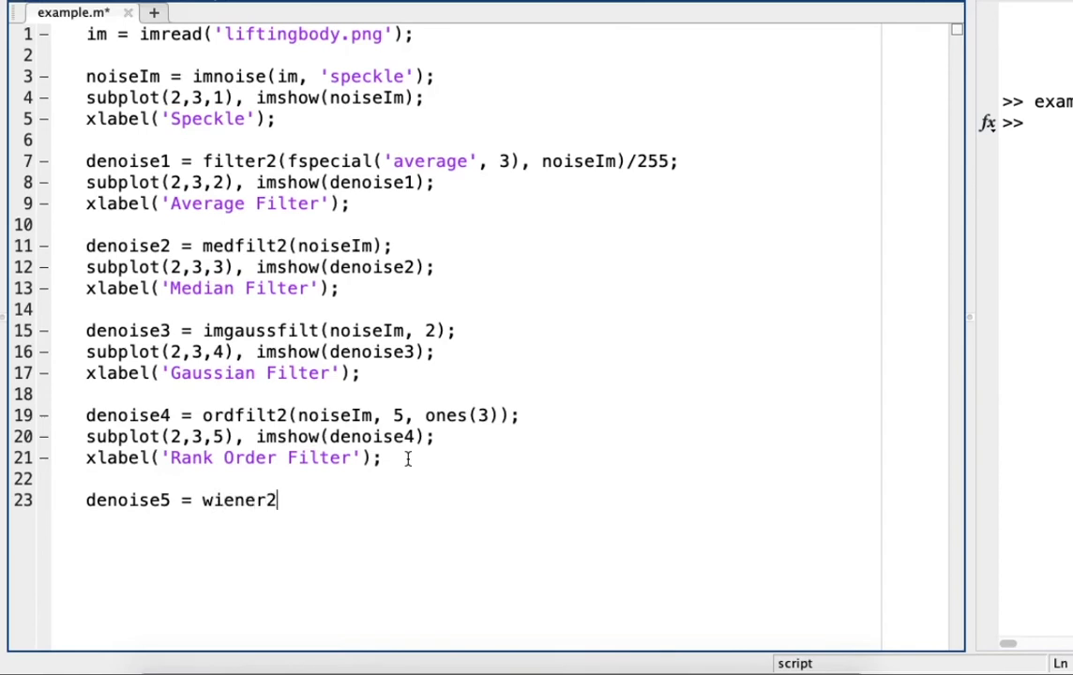
type("(noiseIm")
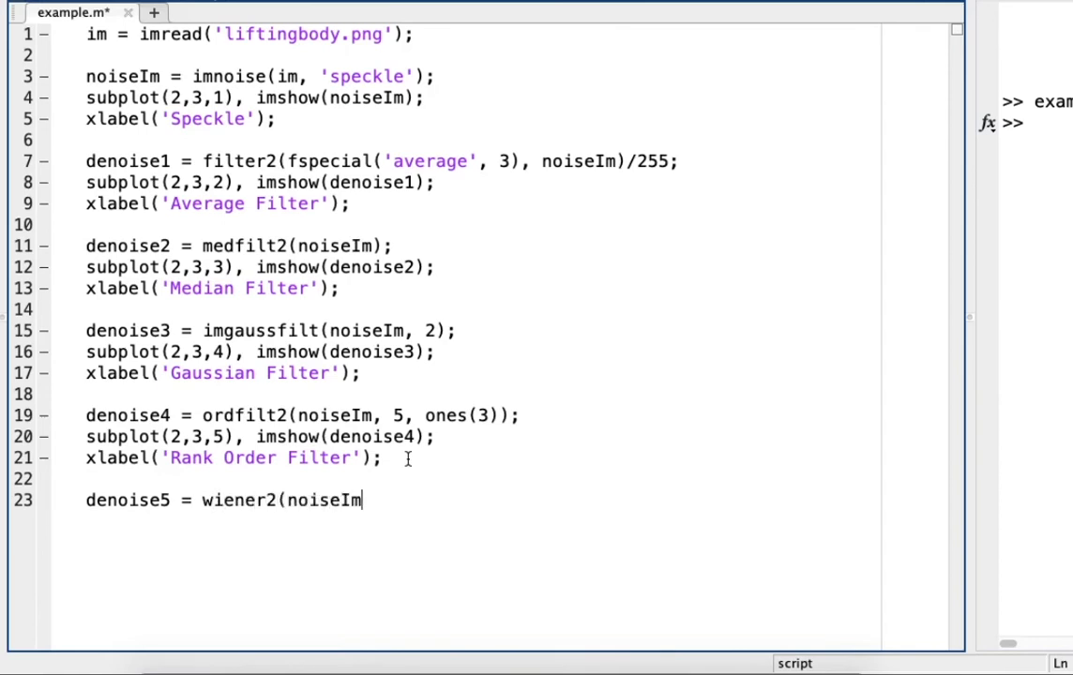
type(", [9")
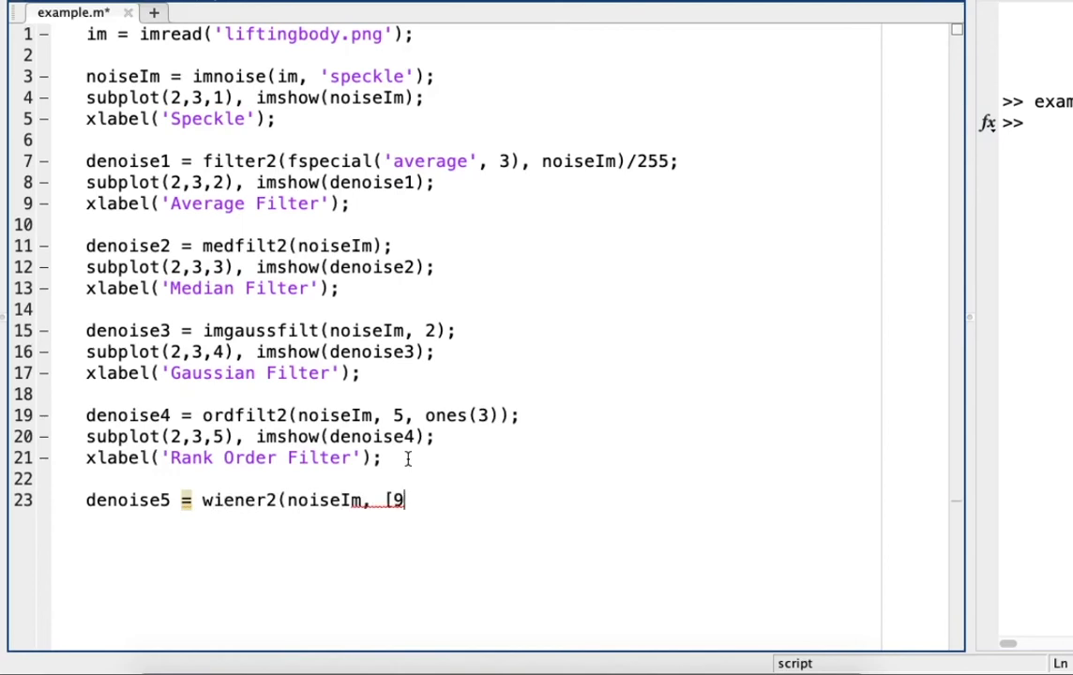
type(", 9")
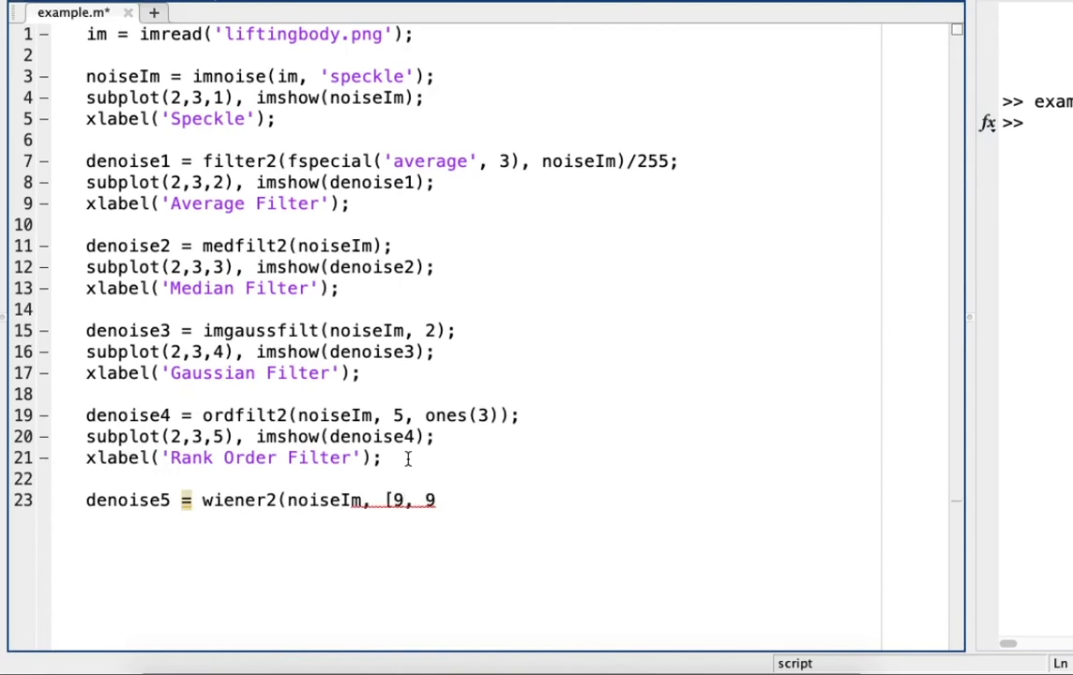
type("]")
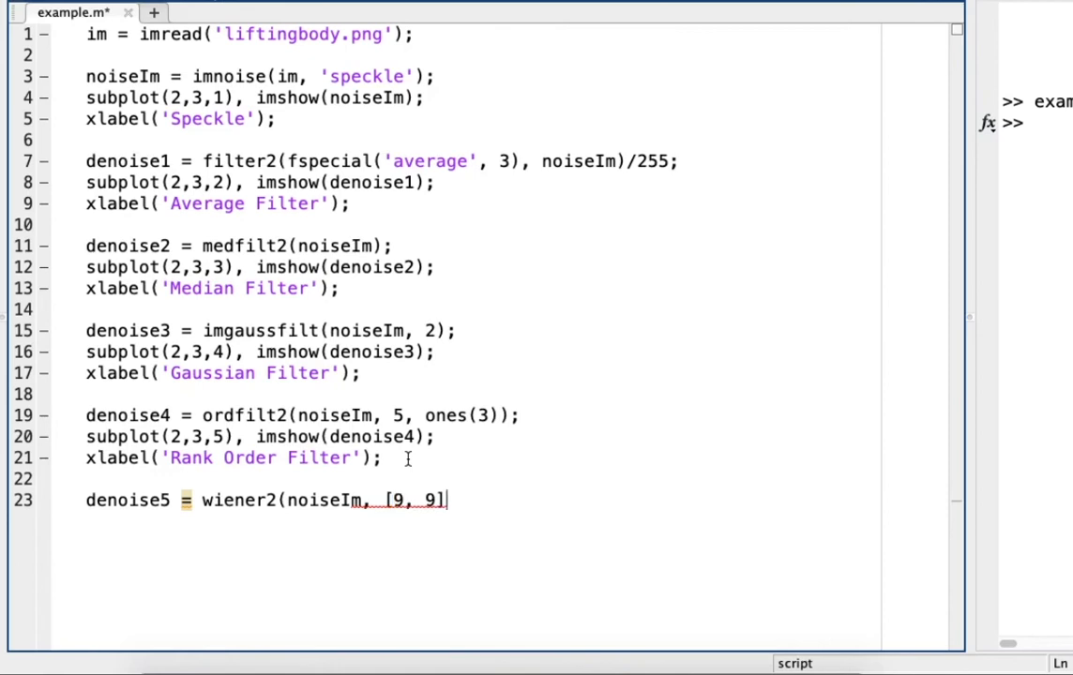
type(")")
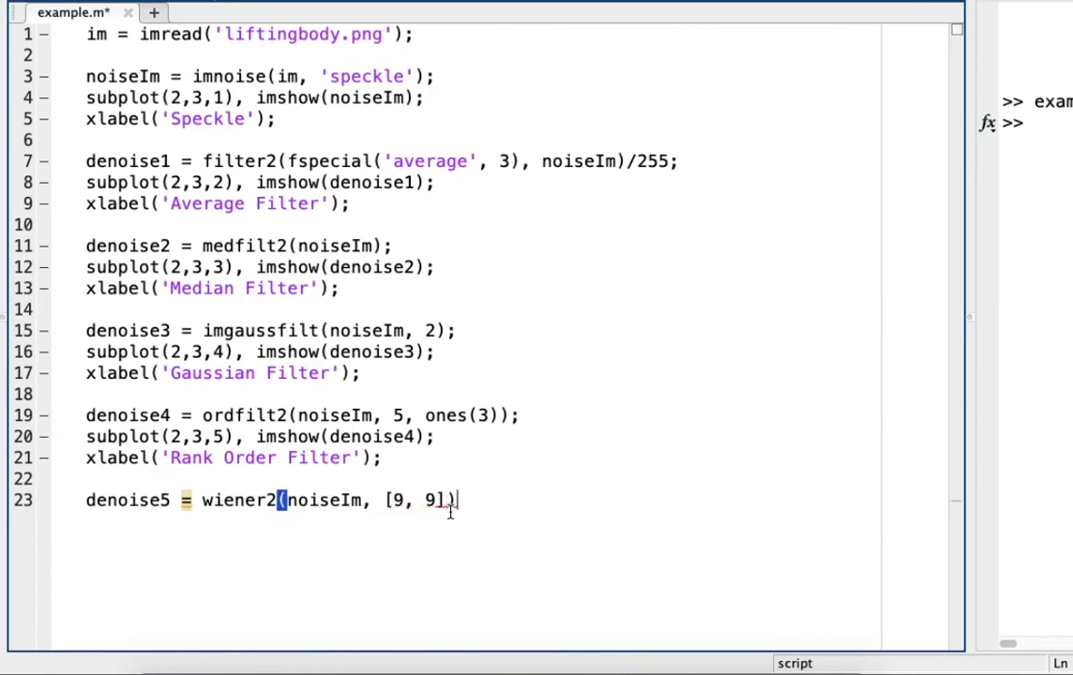
type(";")
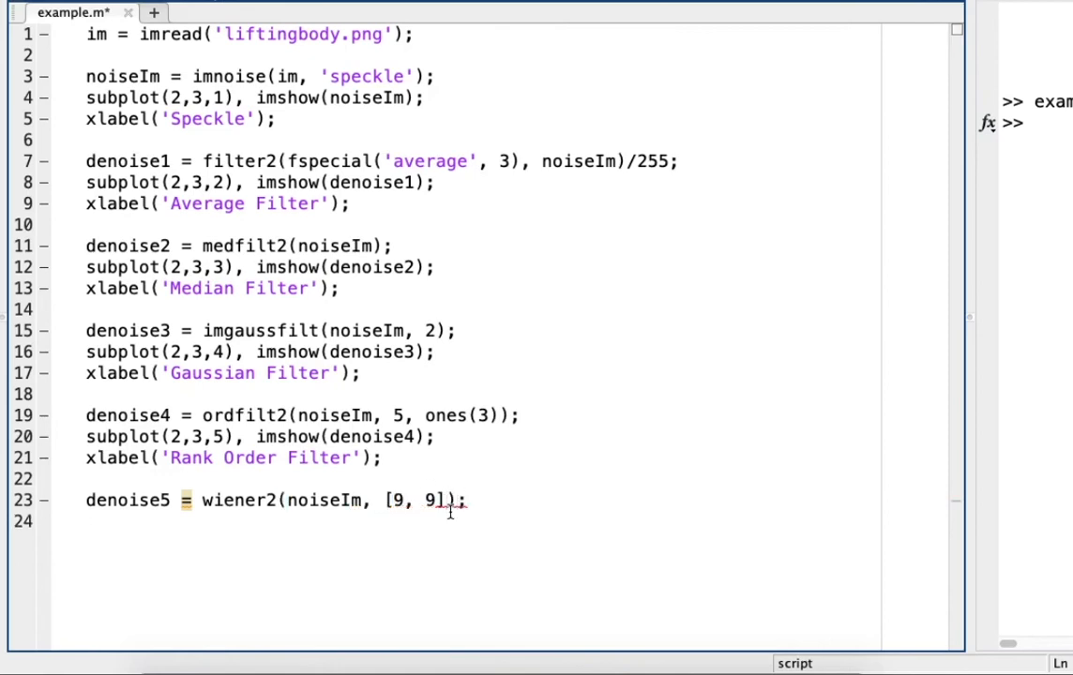
Show denoise5 in subplot(2,3,6), labelled 'Wiener Filter'
type("subp")
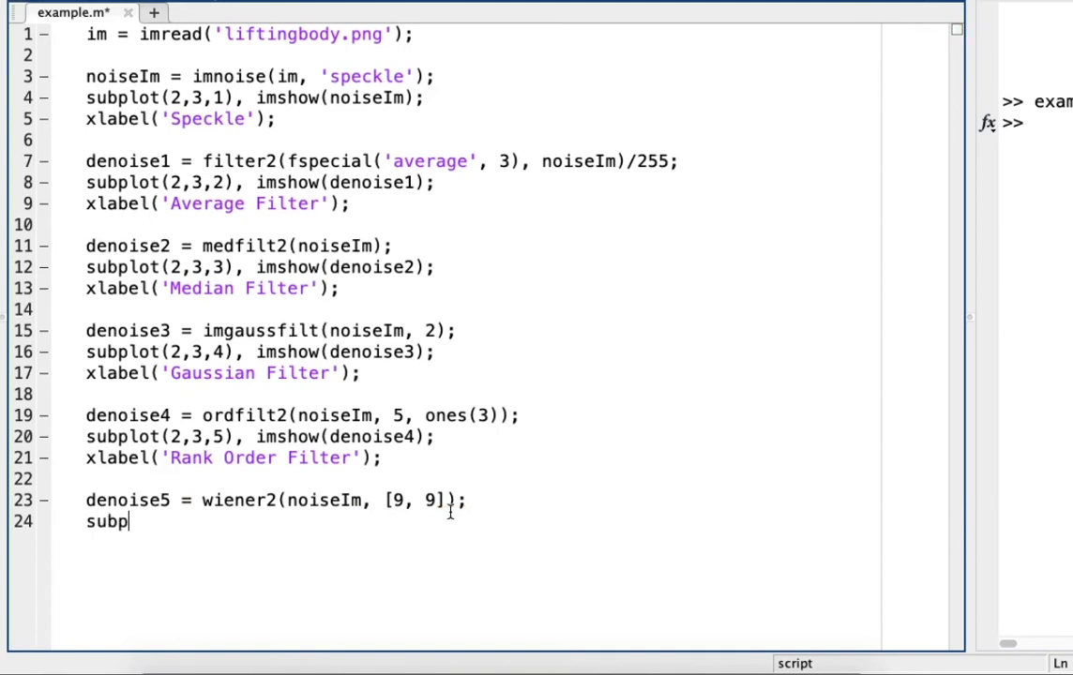
type("lot(")
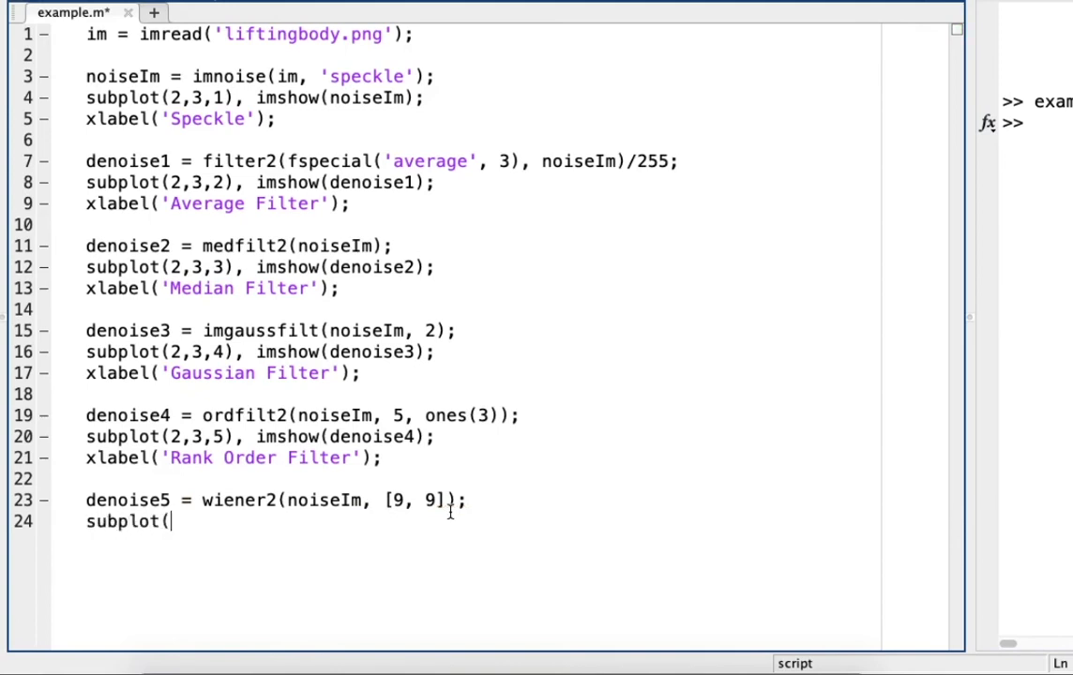
type("2,3")
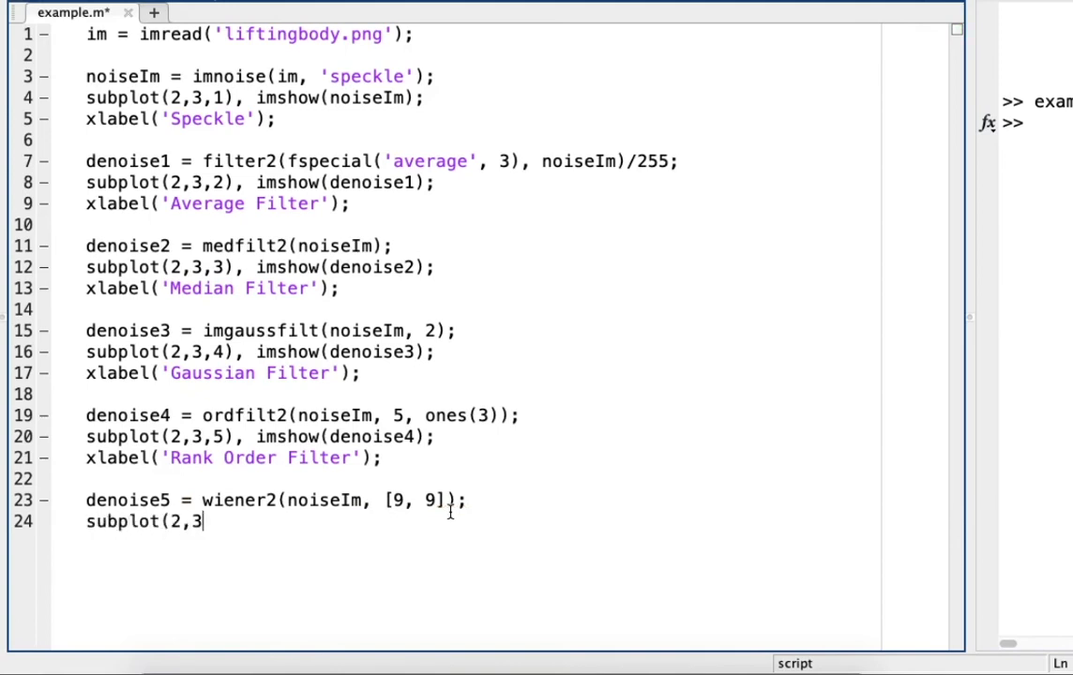
type(",6)")
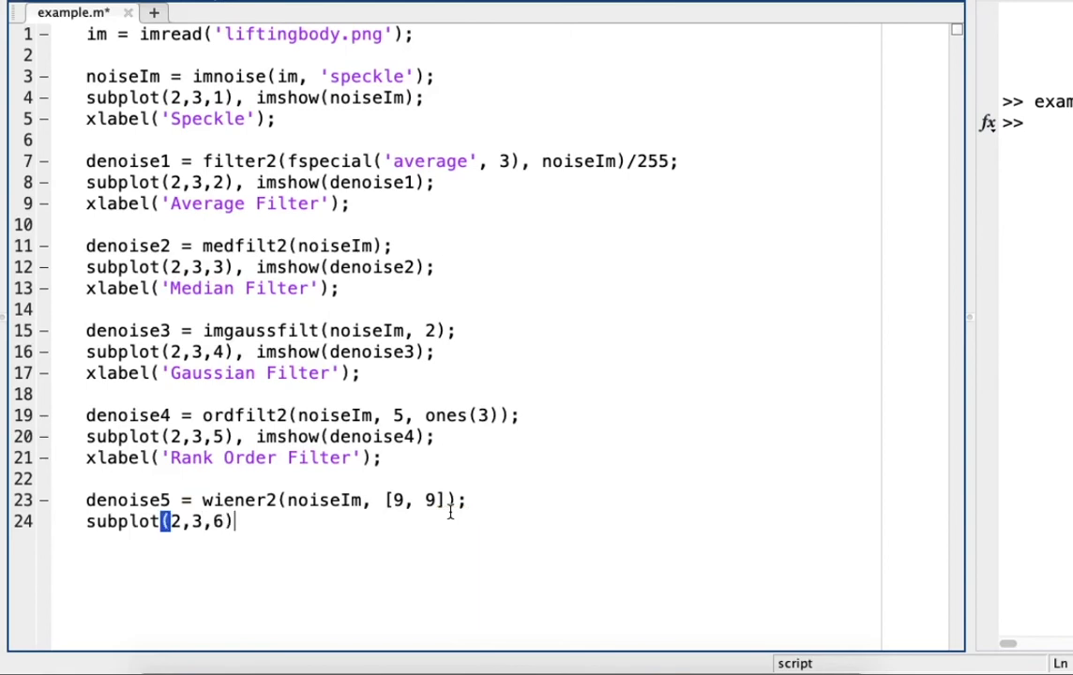
type(", imshow")
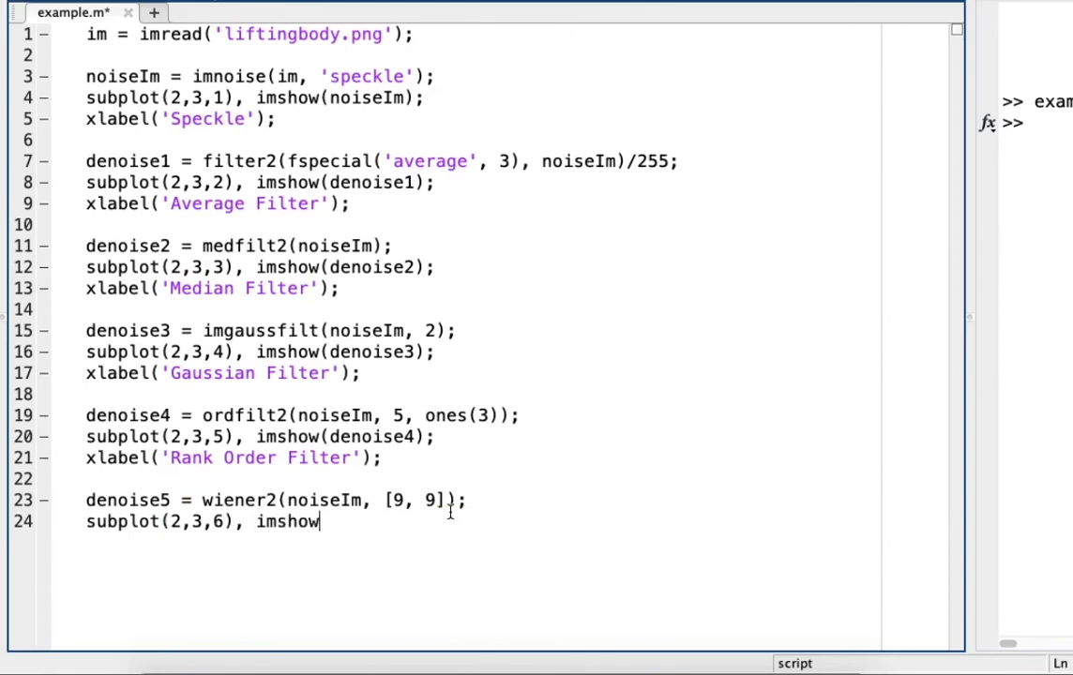
type("(denoise")
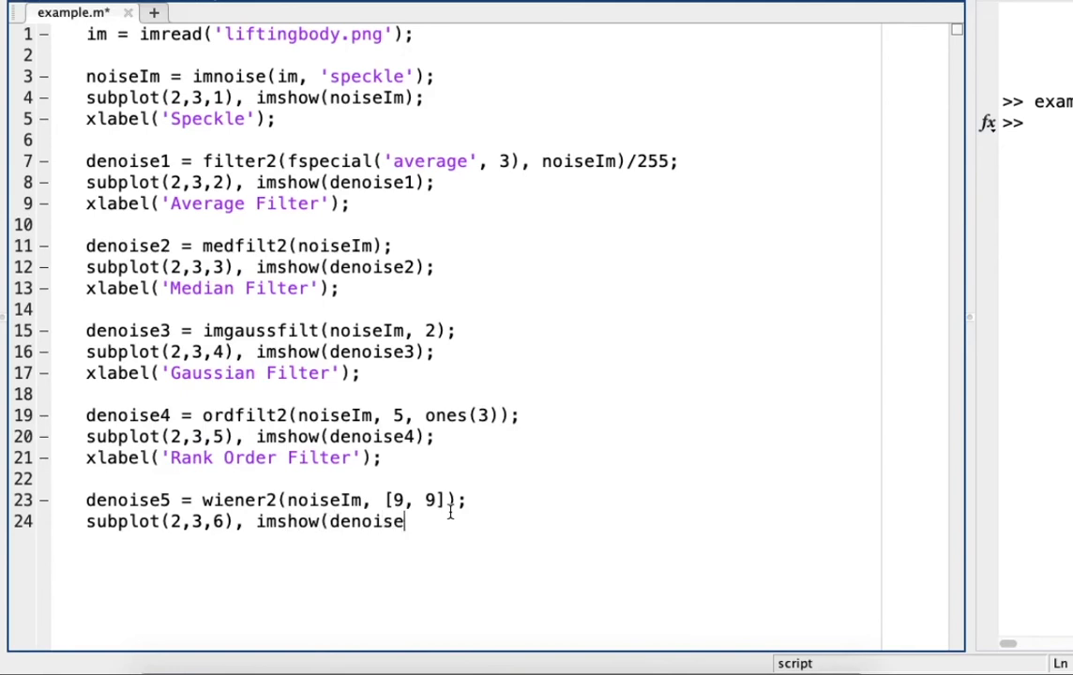
type("5);")
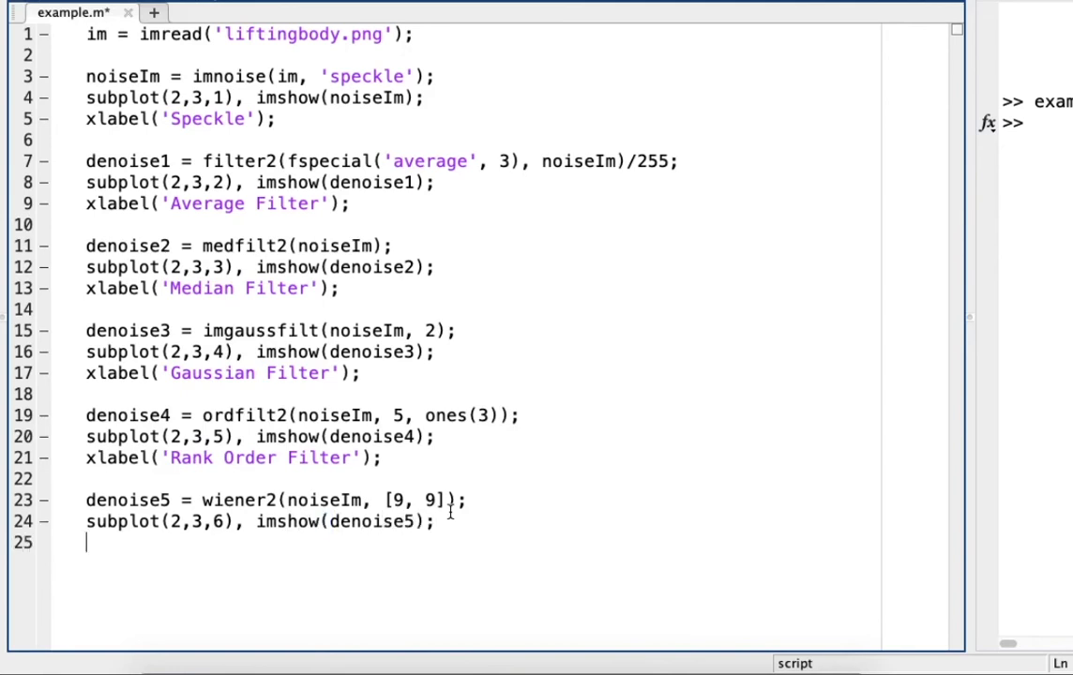
type("xlab")
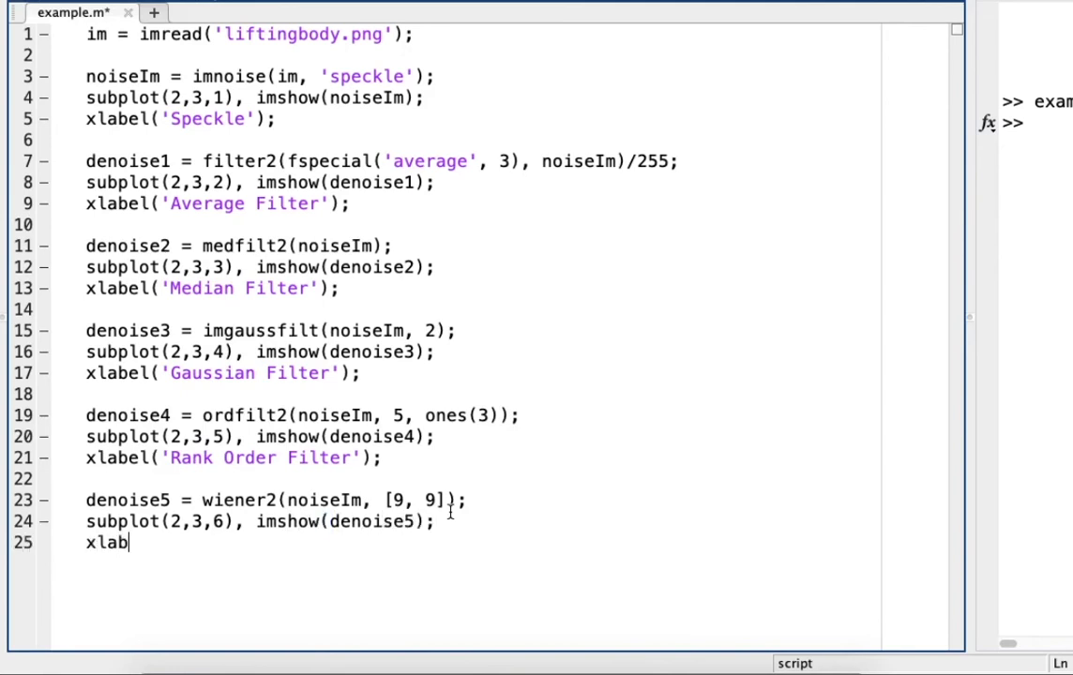
type("el(")
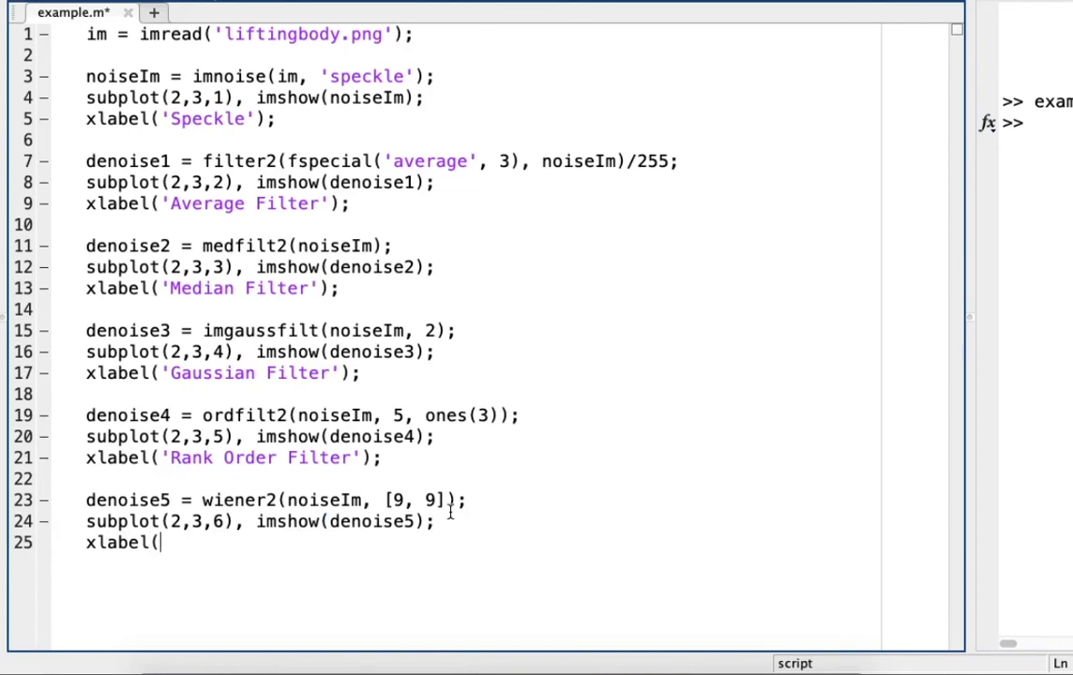
type("'")
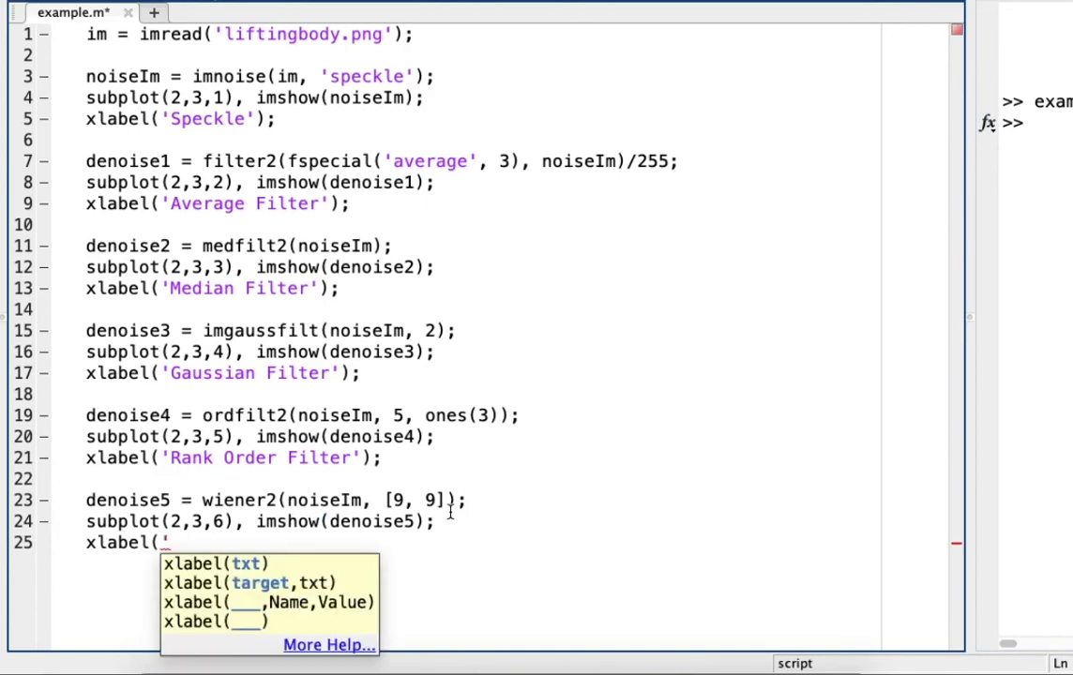
type("Wiener")
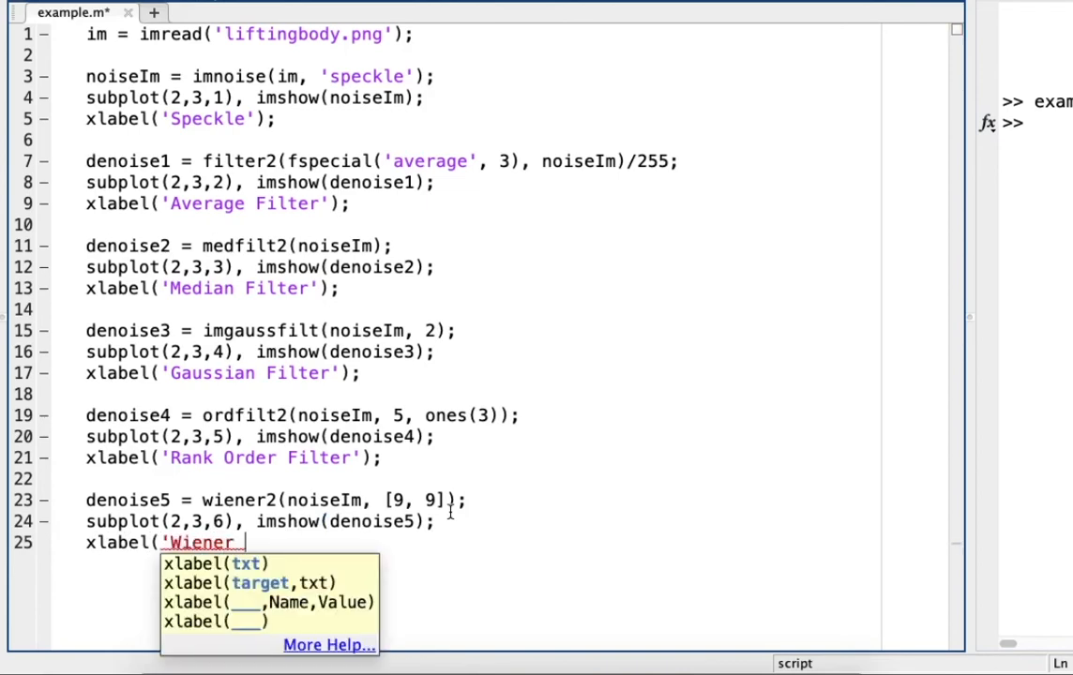
type("Filter')")
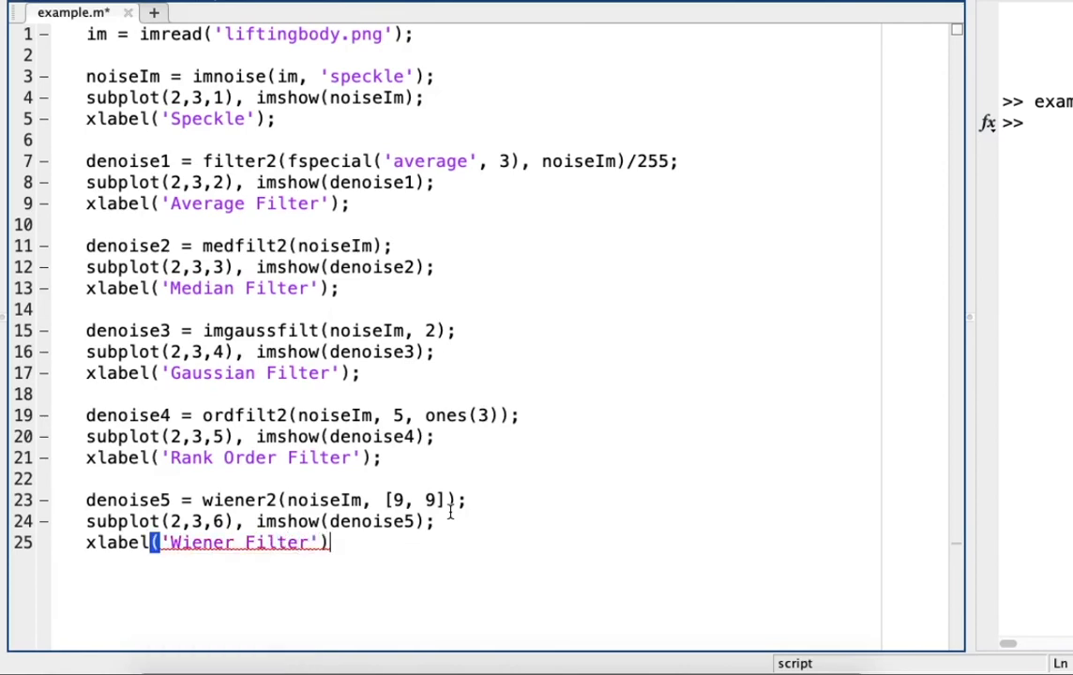
type(";")
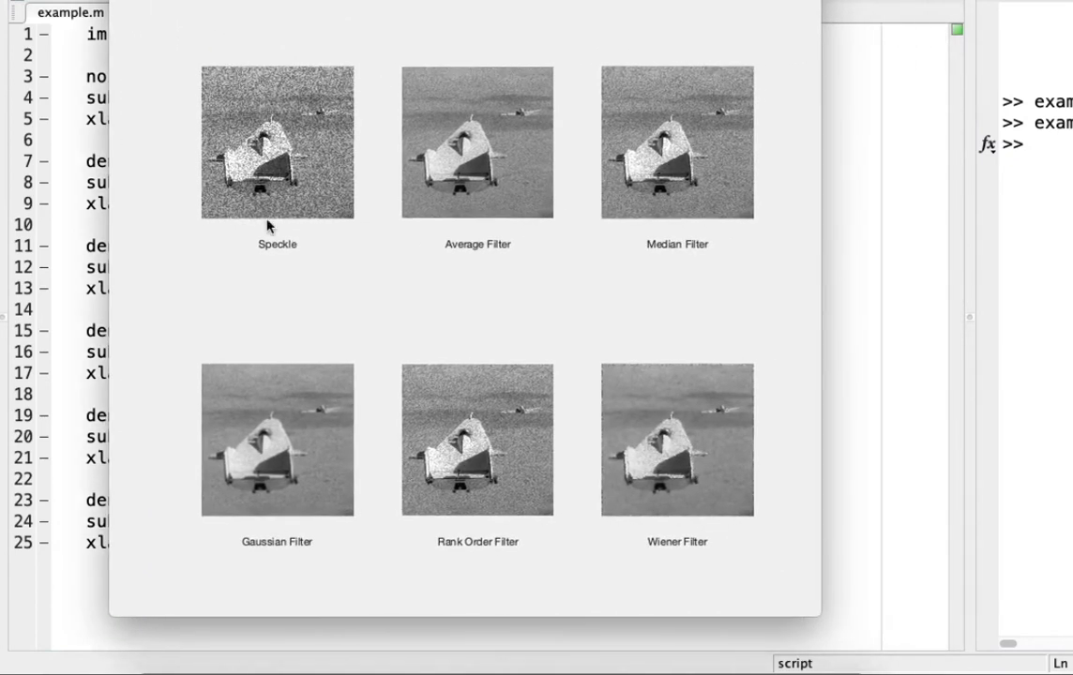
mouse_move(233, 197)
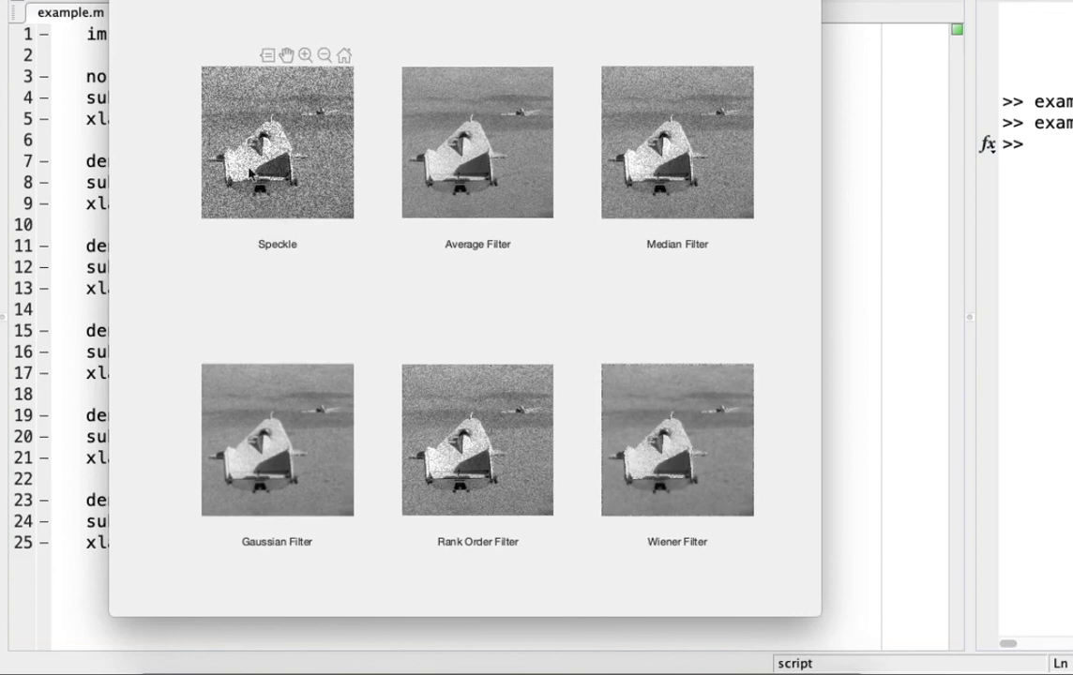
mouse_move(291, 249)
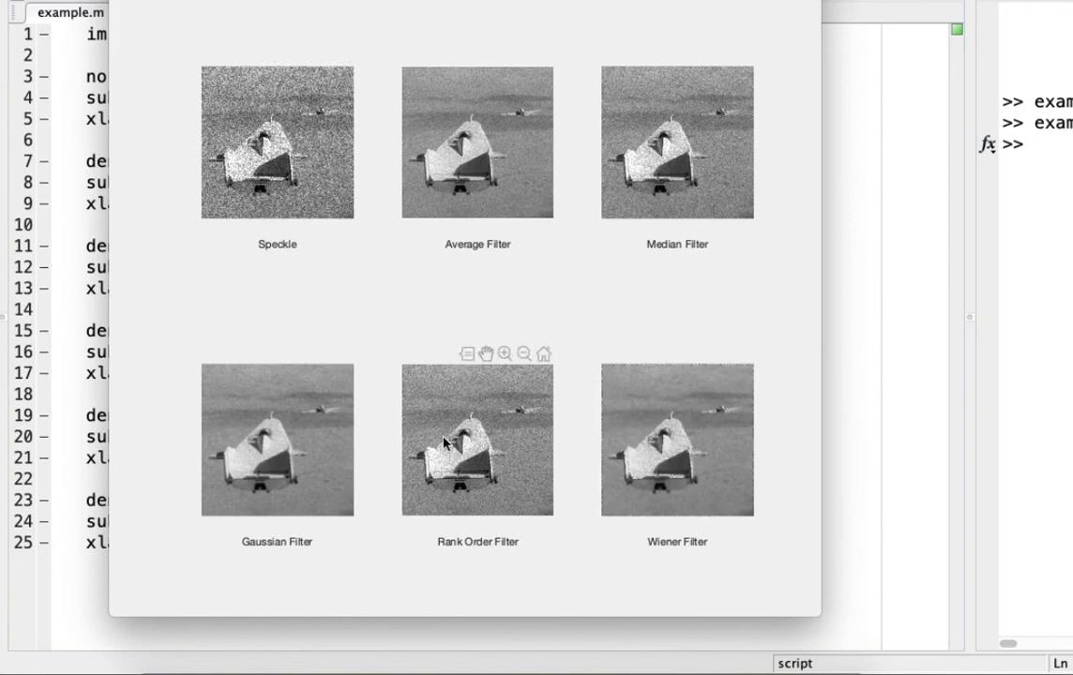
mouse_move(479, 340)
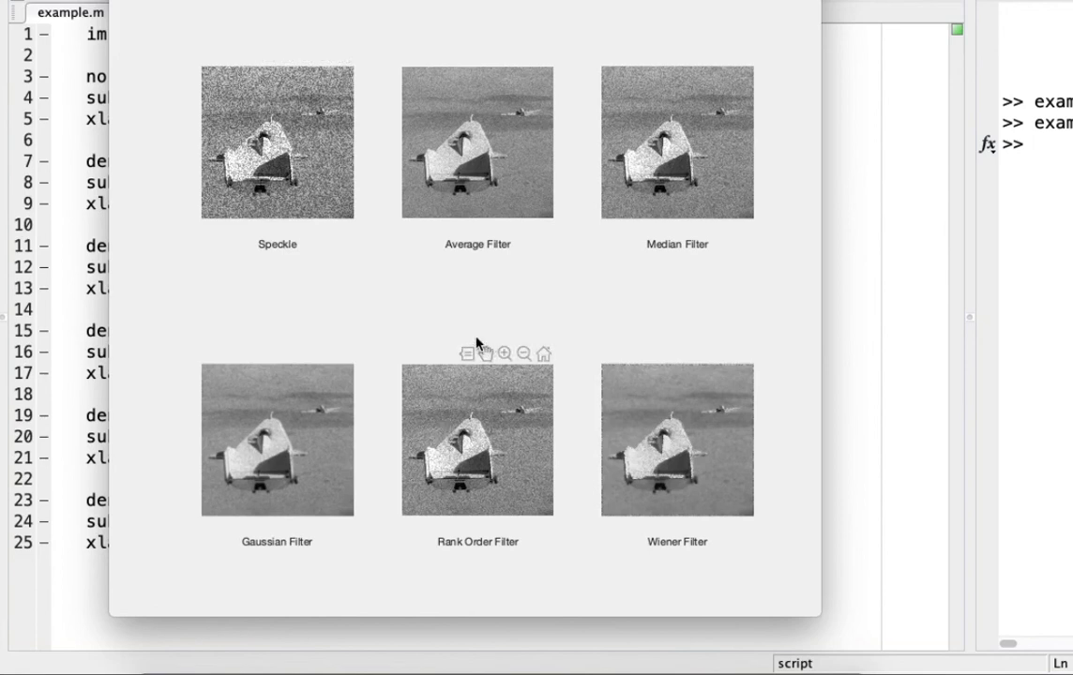
mouse_move(258, 474)
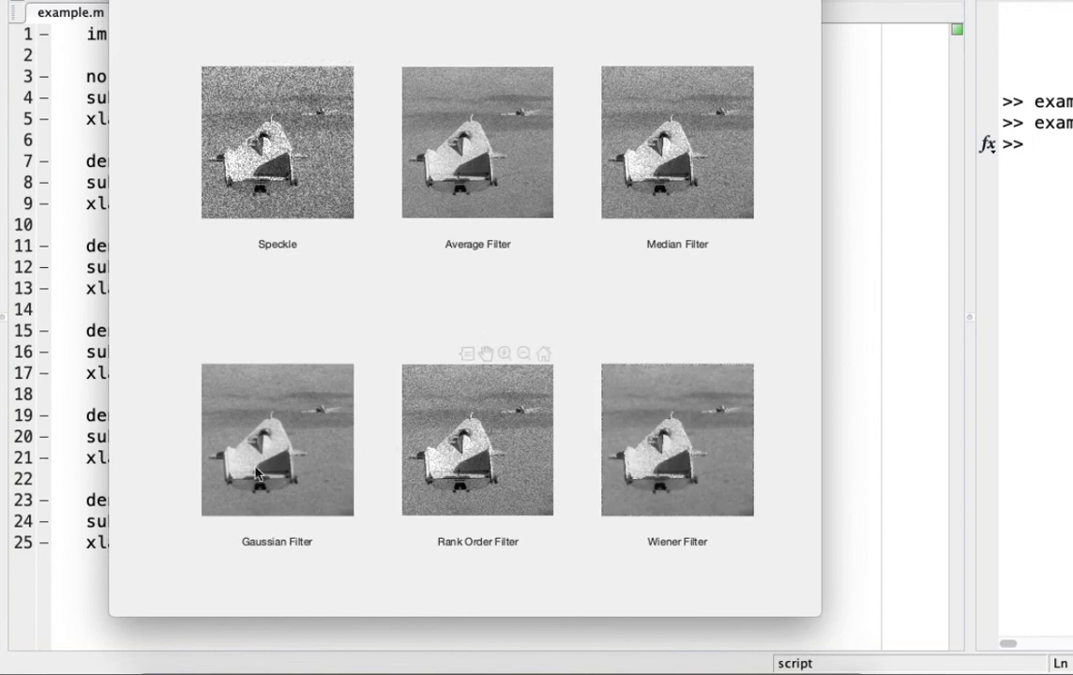
mouse_move(558, 225)
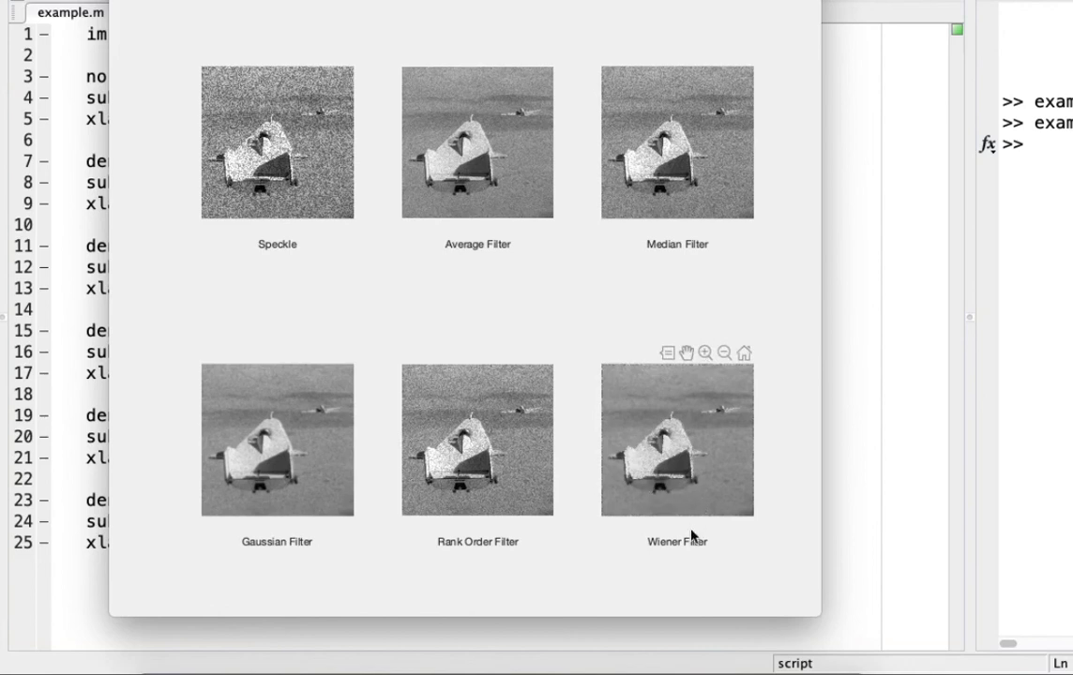
mouse_move(679, 450)
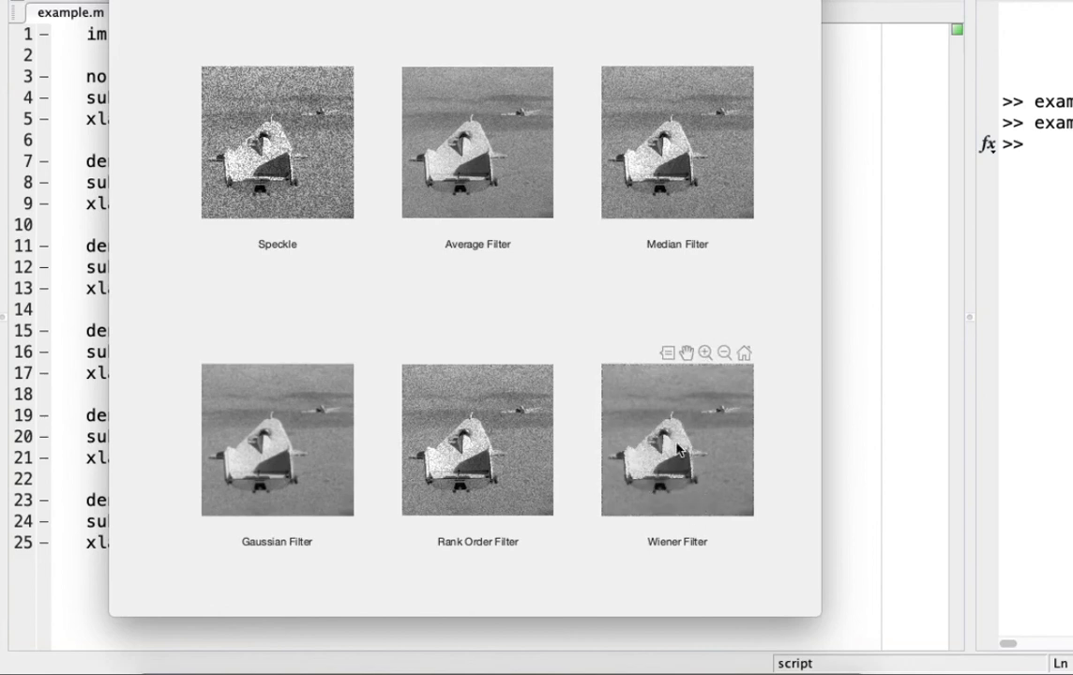
mouse_move(638, 288)
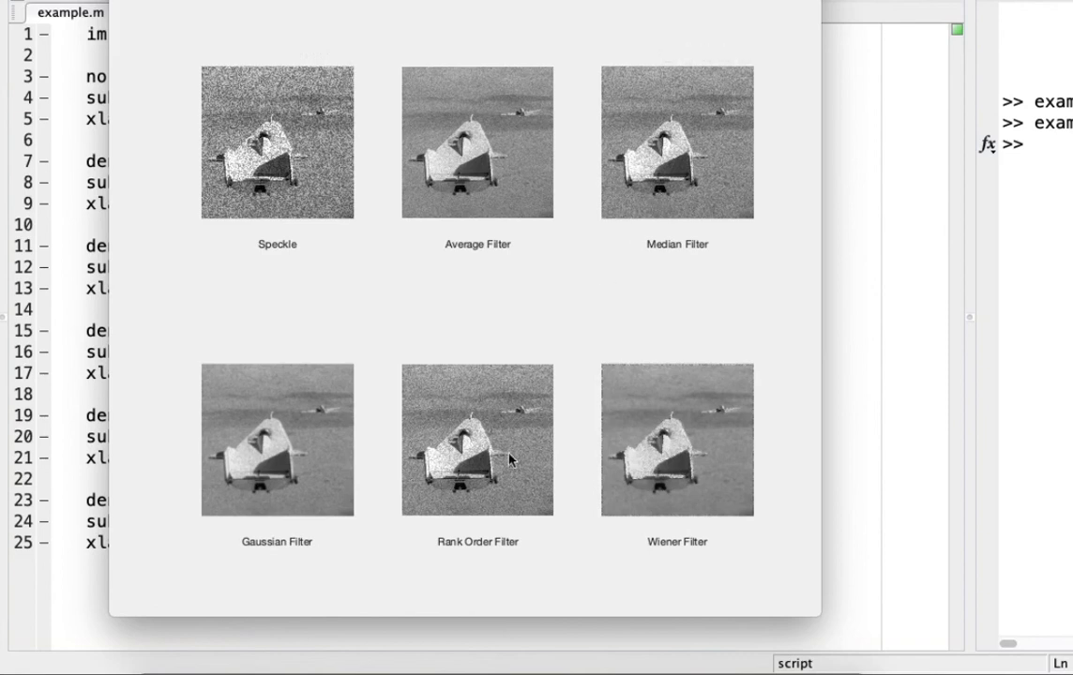
mouse_move(566, 424)
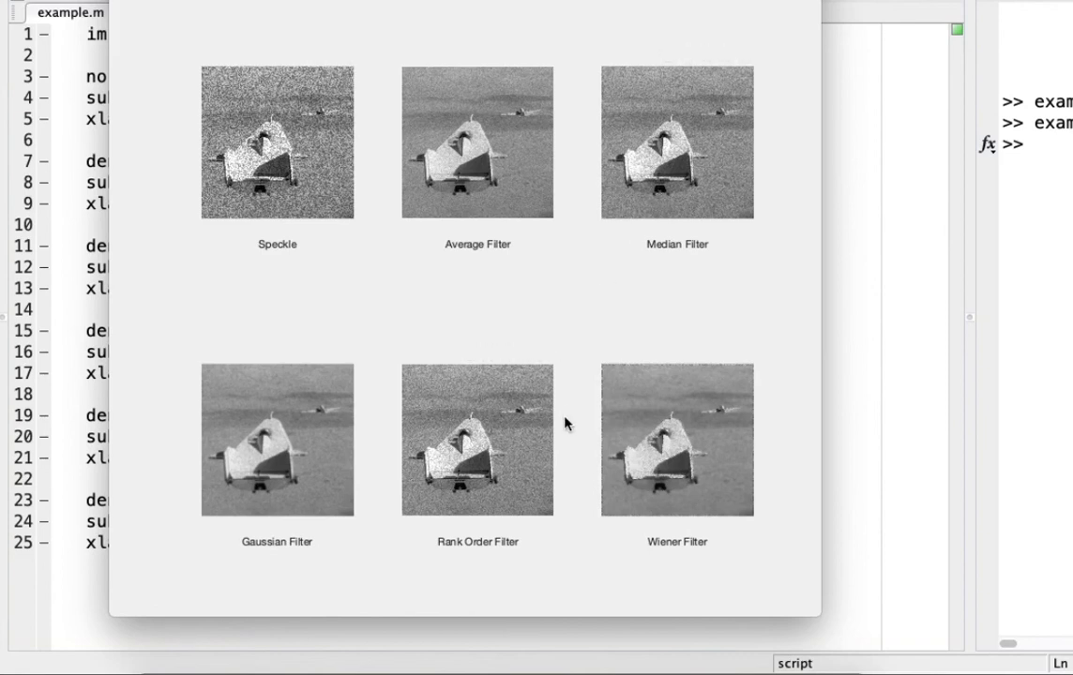